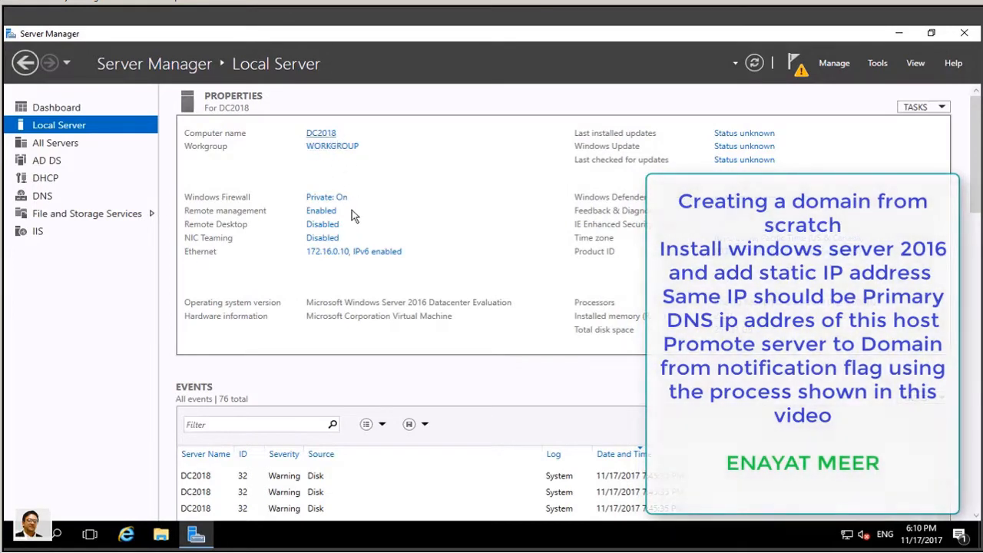
mouse_move(405, 361)
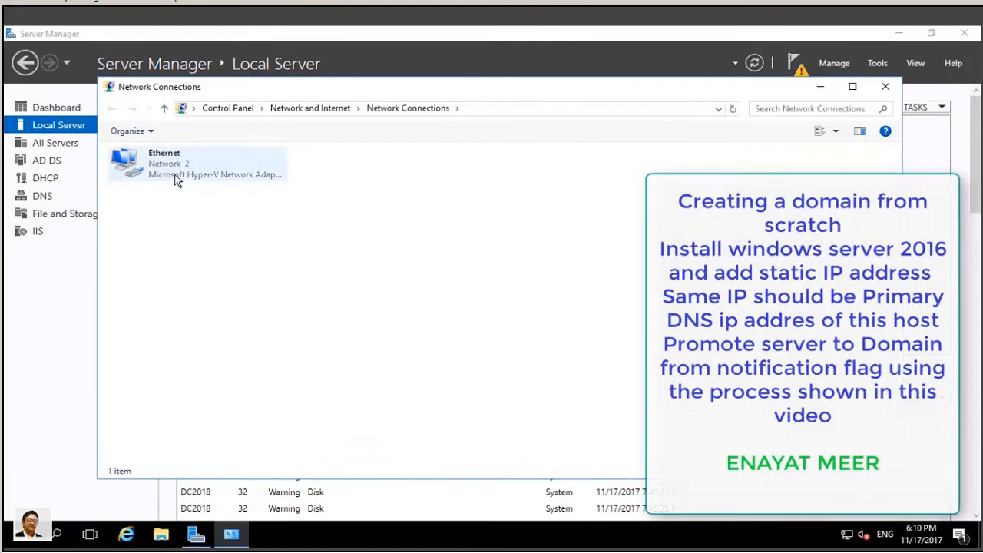
Review the Ethernet adapter's static IPv4 settings and leave them unchanged.
right_click(196, 163)
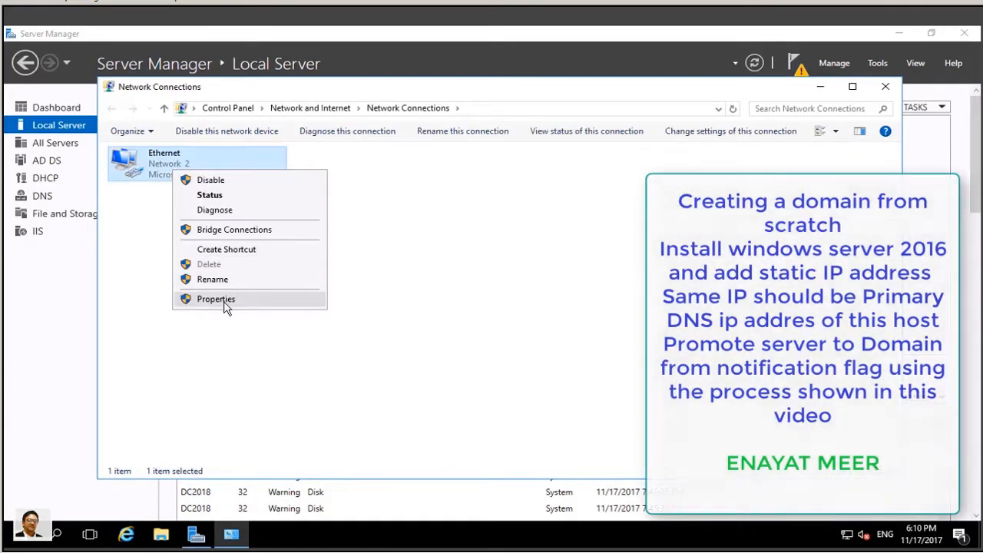
left_click(215, 298)
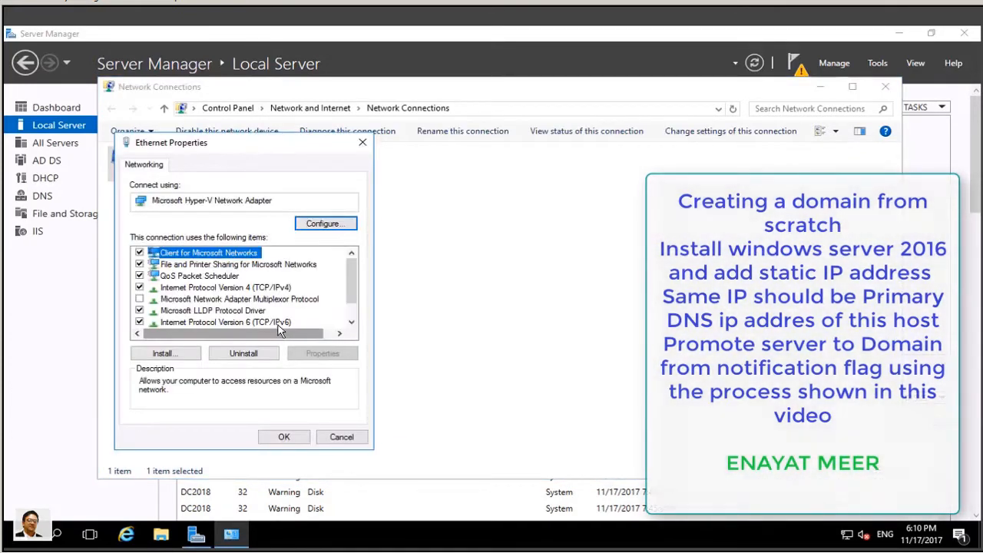
left_click(227, 287)
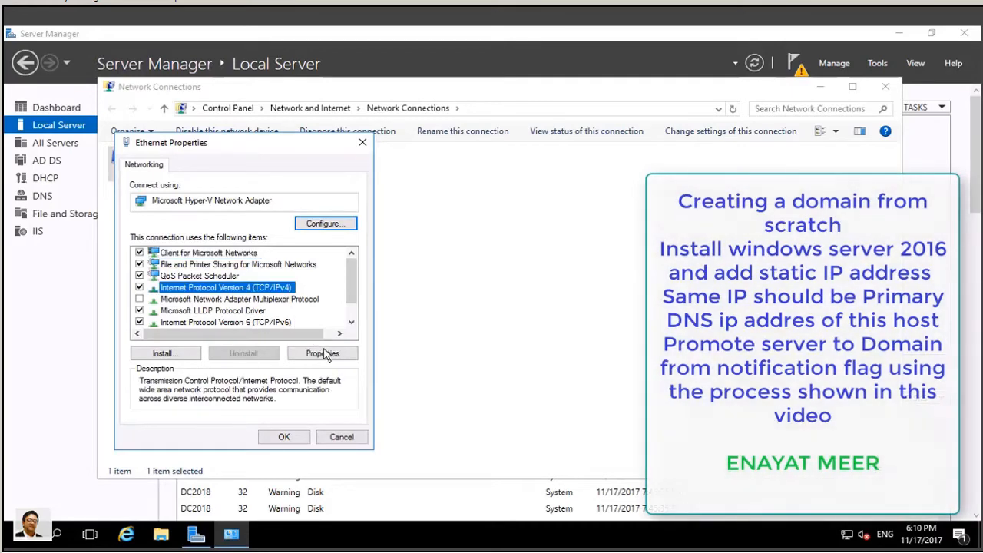
left_click(323, 351)
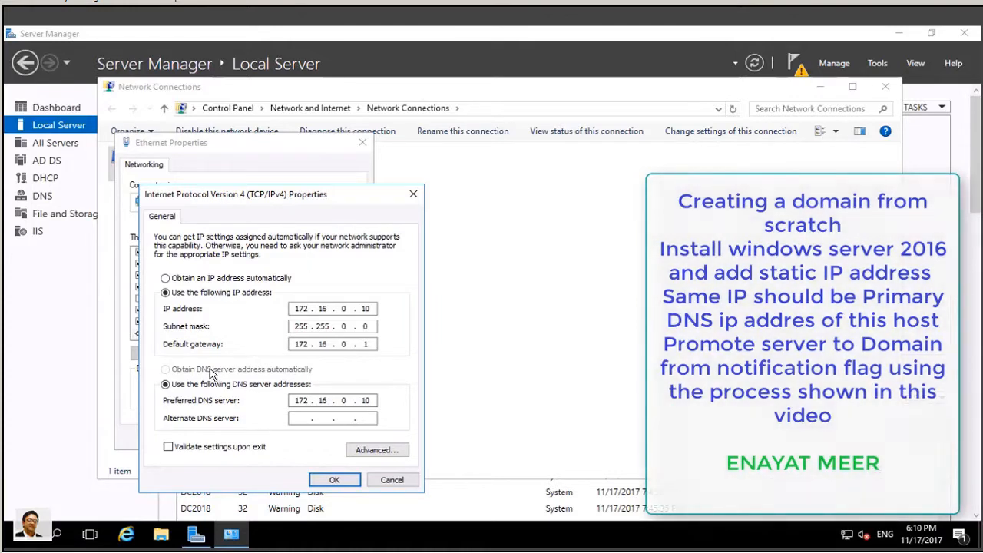
mouse_move(361, 472)
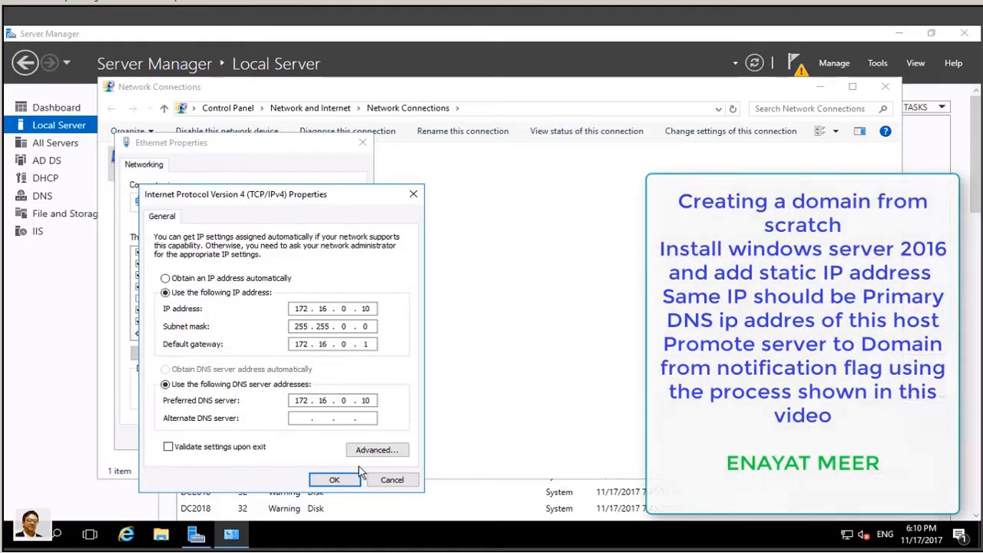
left_click(335, 479)
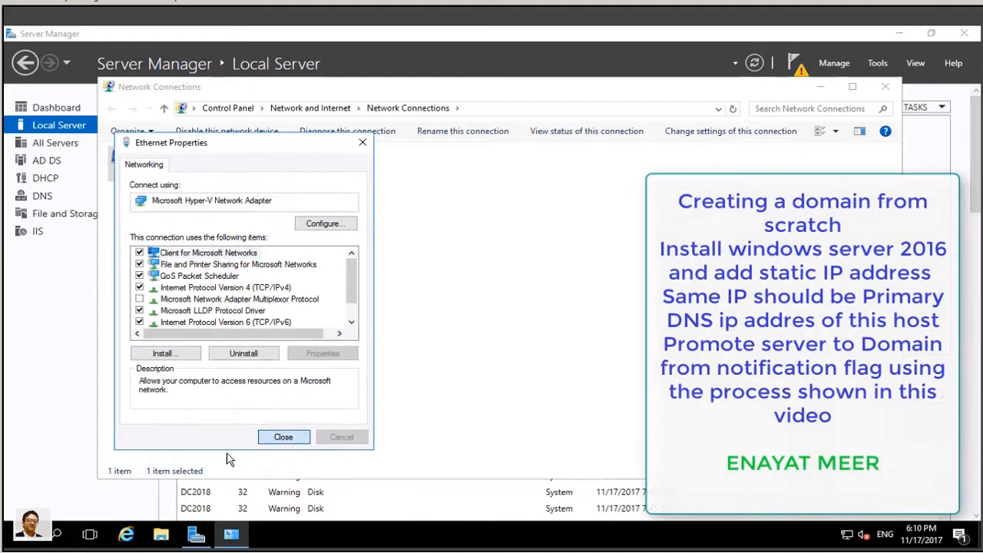
left_click(282, 436)
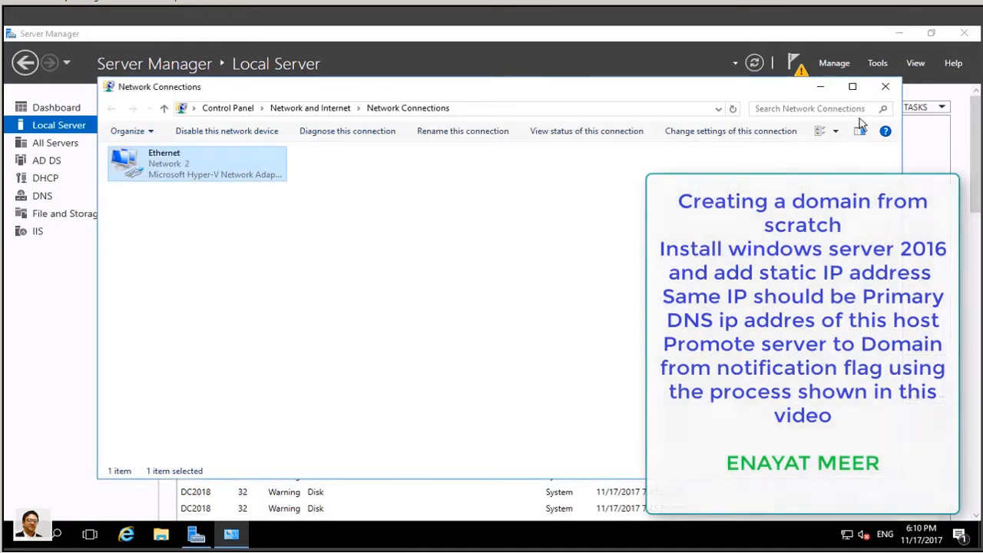
left_click(885, 86)
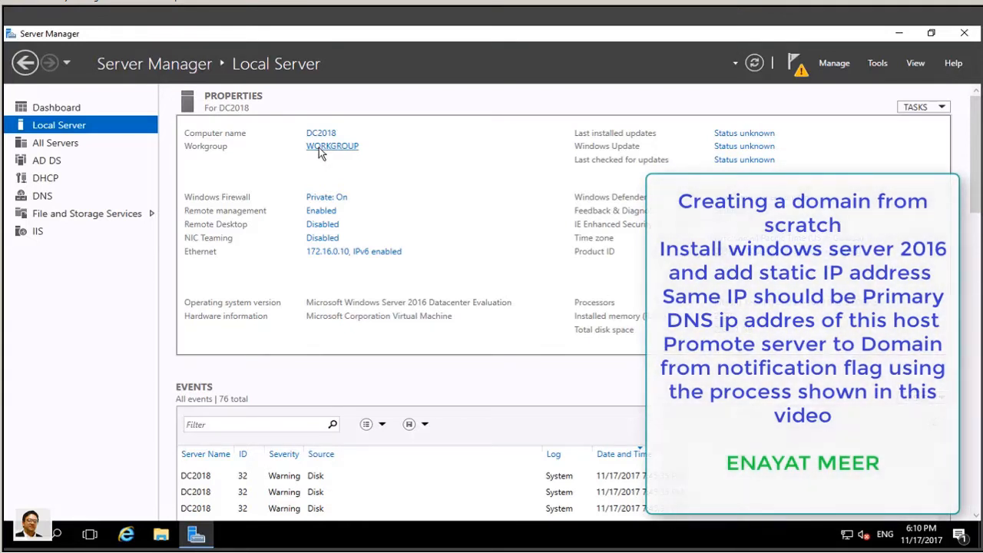
mouse_move(64, 110)
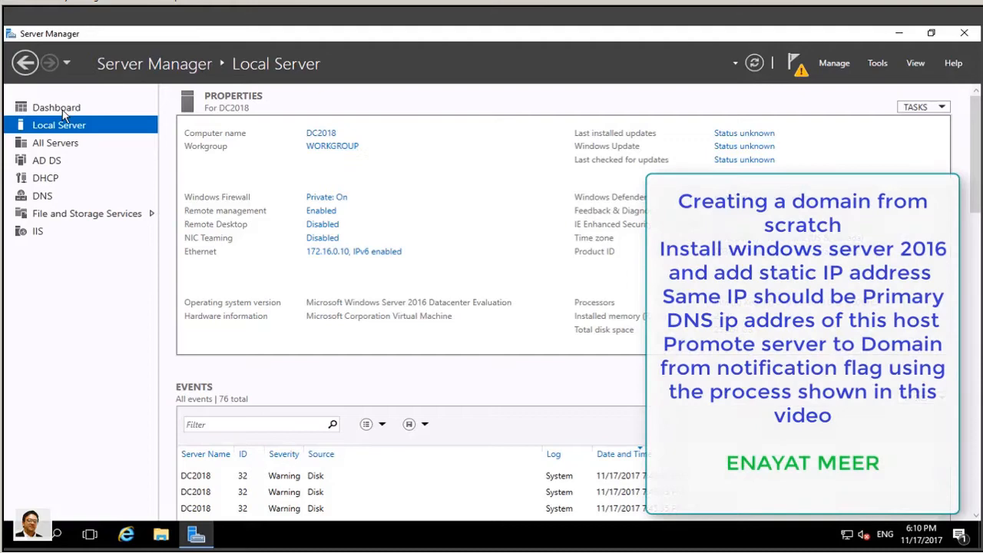
In the Add Roles and Features wizard for DC2018, confirm Active Directory Domain Services shows as installed.
left_click(56, 107)
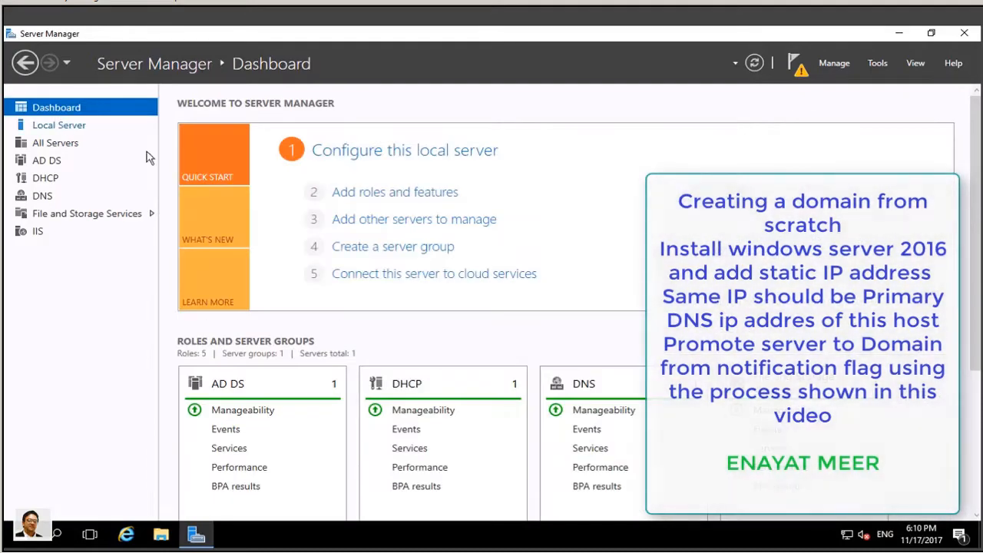
left_click(395, 192)
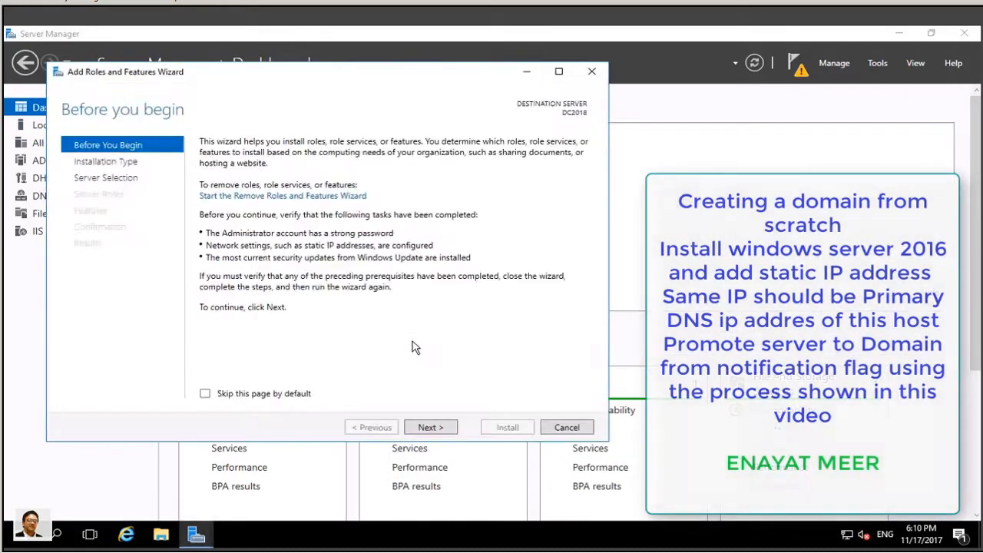
left_click(430, 427)
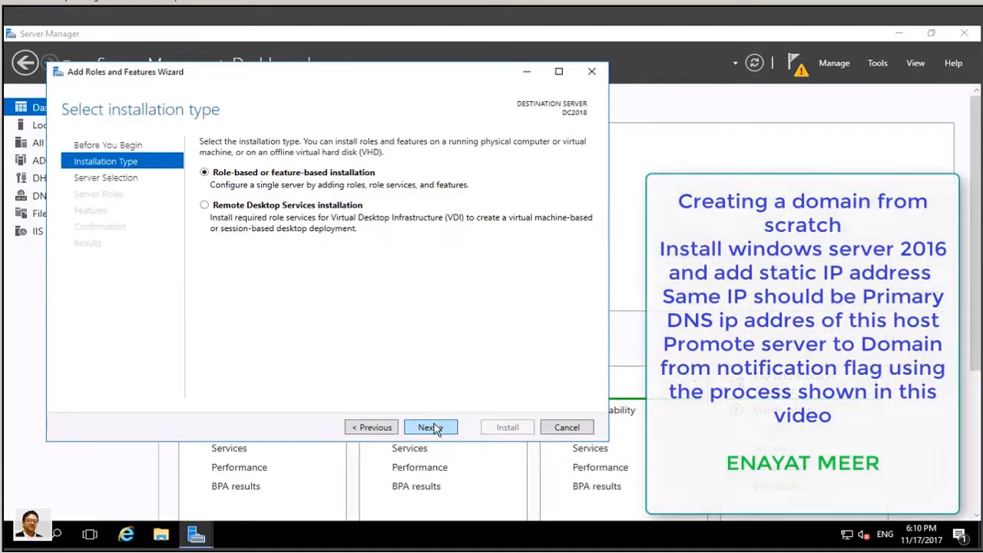
left_click(430, 427)
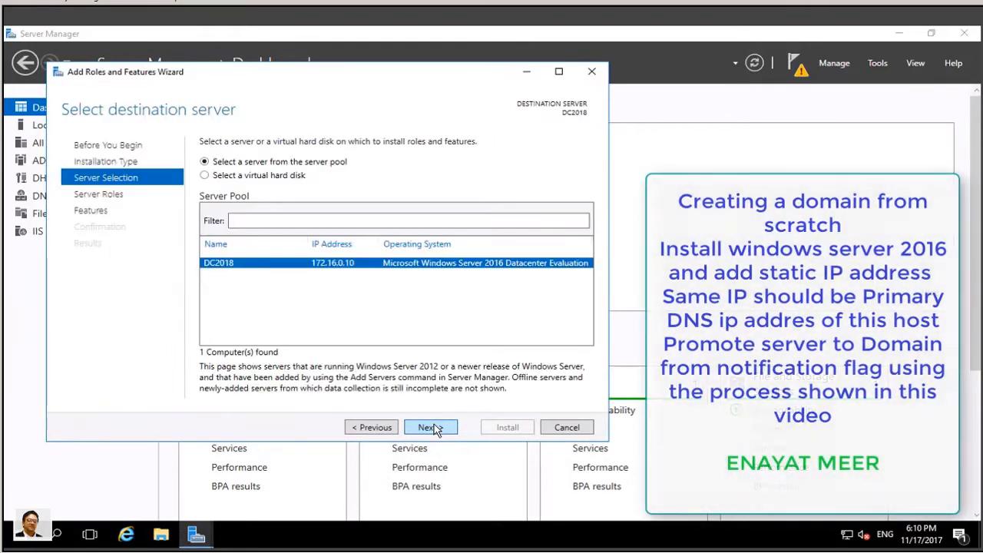
left_click(430, 427)
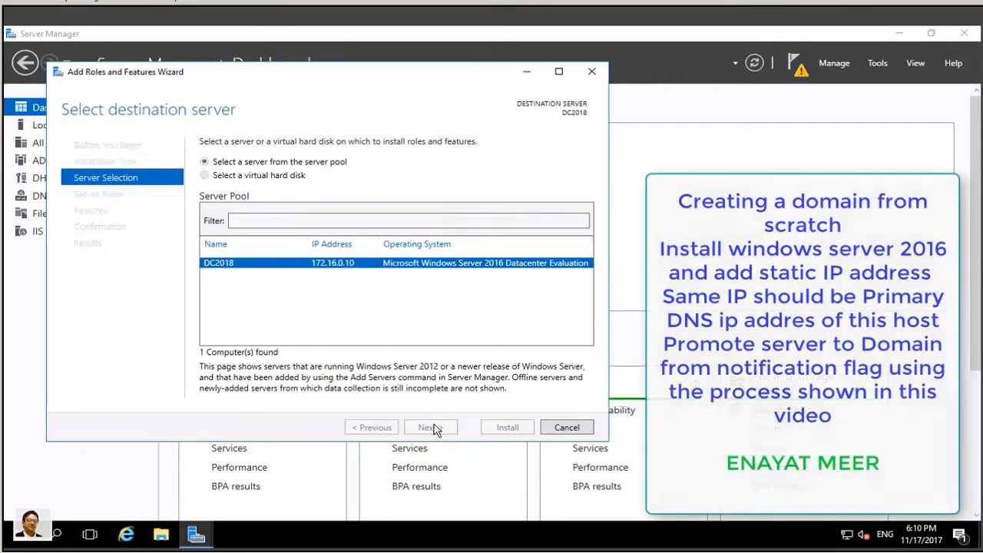
left_click(430, 428)
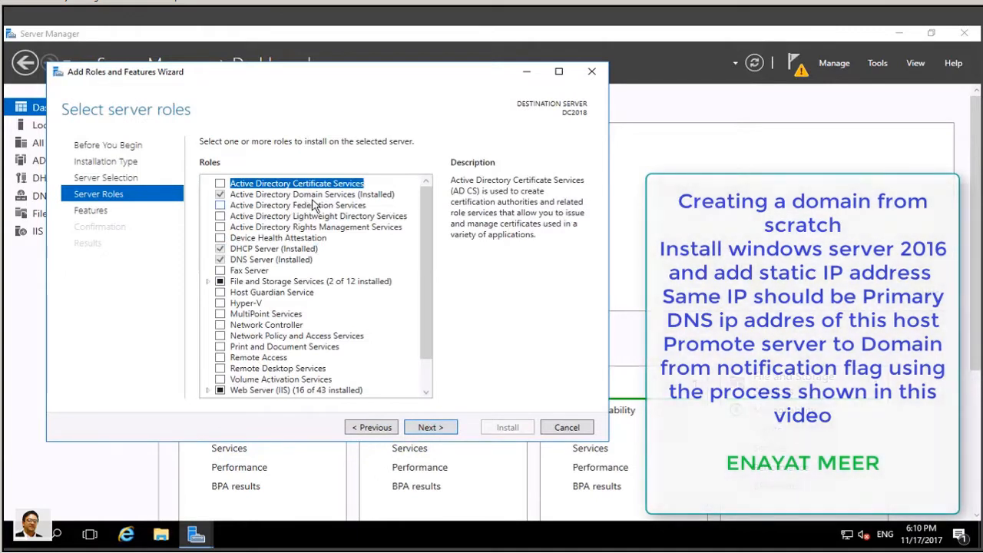
left_click(310, 194)
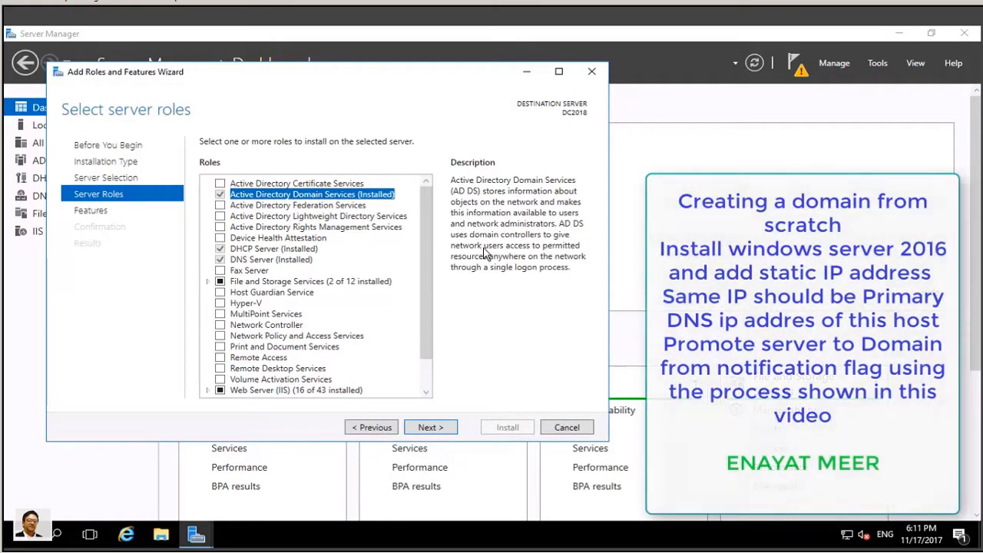
mouse_move(567, 427)
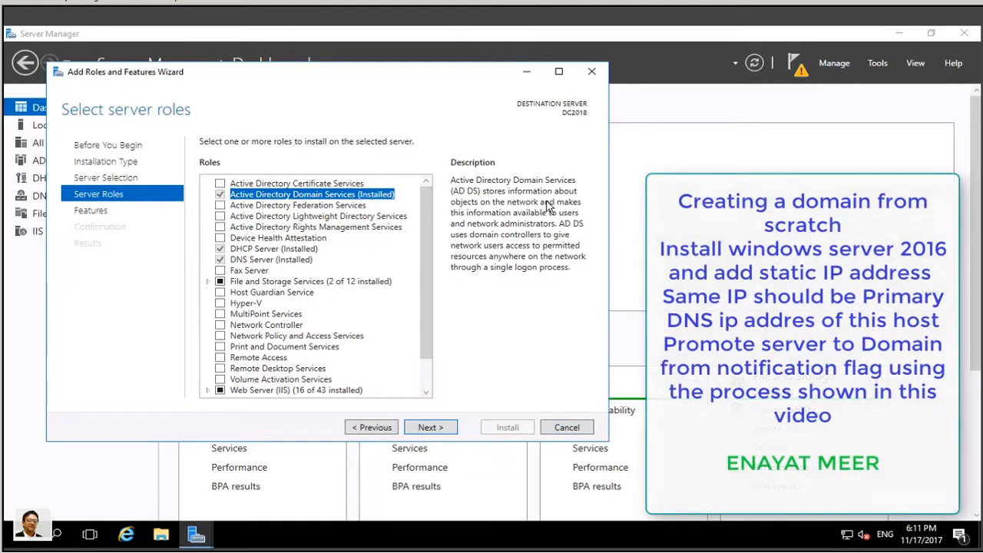
mouse_move(692, 117)
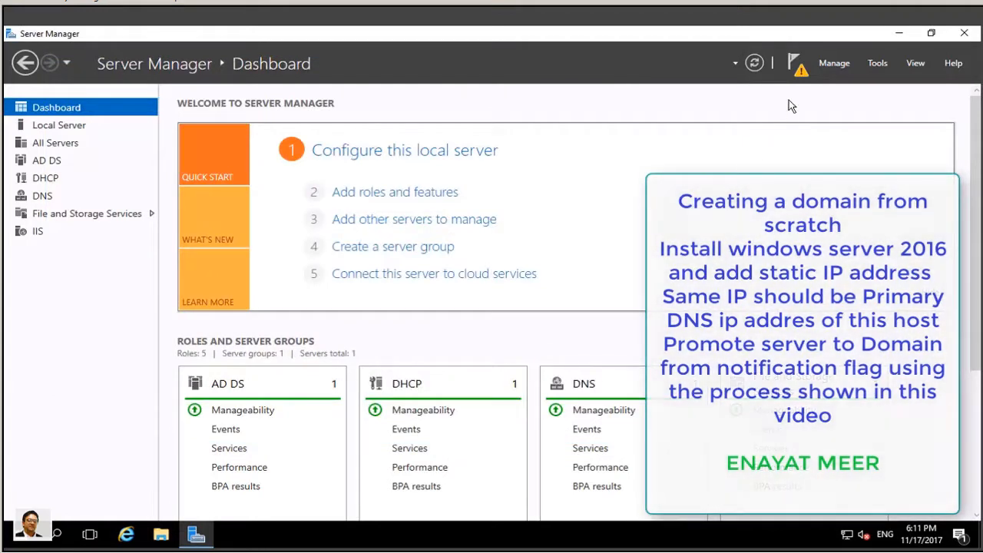
Show the pending deployment notification to promote DC2018 to a domain controller.
left_click(795, 61)
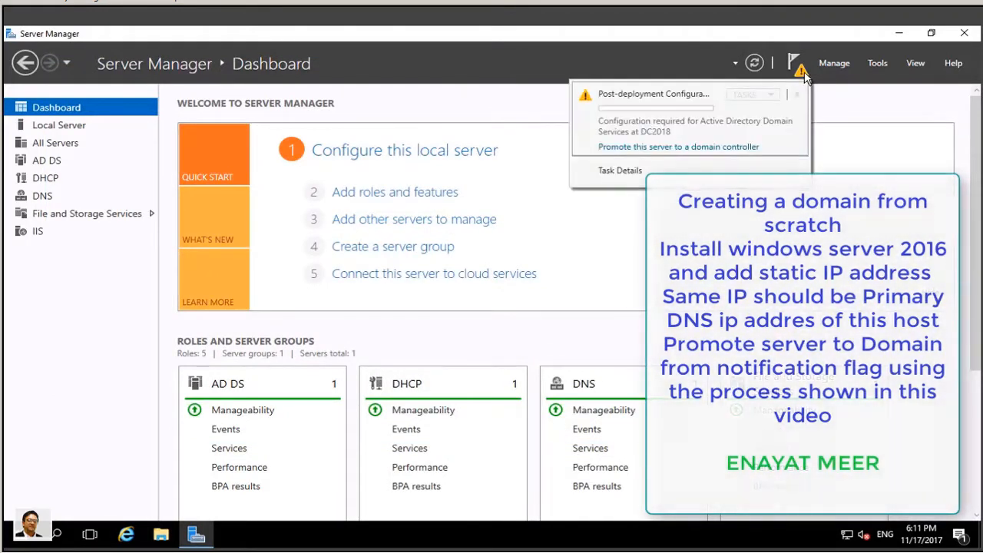
mouse_move(678, 148)
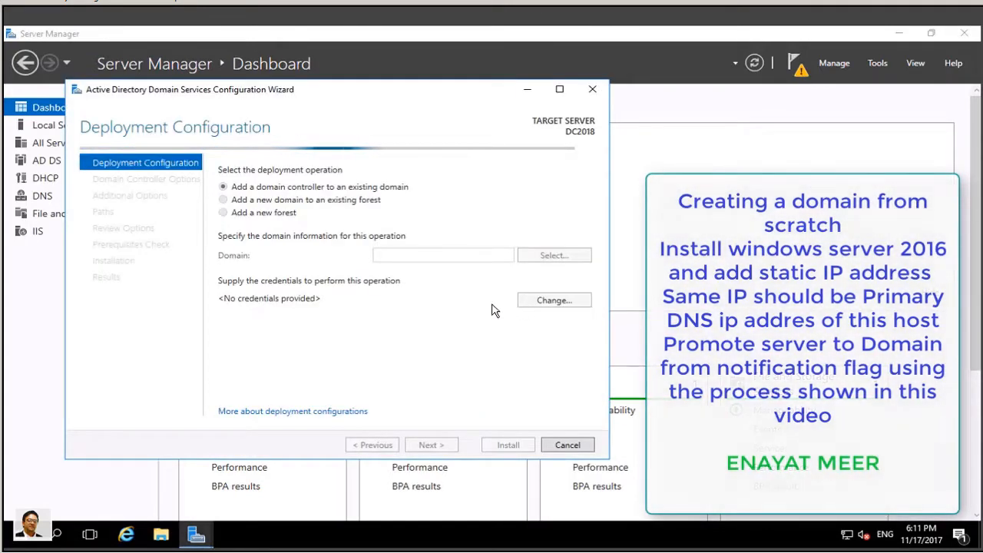
mouse_move(409, 267)
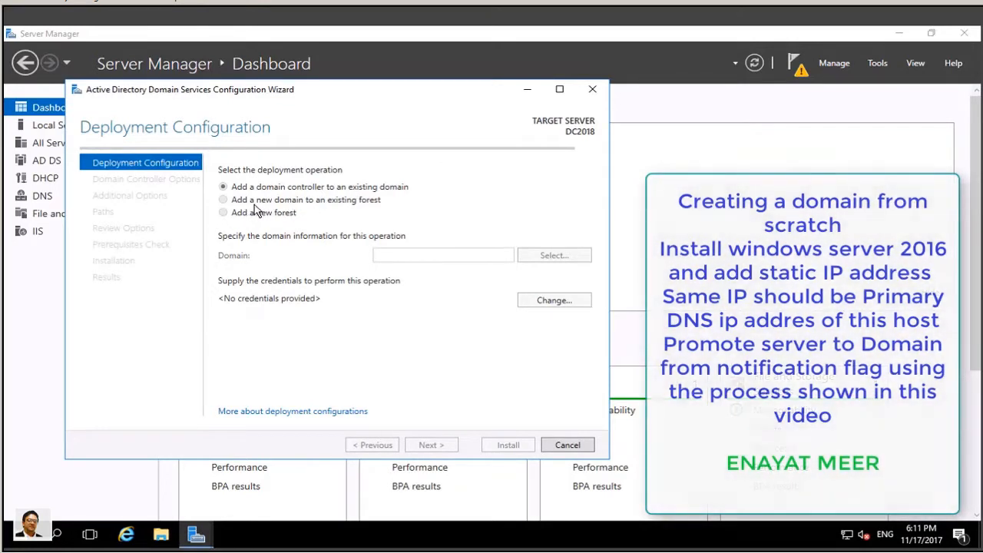
mouse_move(305, 222)
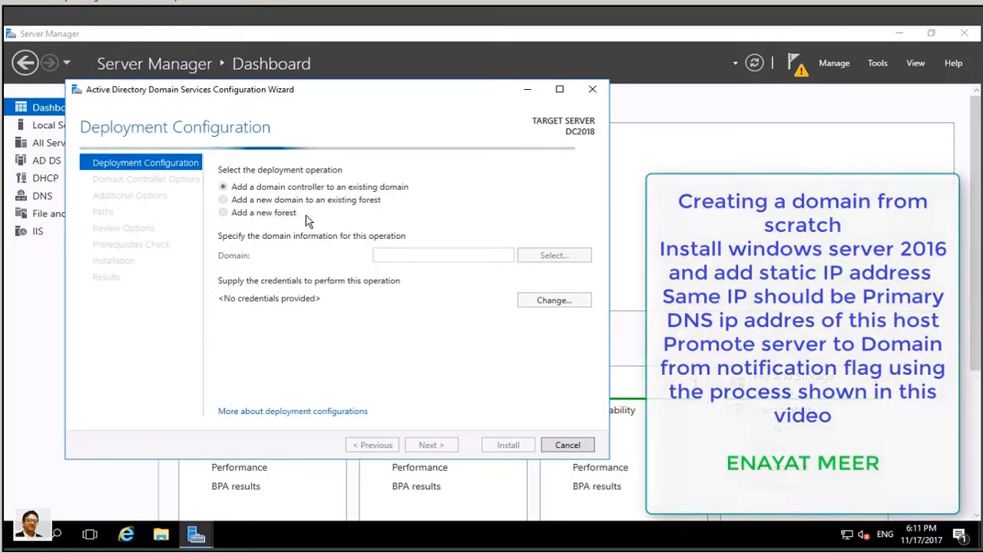
mouse_move(453, 161)
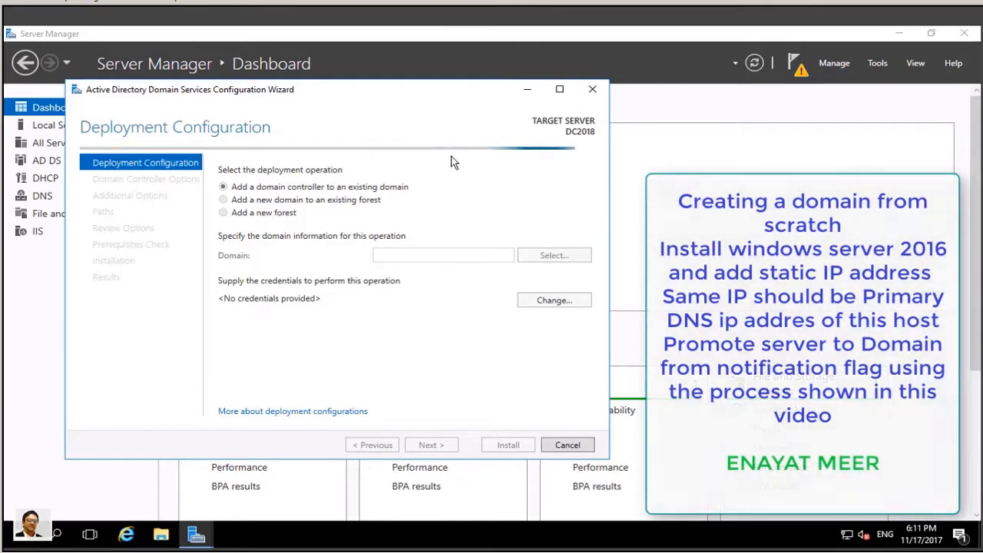
mouse_move(581, 126)
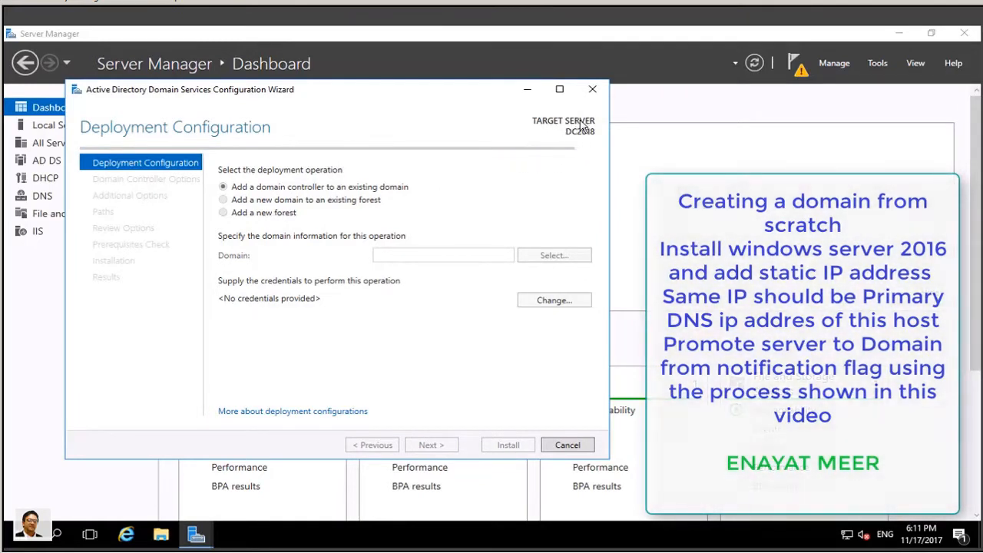
mouse_move(335, 271)
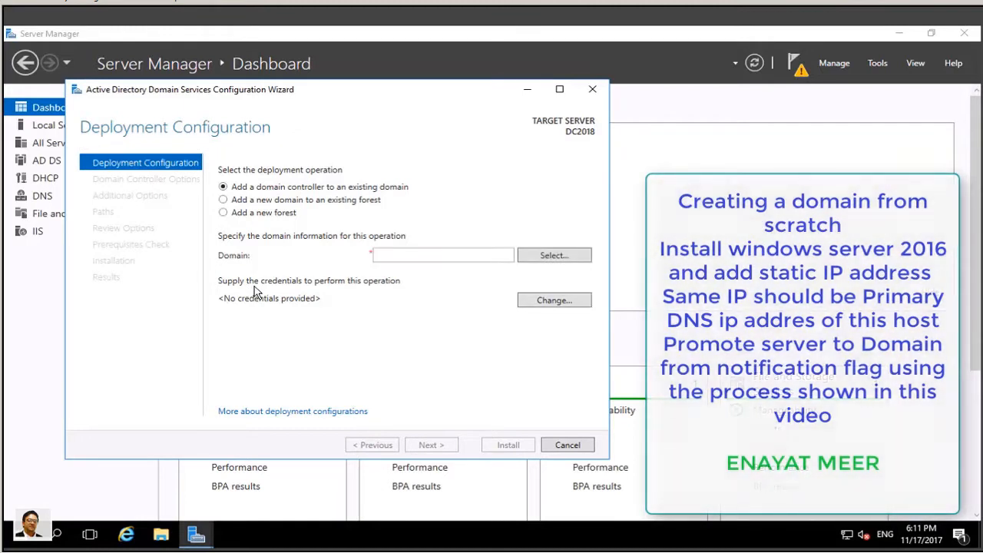
Create a new forest with root domain name Training.com and continue to Domain Controller Options.
left_click(223, 212)
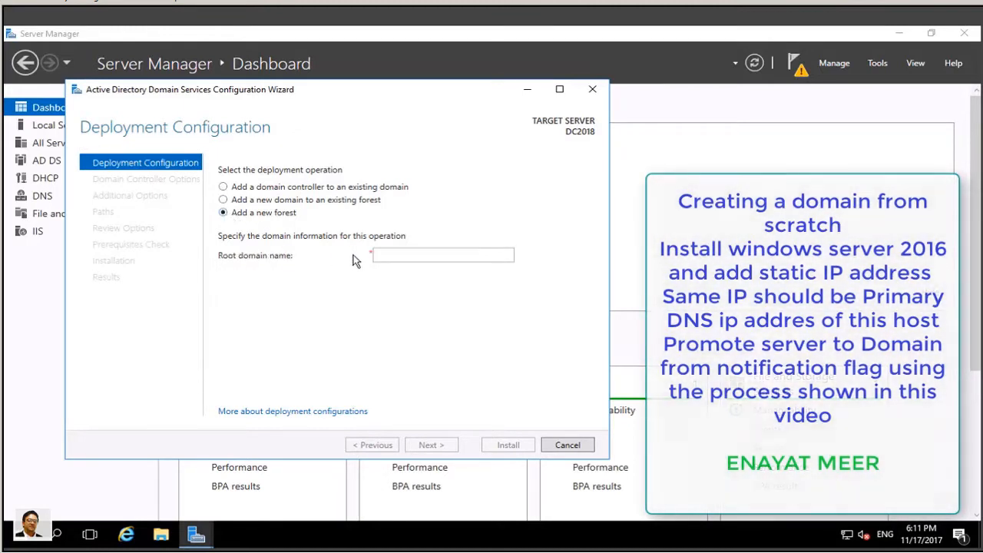
left_click(442, 255)
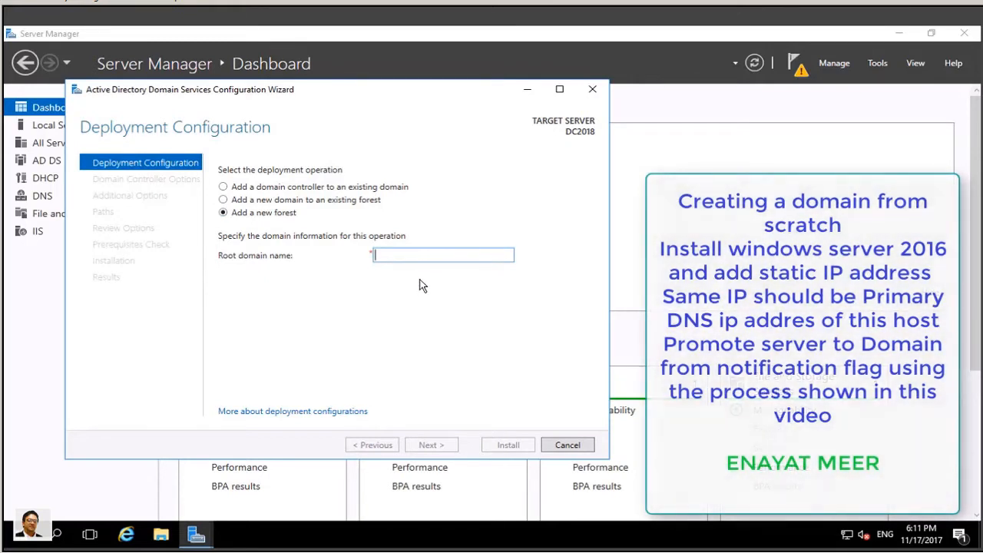
type("Train")
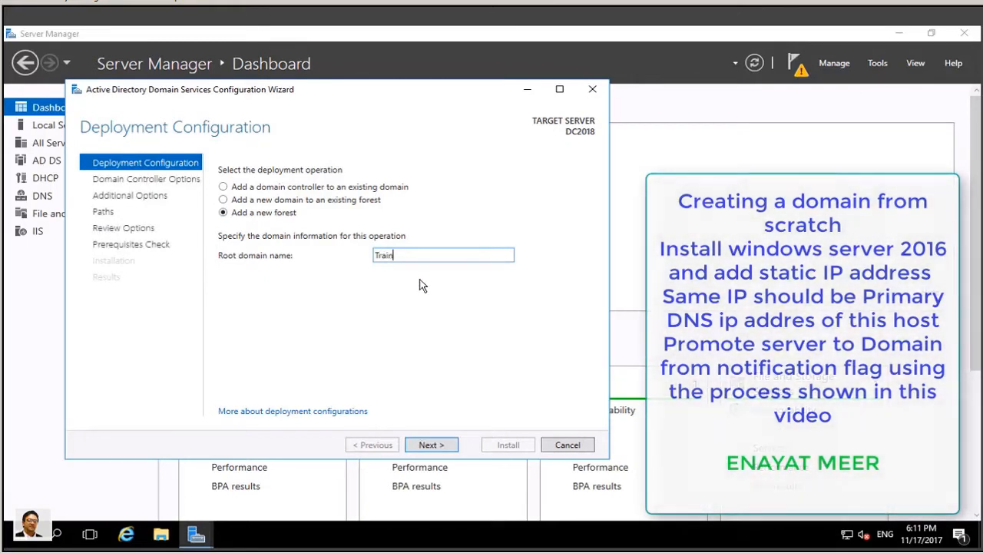
type("ing")
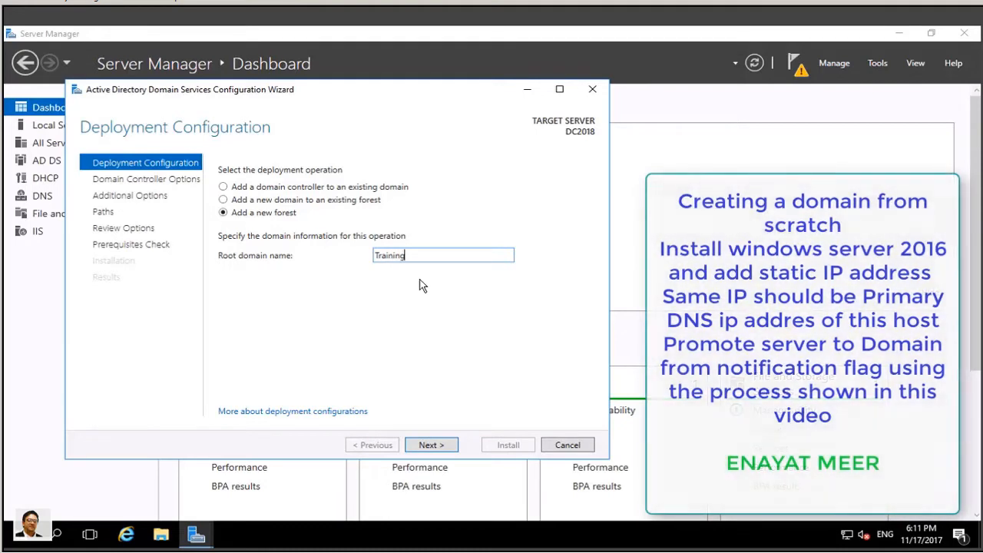
type(".com")
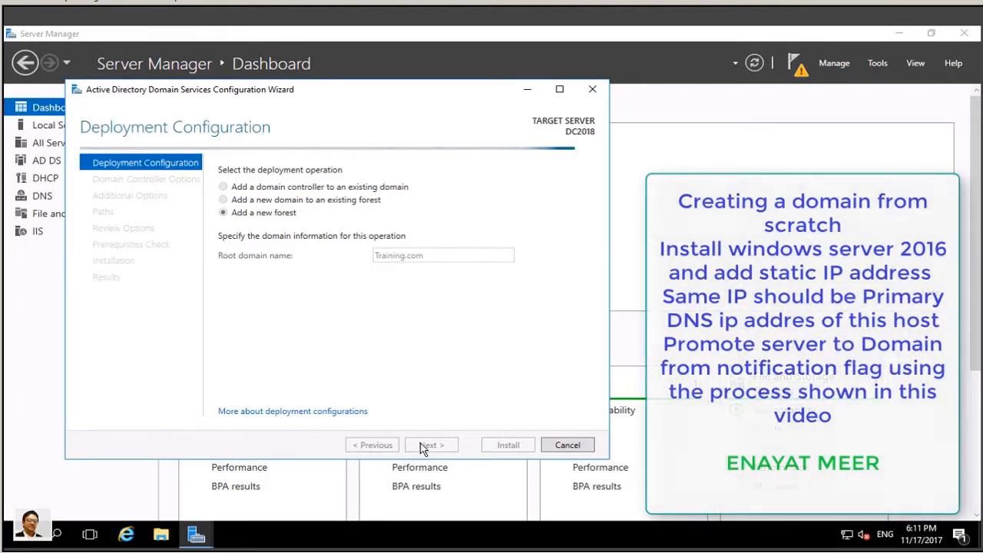
left_click(430, 446)
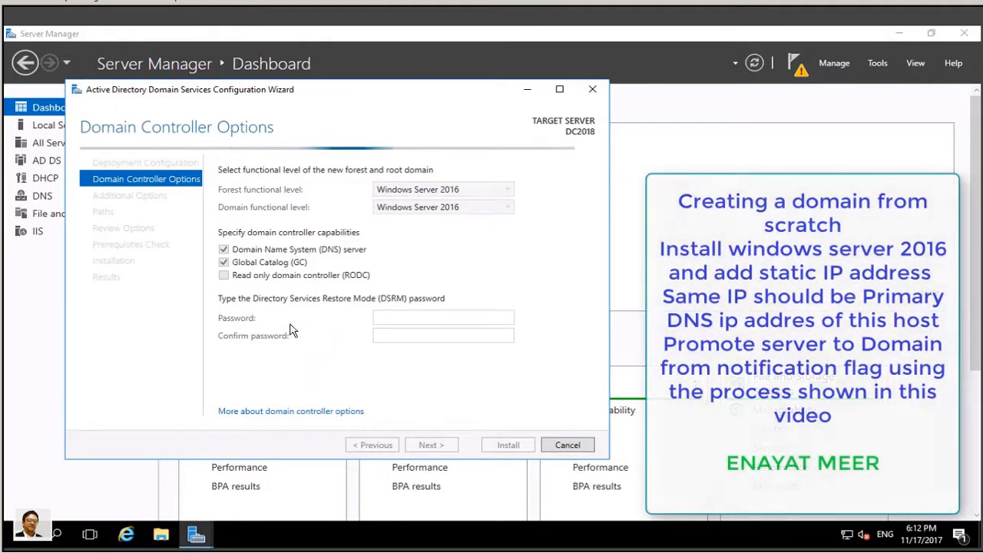
mouse_move(273, 350)
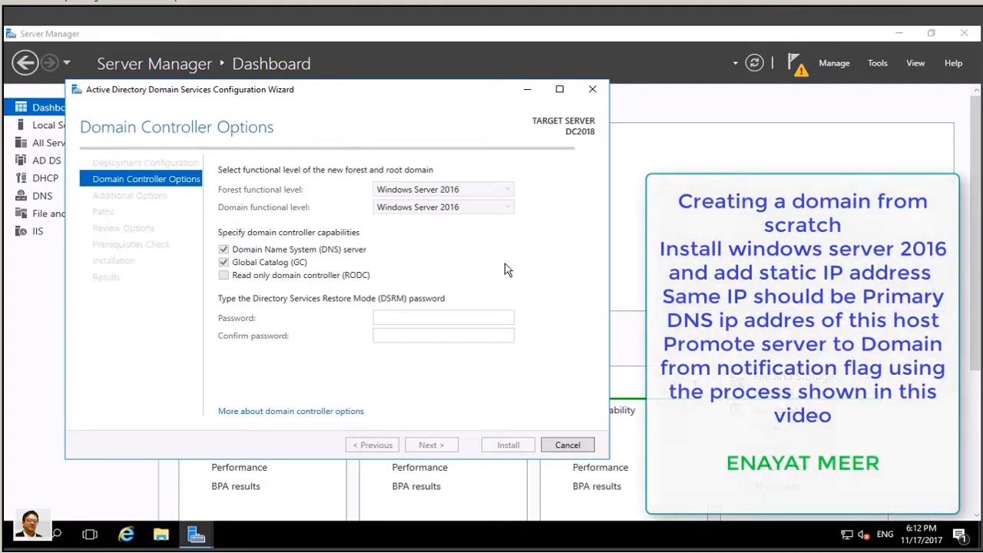
mouse_move(522, 262)
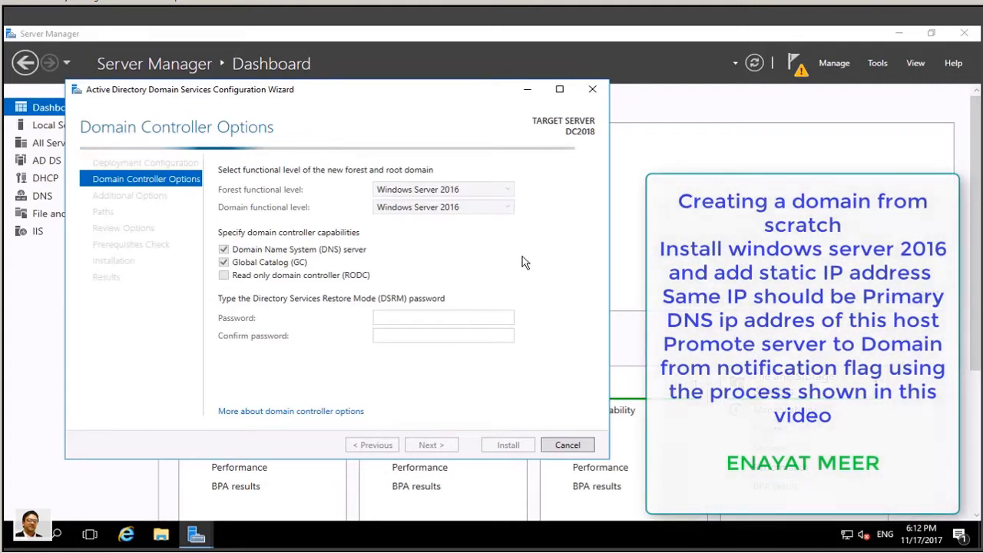
mouse_move(510, 191)
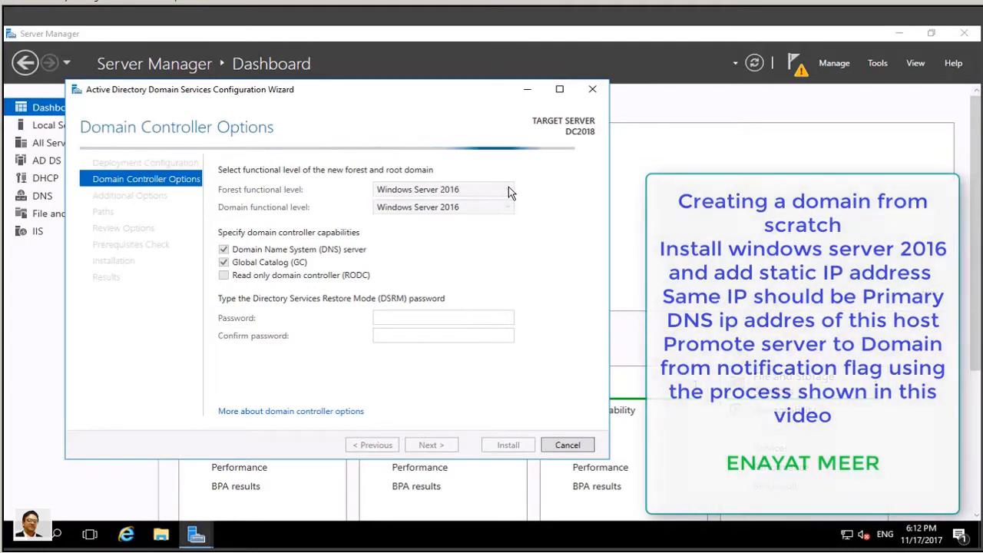
mouse_move(522, 282)
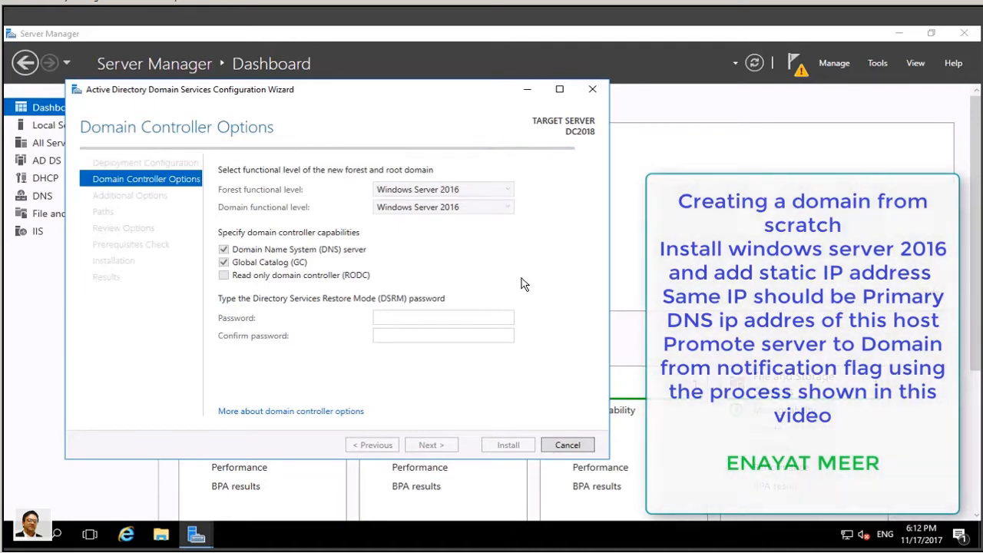
mouse_move(540, 308)
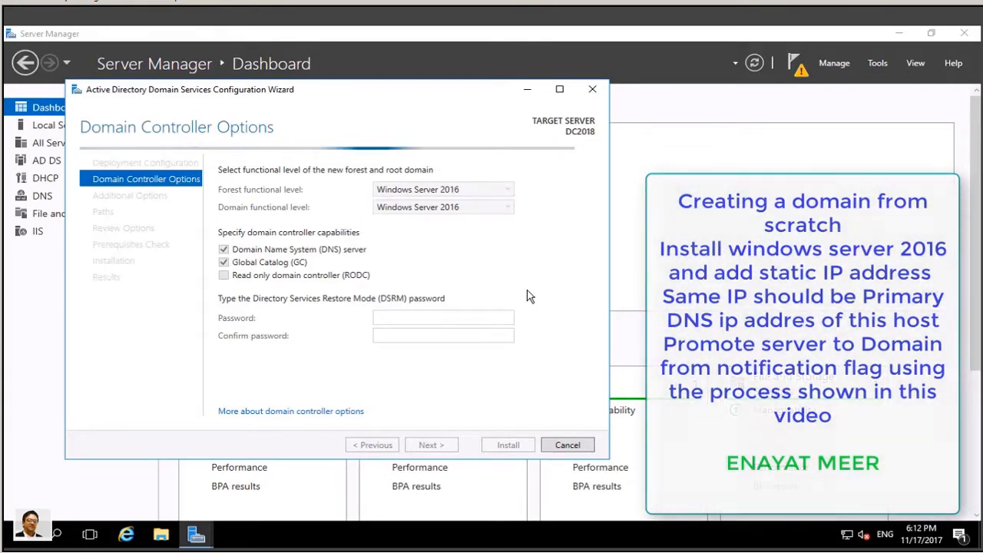
mouse_move(101, 137)
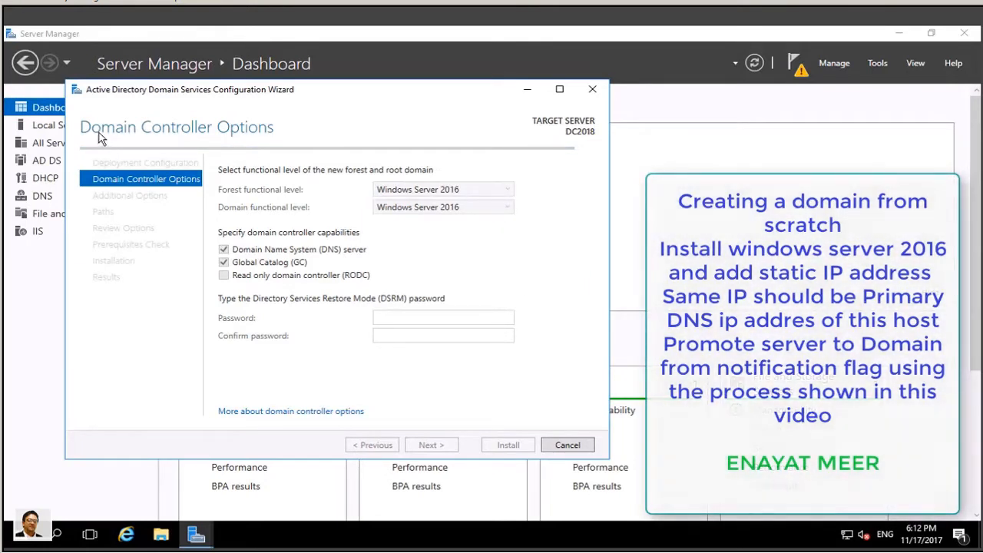
mouse_move(580, 162)
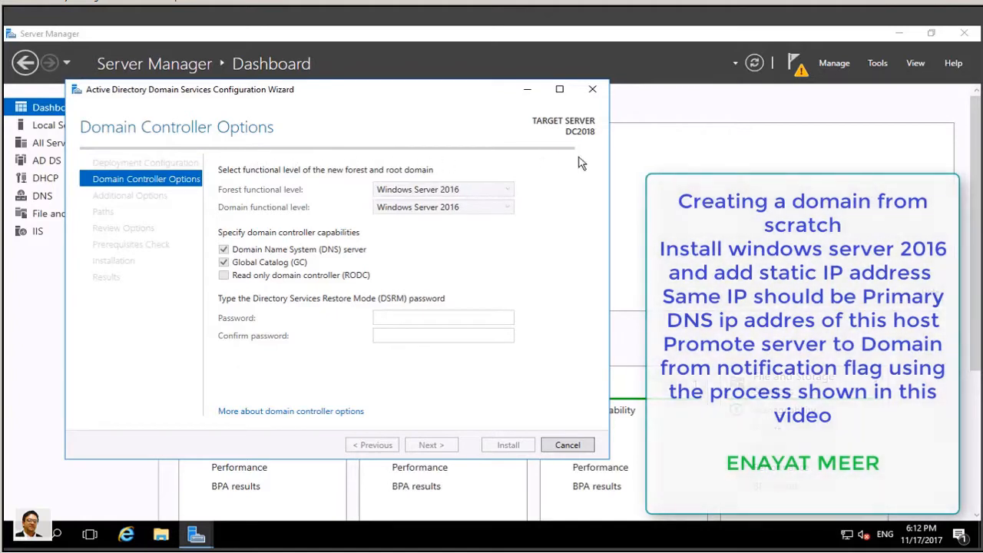
mouse_move(643, 253)
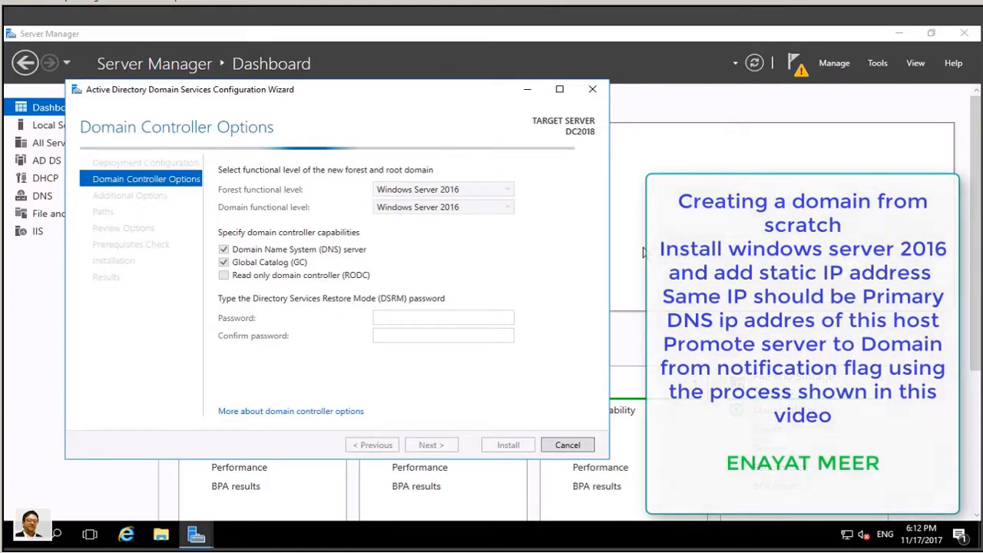
mouse_move(453, 148)
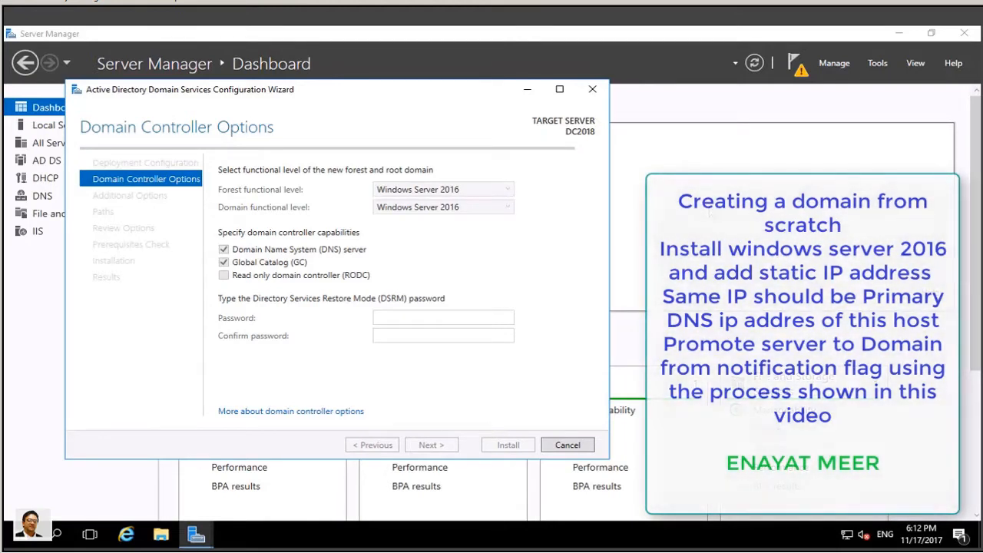
mouse_move(449, 103)
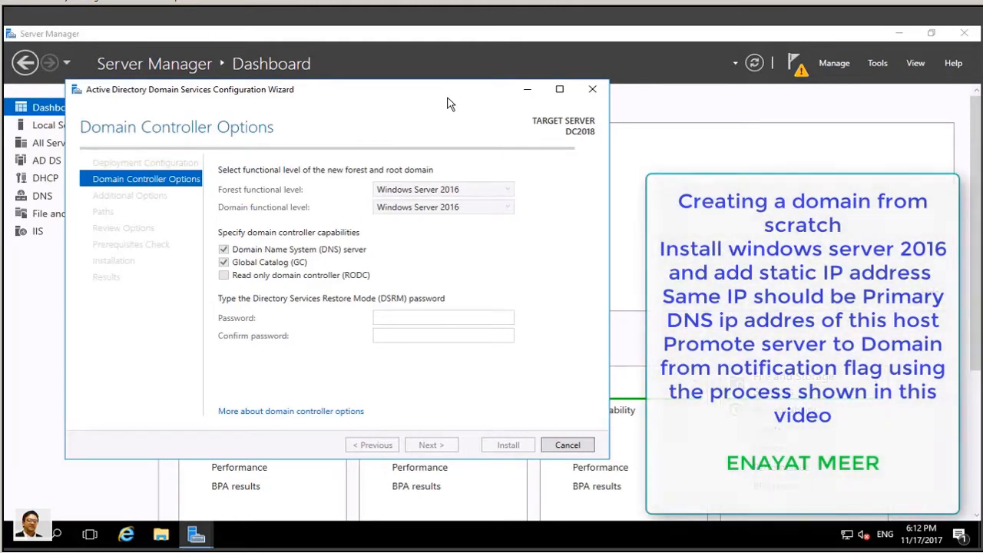
mouse_move(513, 202)
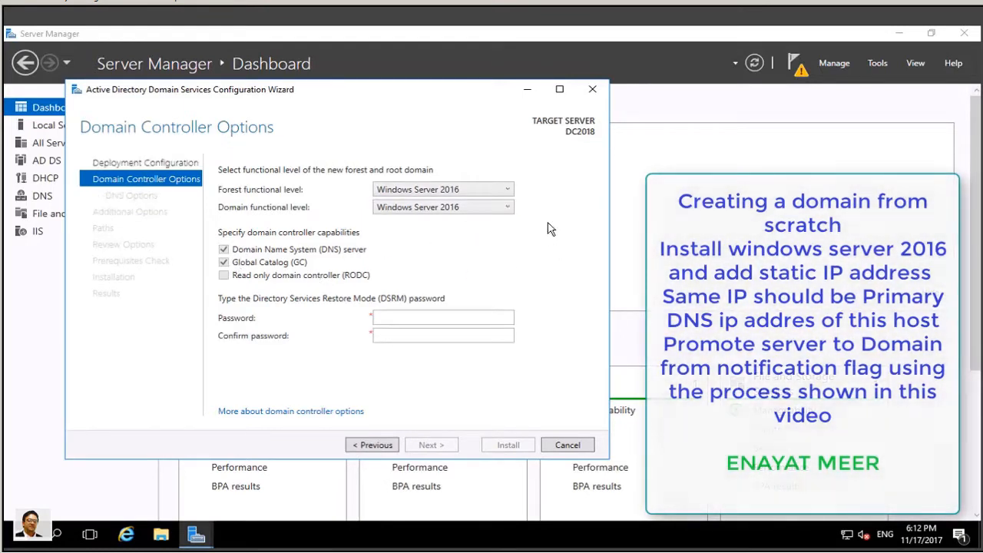
Keep Windows Server 2016 forest and domain functional levels, set the DSRM password, and continue to DNS Options.
left_click(507, 189)
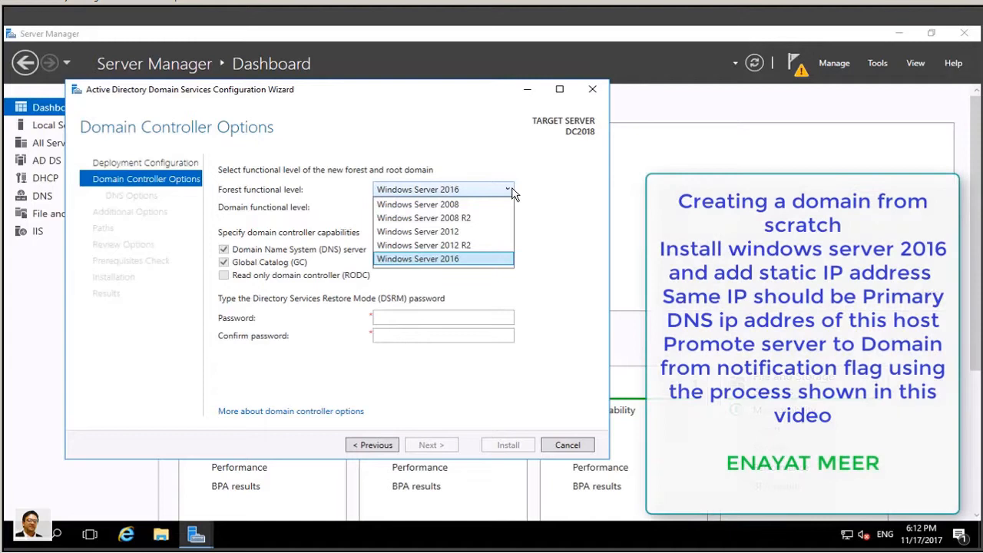
left_click(418, 258)
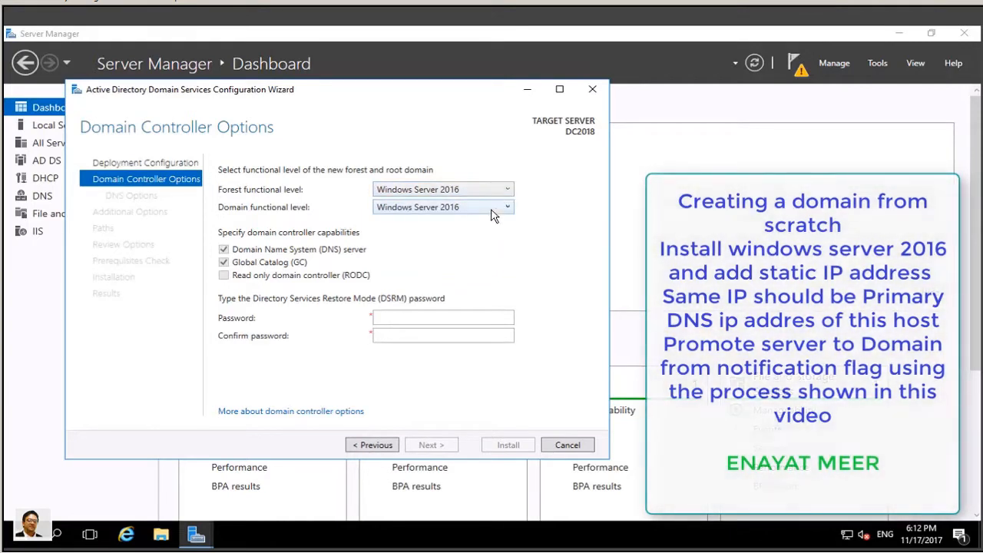
left_click(506, 205)
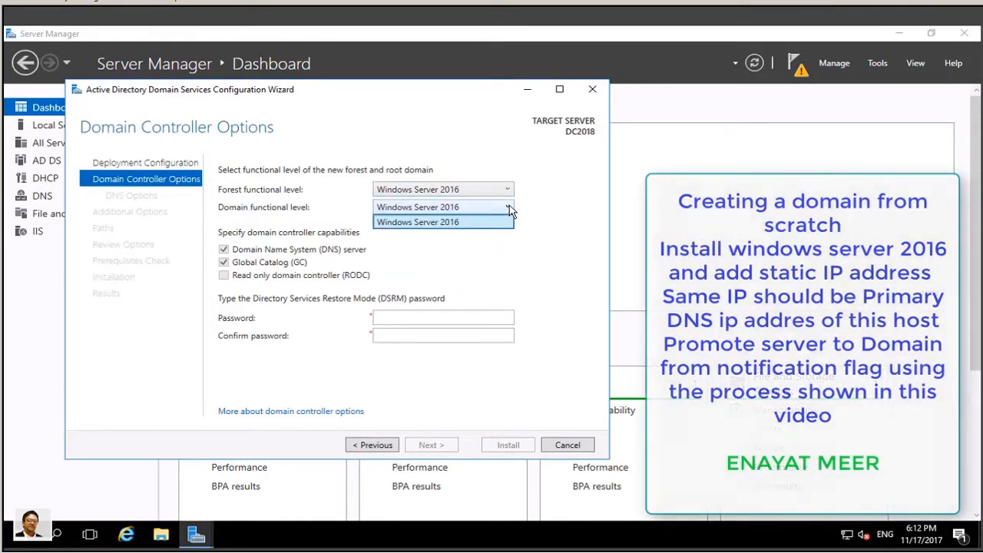
left_click(418, 222)
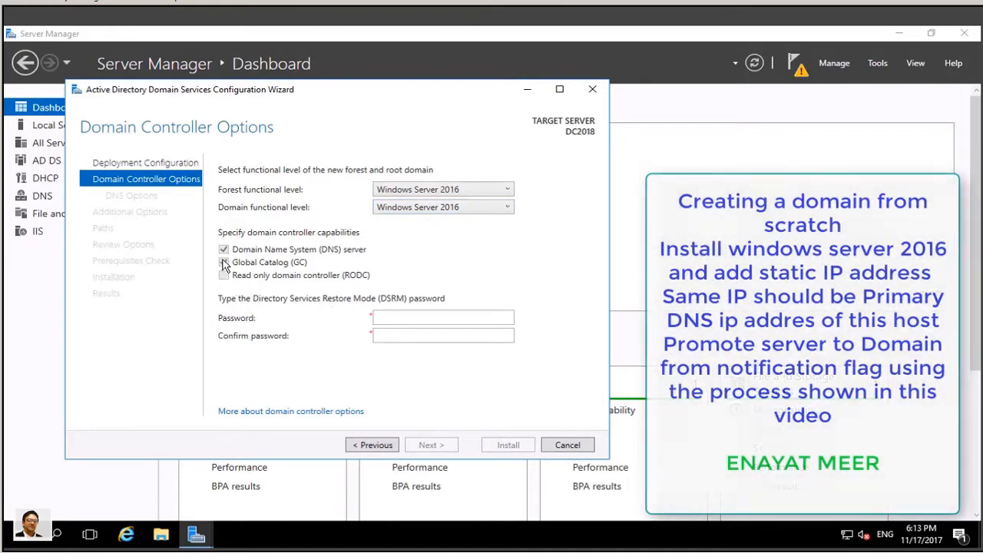
left_click(225, 262)
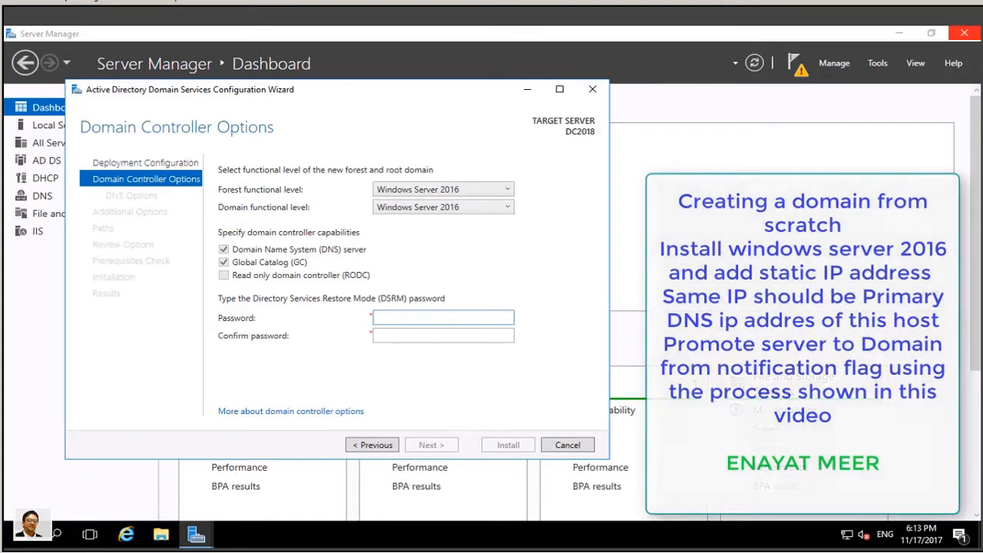
mouse_move(964, 34)
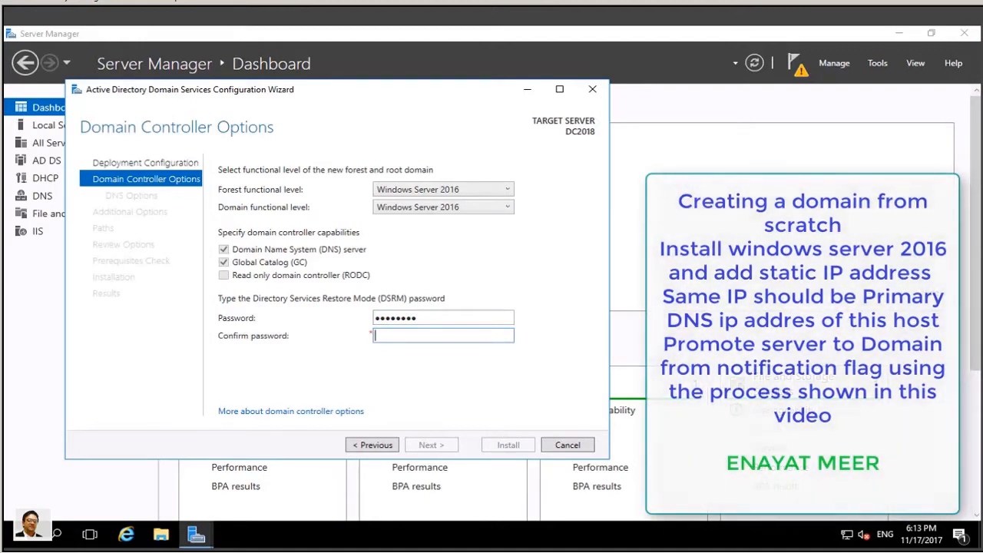
type("••••••••")
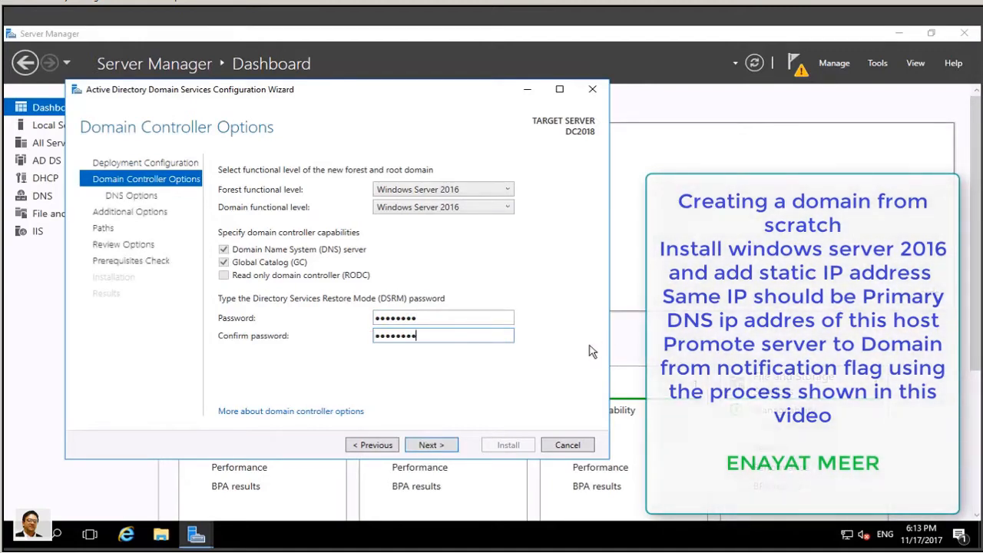
left_click(430, 446)
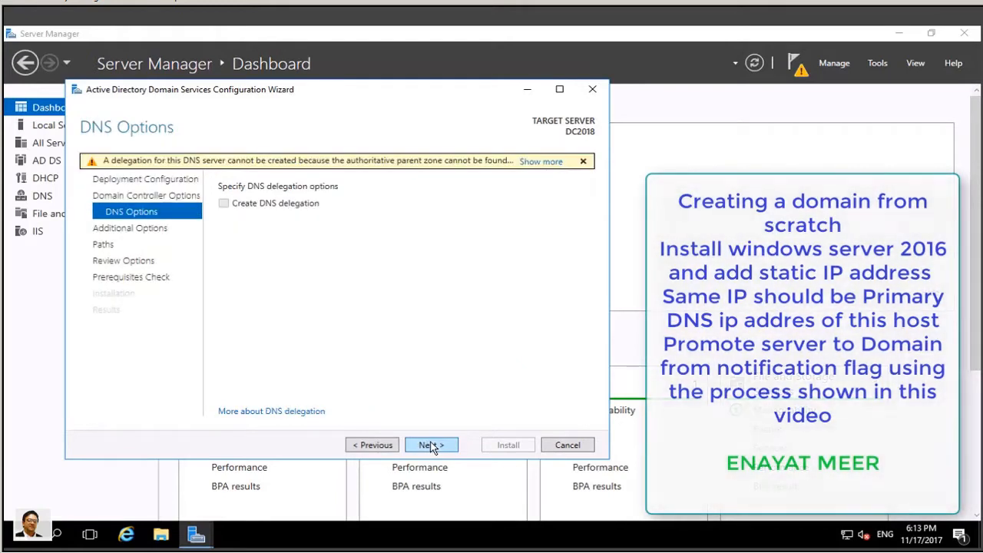
mouse_move(431, 446)
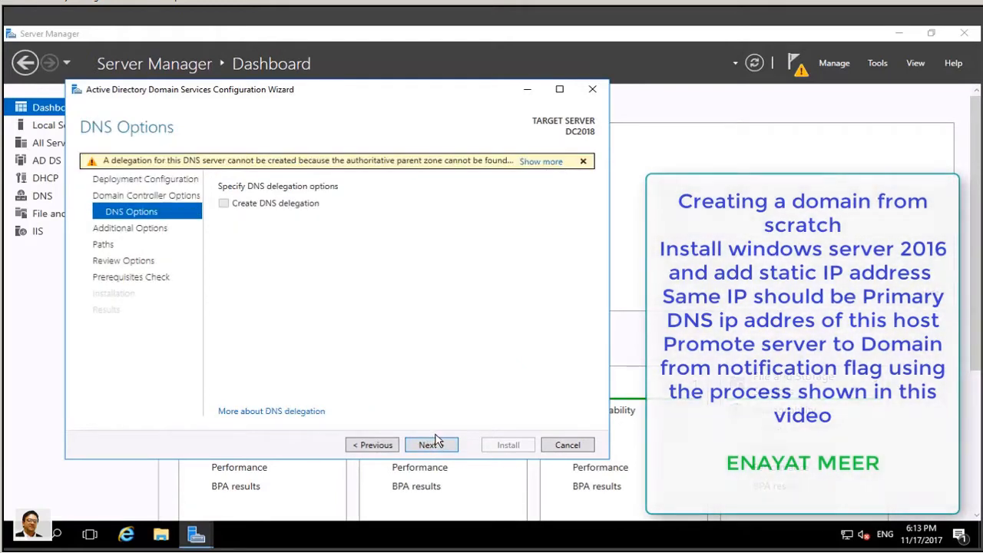
Accept DNS options, NetBIOS name TRAINING and default NTDS/SYSVOL paths, review the settings, and proceed to prerequisites.
left_click(430, 444)
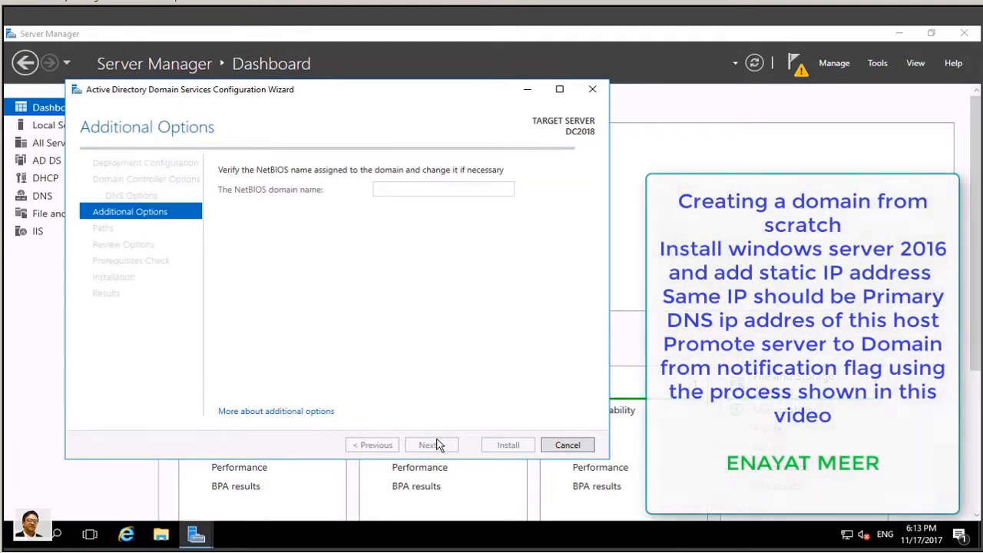
mouse_move(443, 405)
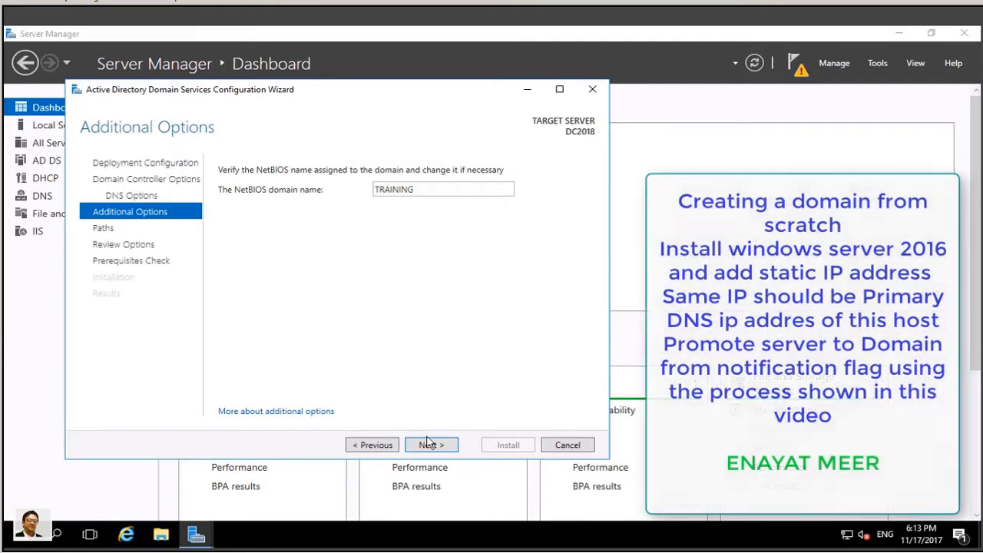
left_click(430, 446)
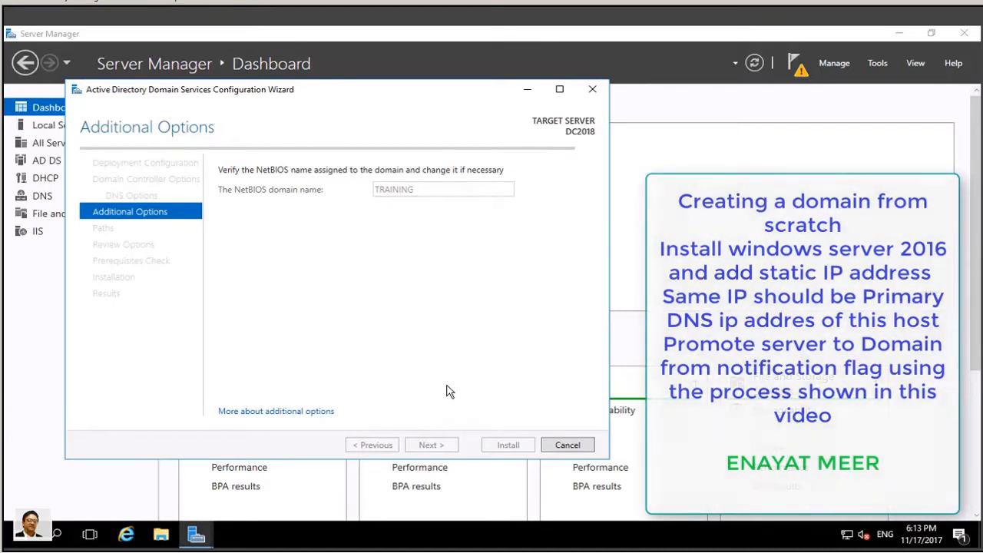
left_click(430, 445)
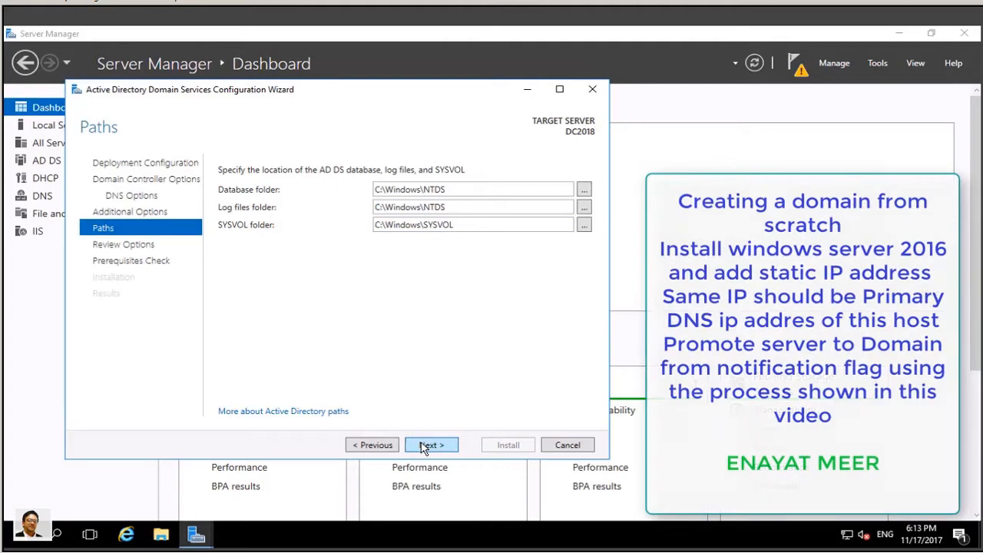
left_click(430, 445)
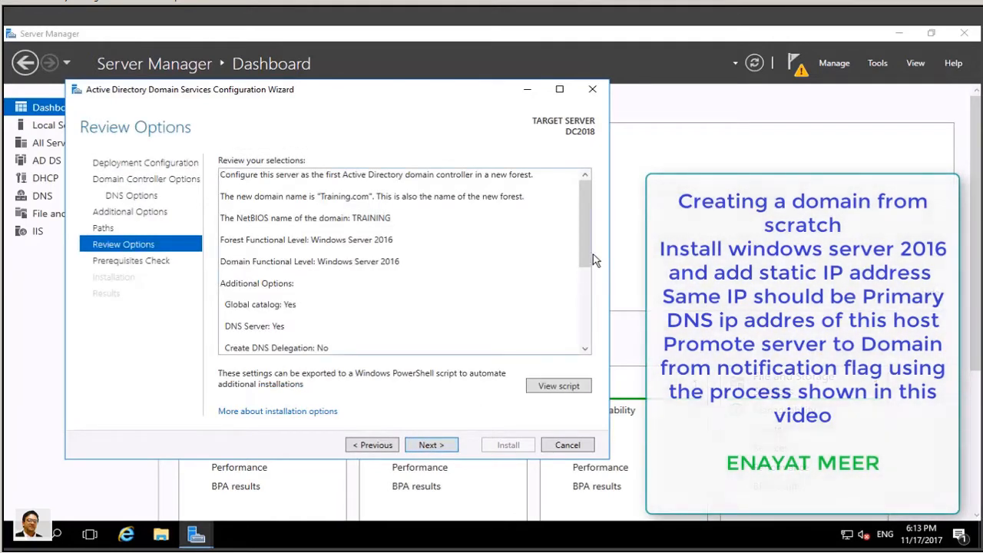
scroll("down", 3)
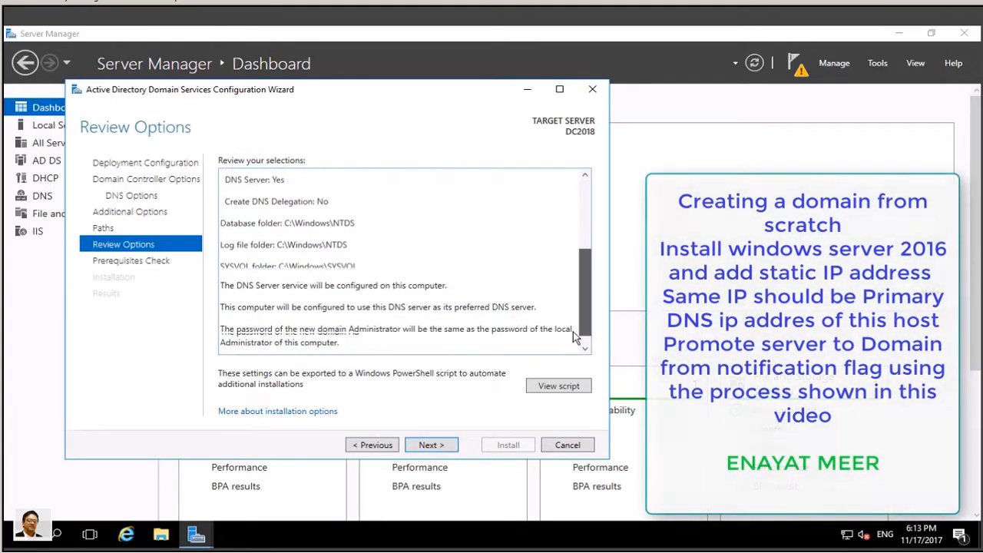
scroll("up", 3)
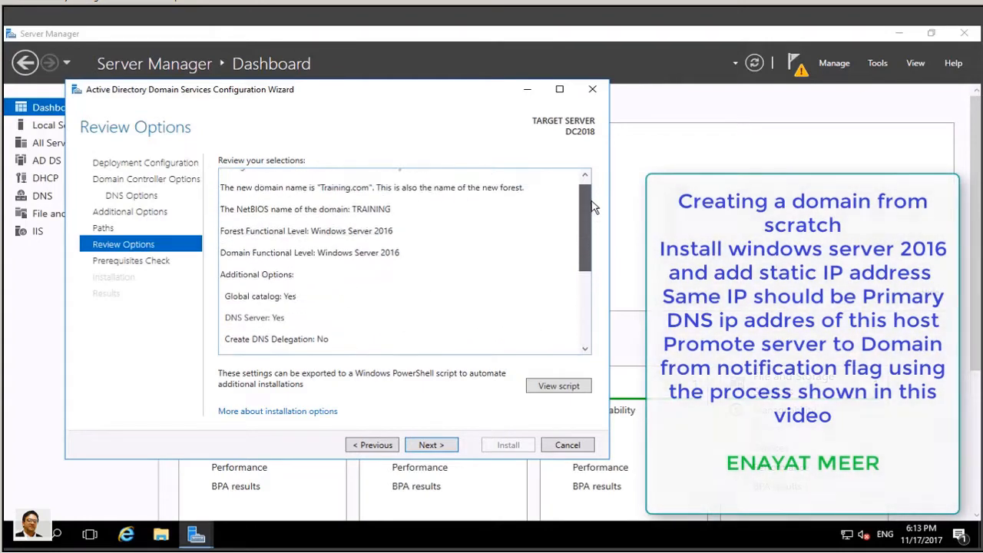
left_click(430, 446)
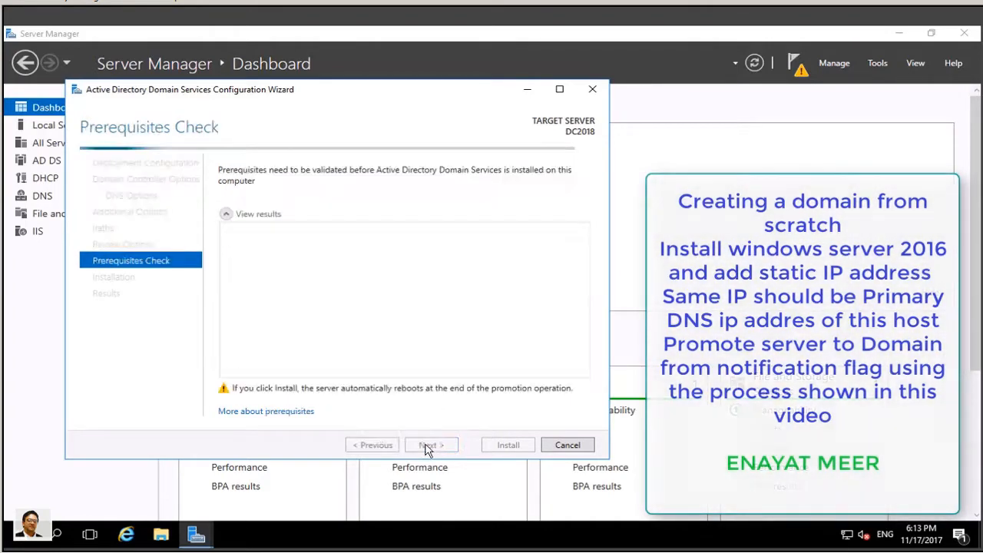
After all prerequisite checks pass, start installing the Training.com domain controller.
left_click(430, 445)
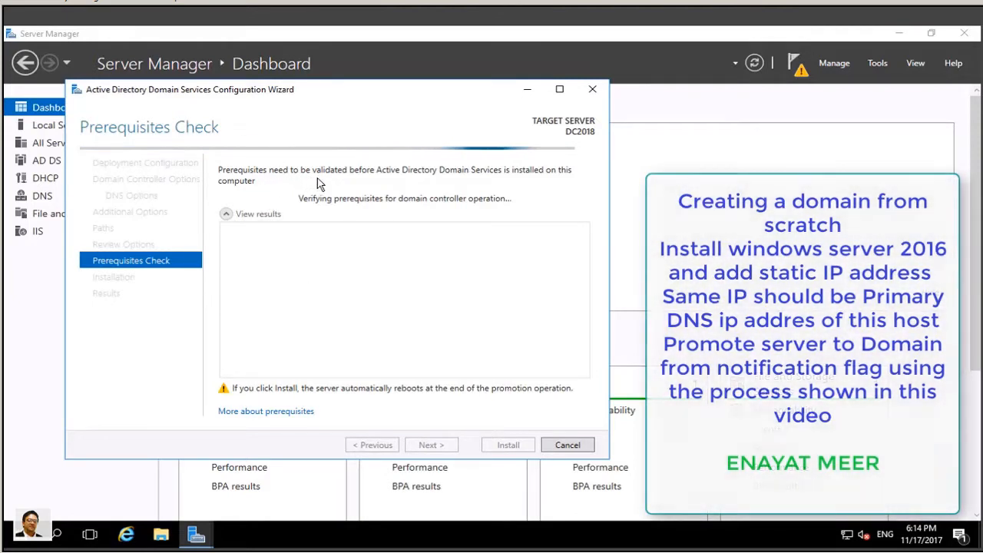
mouse_move(515, 179)
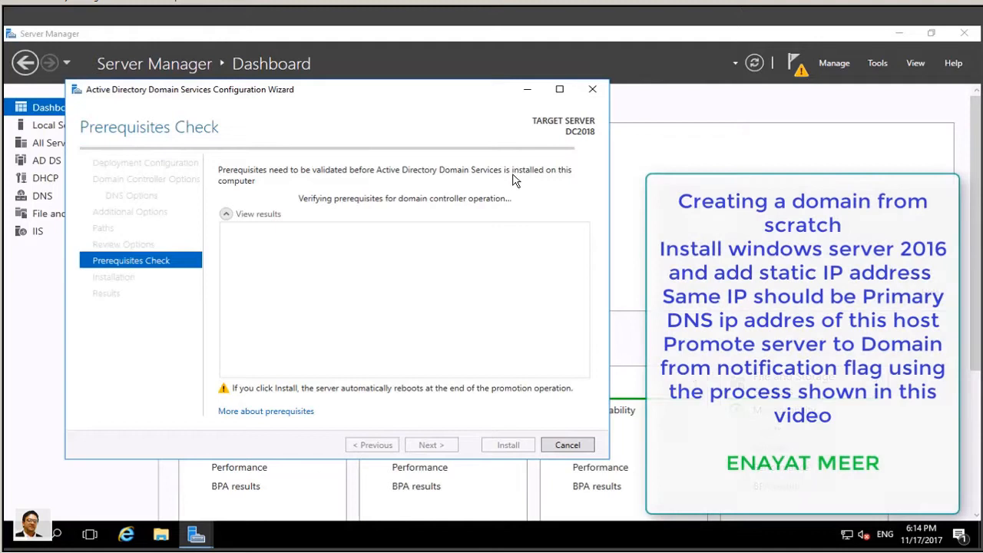
mouse_move(357, 218)
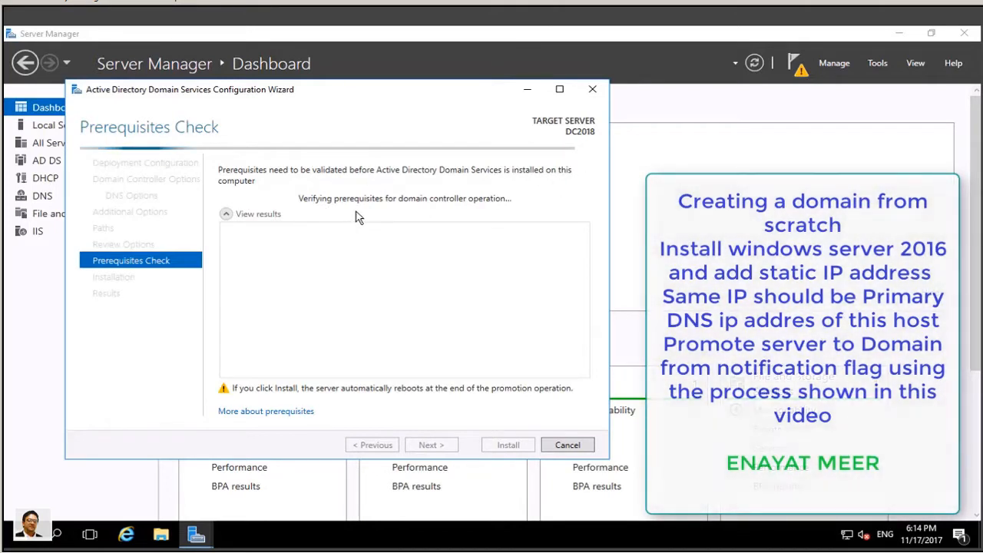
mouse_move(442, 366)
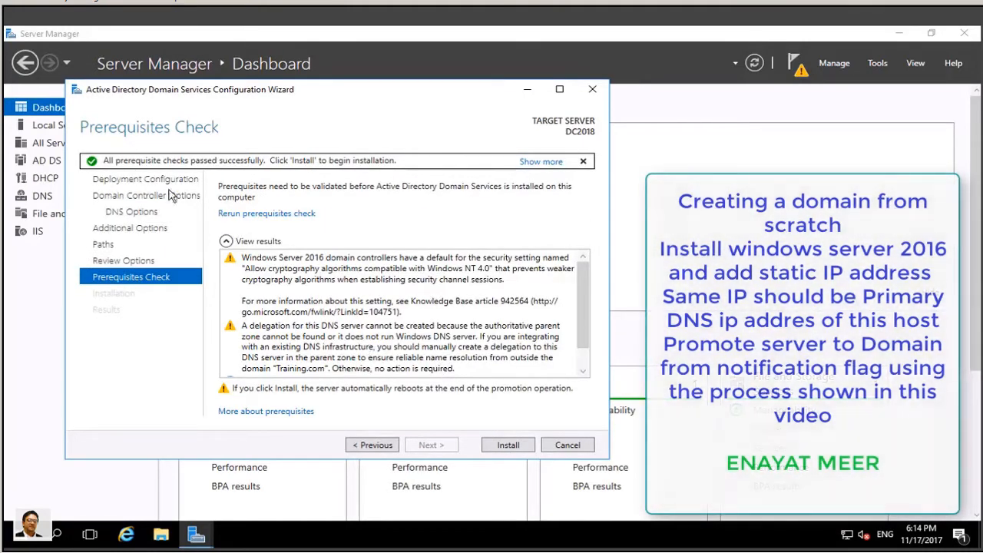
mouse_move(591, 285)
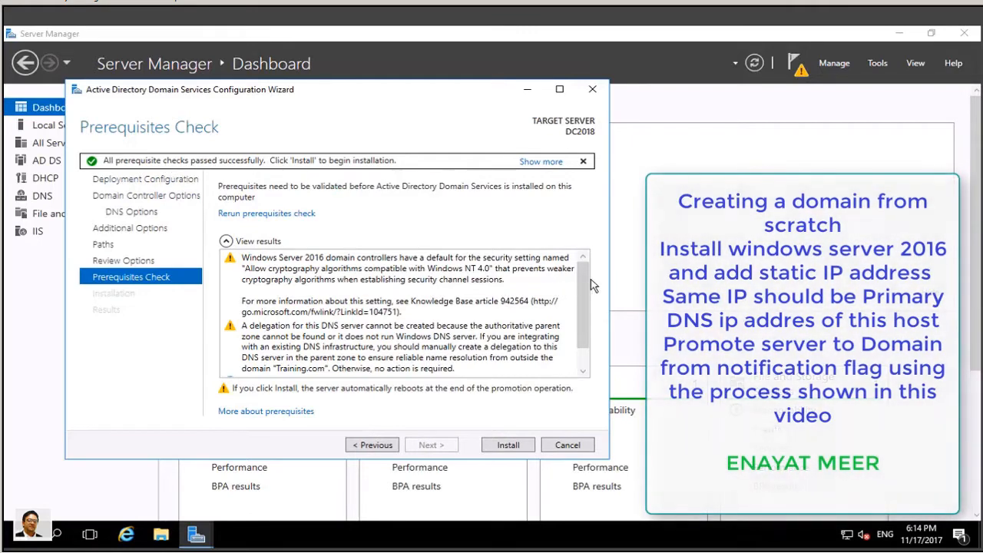
scroll("down", 3)
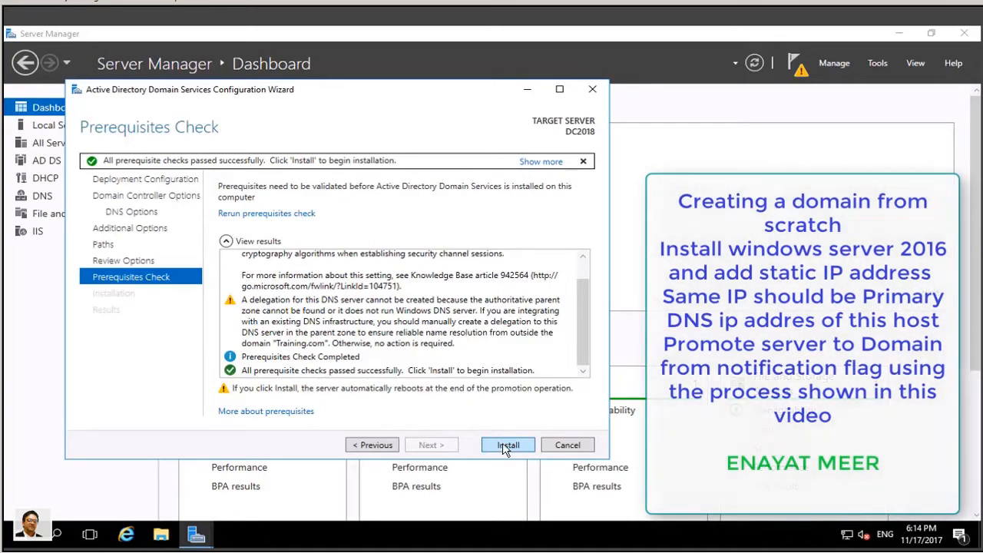
left_click(507, 446)
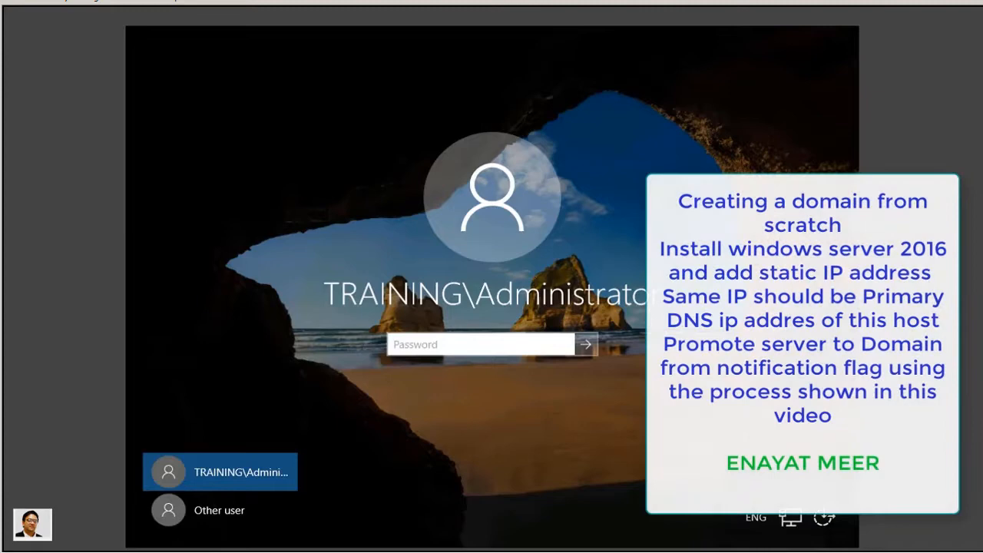
Sign in as TRAINING\Administrator after the restart.
type("password")
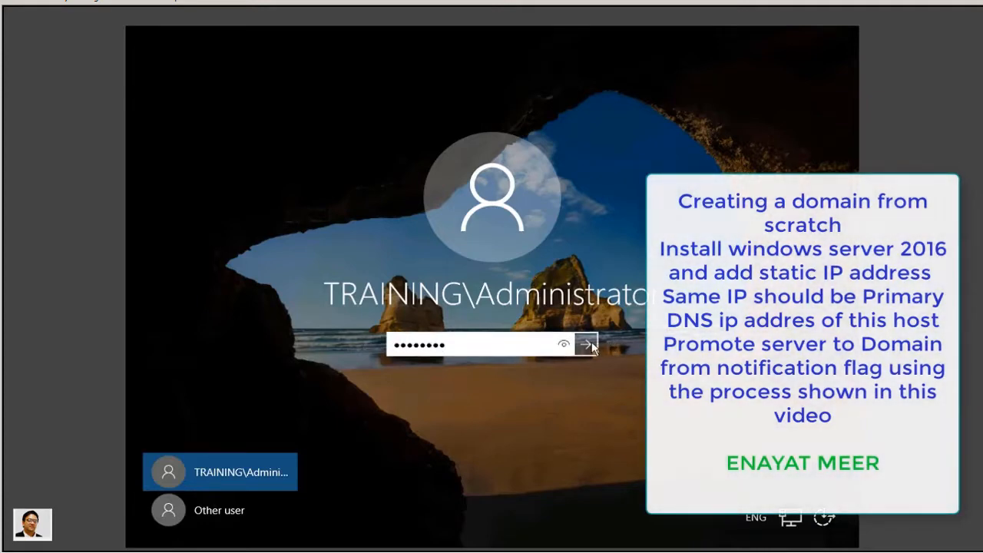
left_click(586, 344)
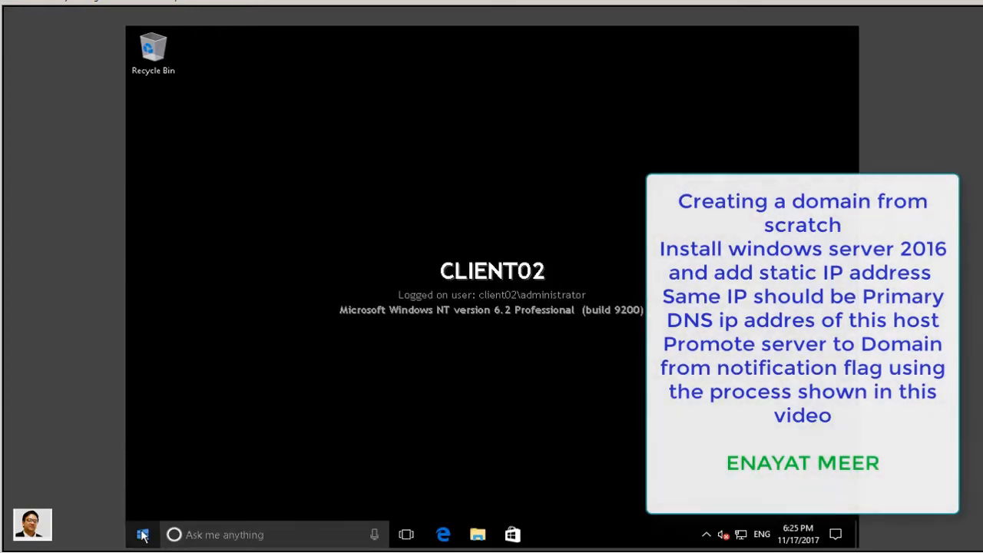
In an elevated Command Prompt, confirm hostname Client02 and launch control system.
right_click(141, 534)
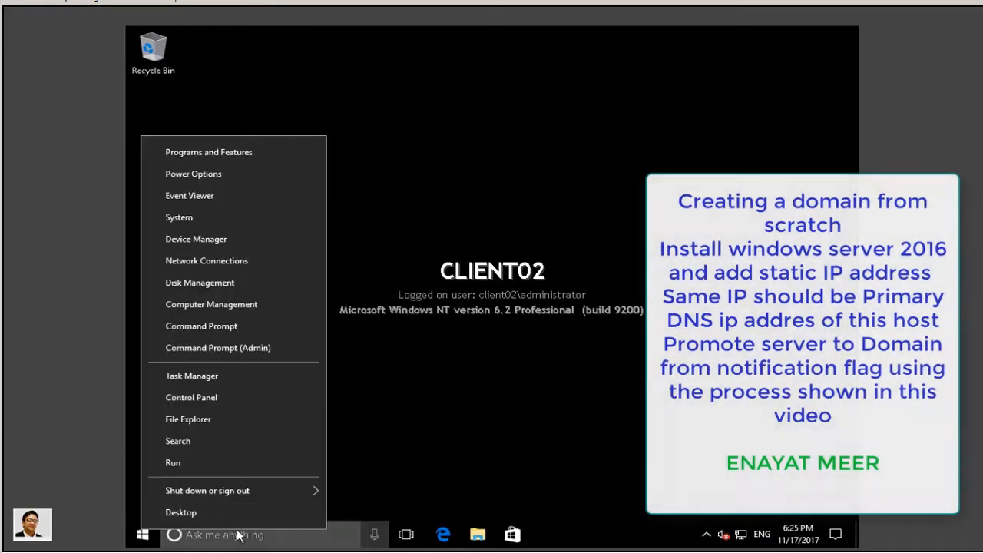
left_click(325, 375)
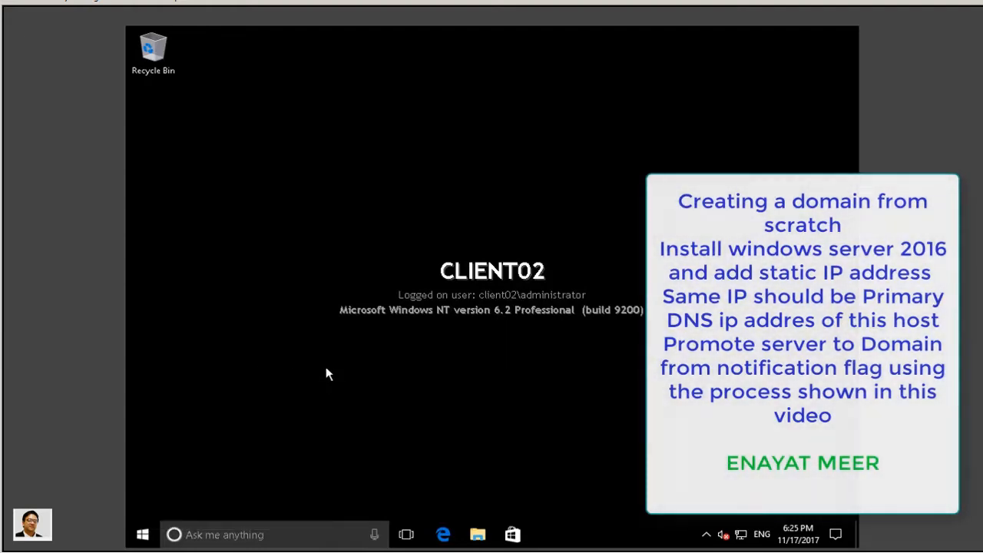
left_click(547, 535)
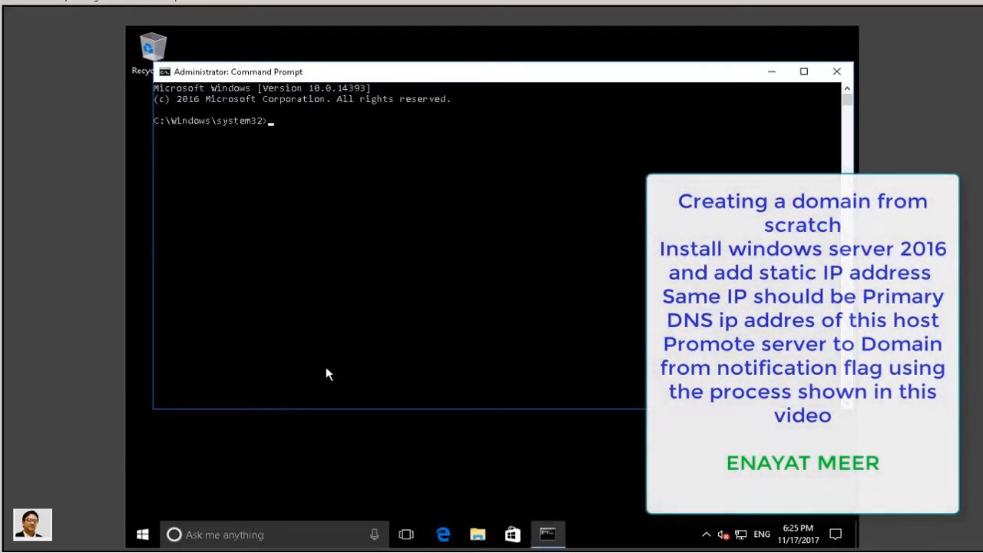
type("hostname")
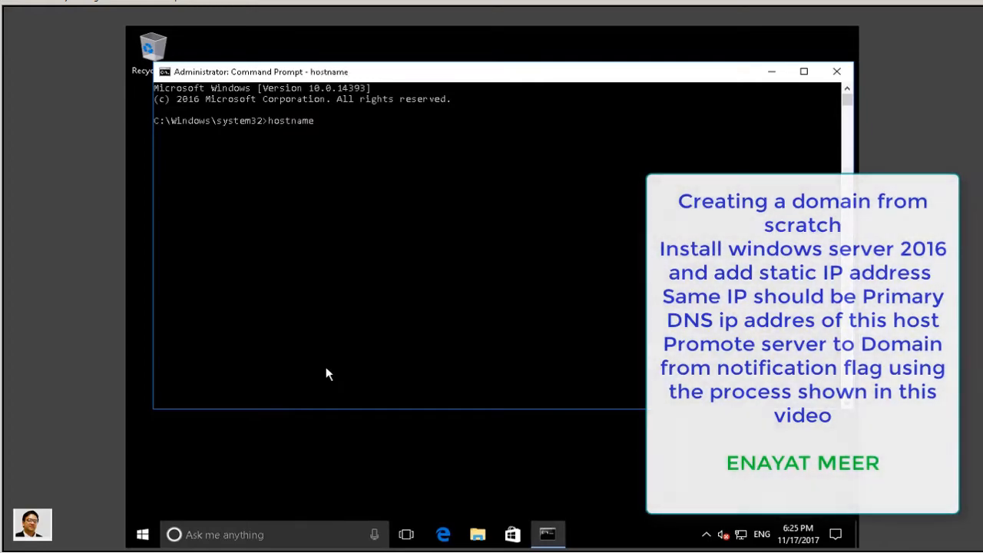
key("Return")
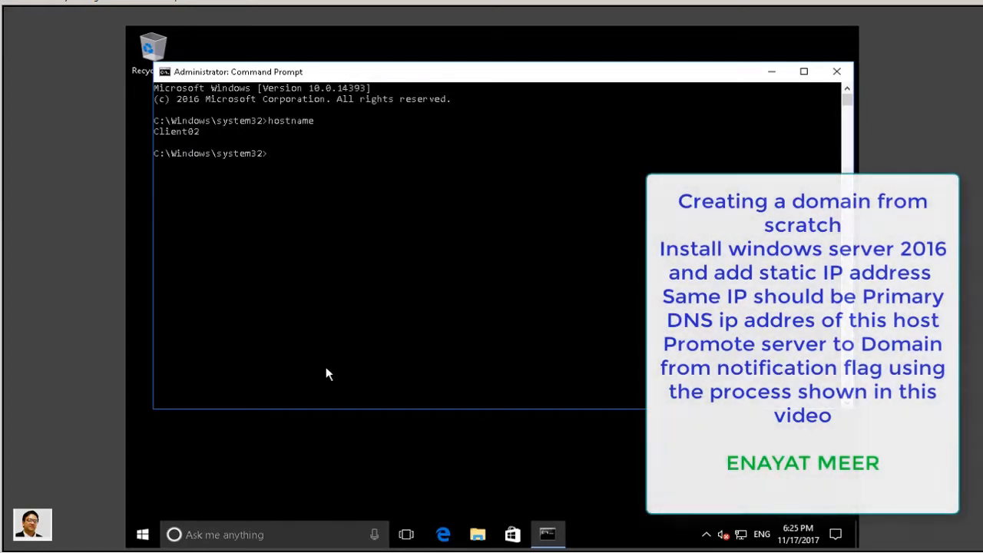
type("con")
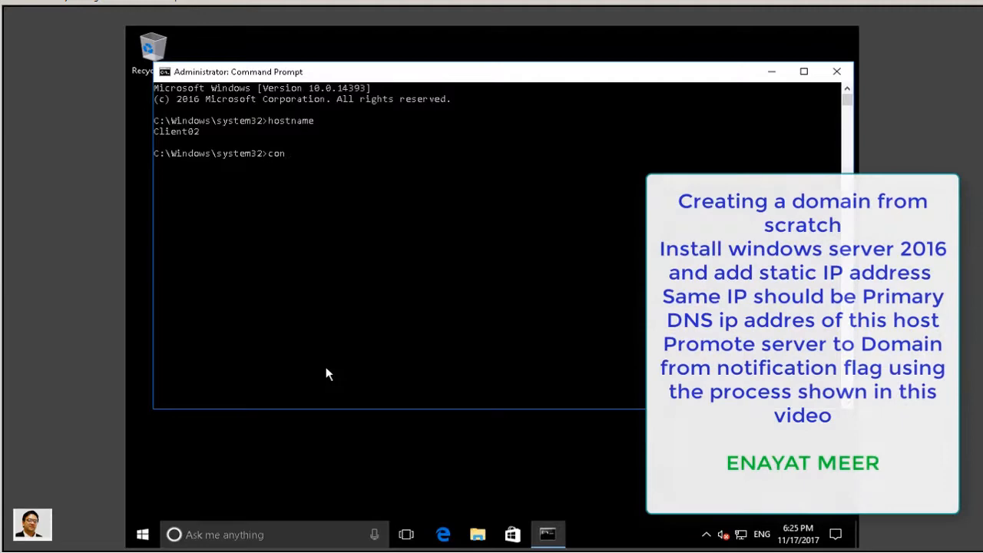
type("trol syste")
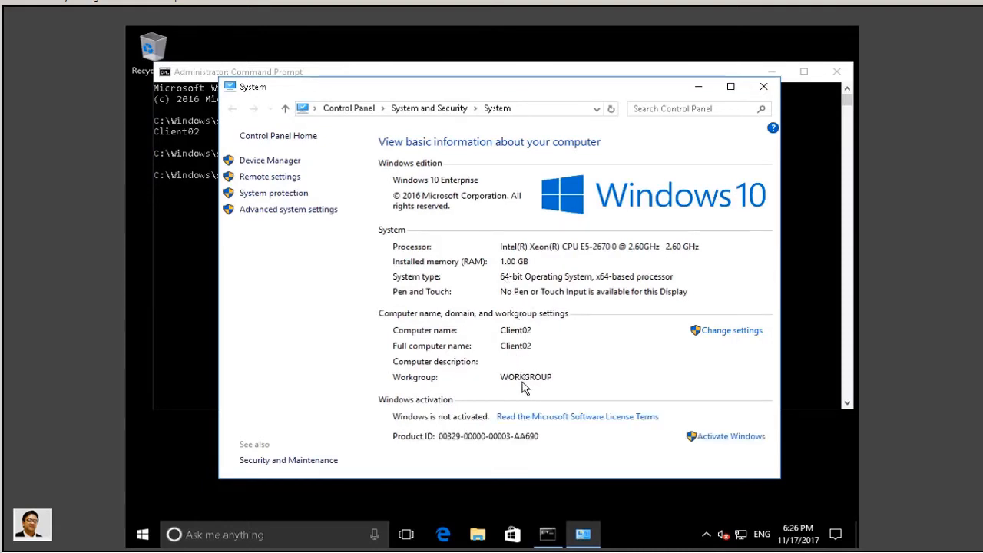
Review Client02's computer name, WORKGROUP membership and DNS suffix without changes, then return to Command Prompt.
left_click(731, 329)
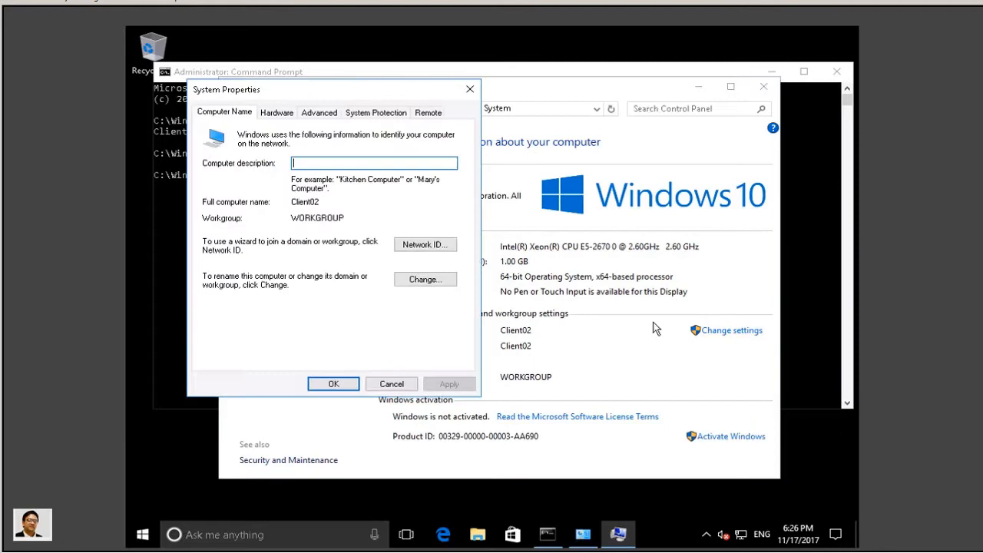
left_click(424, 280)
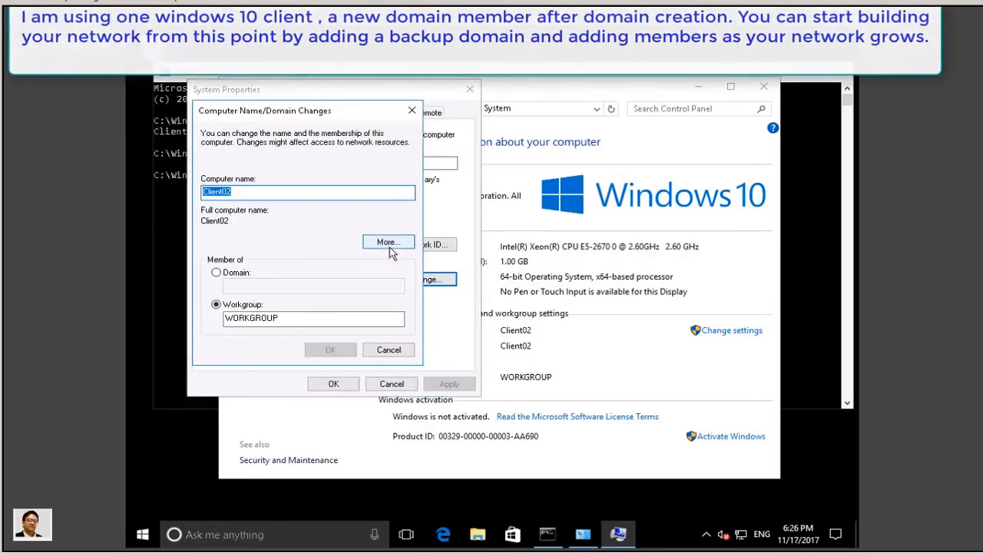
left_click(387, 242)
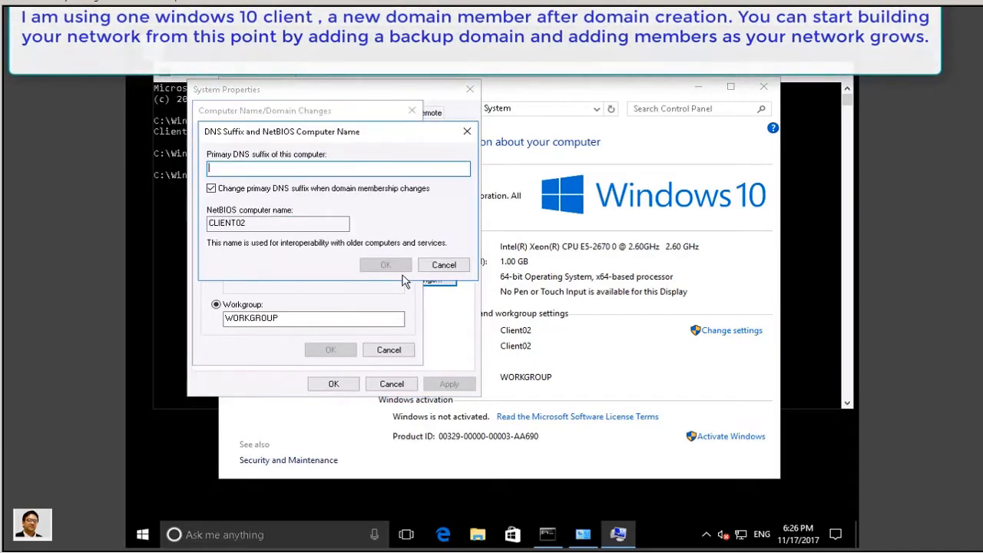
left_click(444, 264)
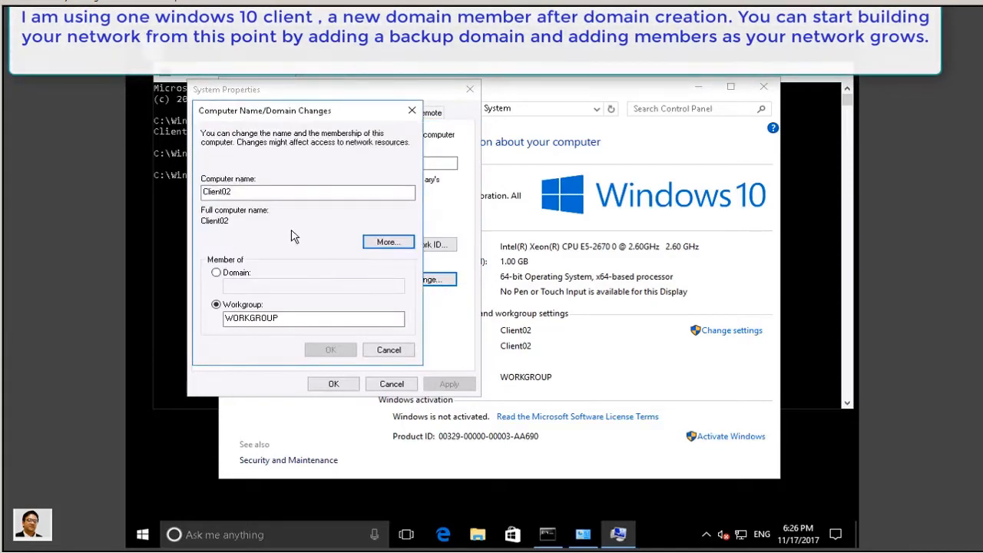
left_click(215, 273)
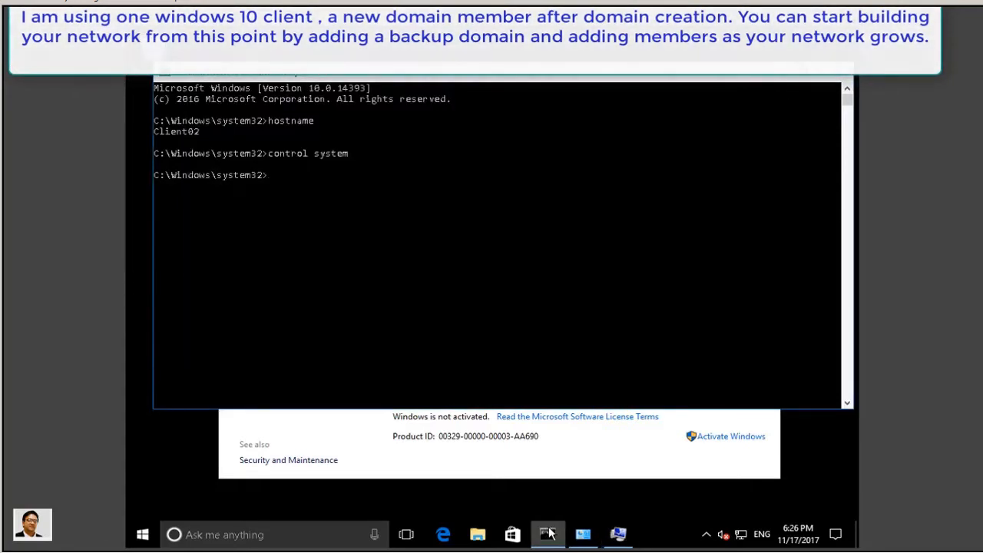
Via ncpa.cpl, review the Ethernet IPv4 settings: static 172.16.0.50, gateway 172.16.0.1, DNS 172.16.0.10.
type("ncpa.cpl")
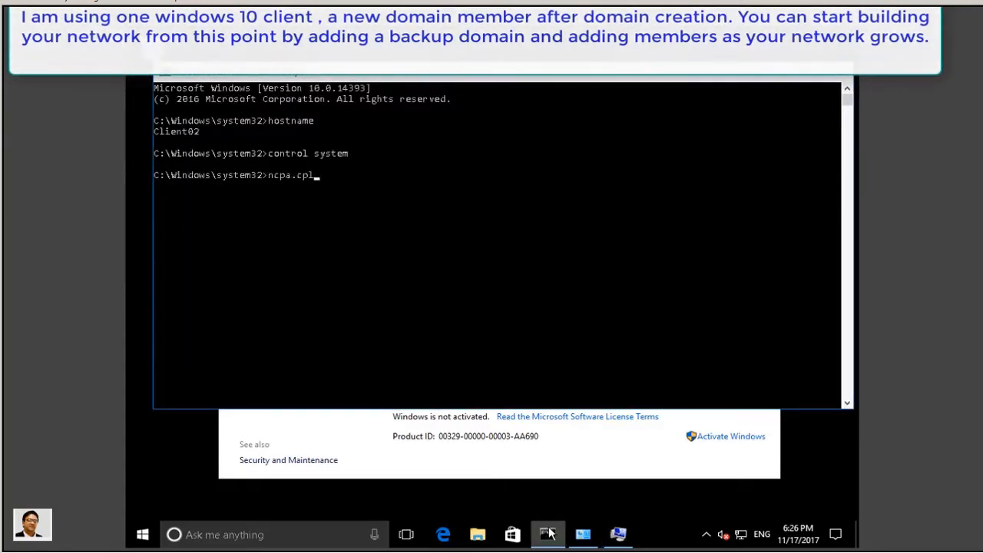
key("Return")
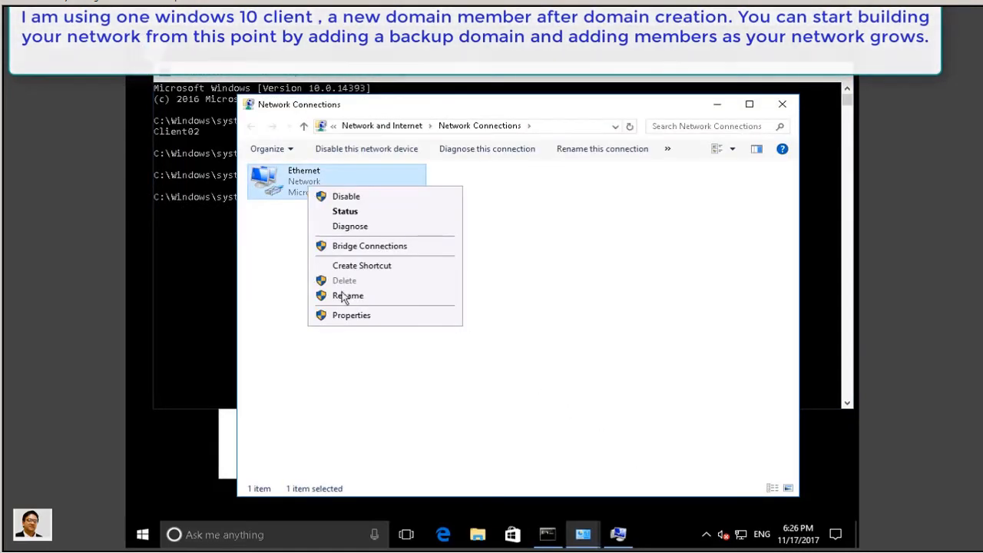
left_click(350, 314)
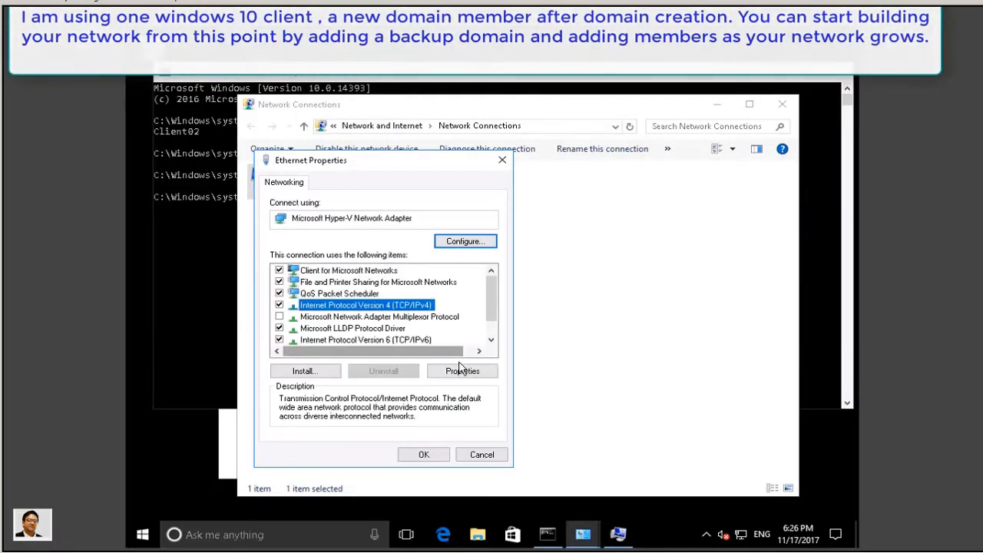
left_click(461, 370)
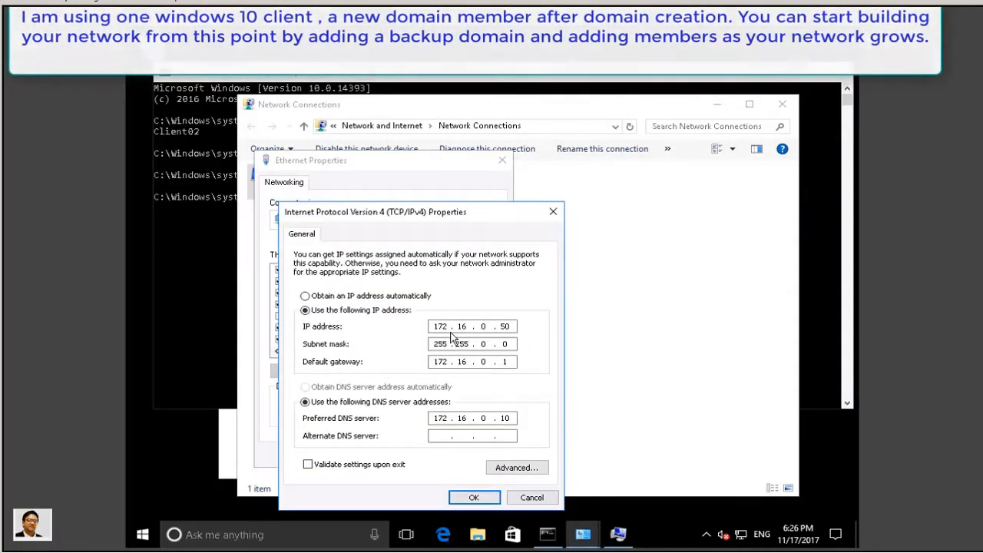
mouse_move(489, 429)
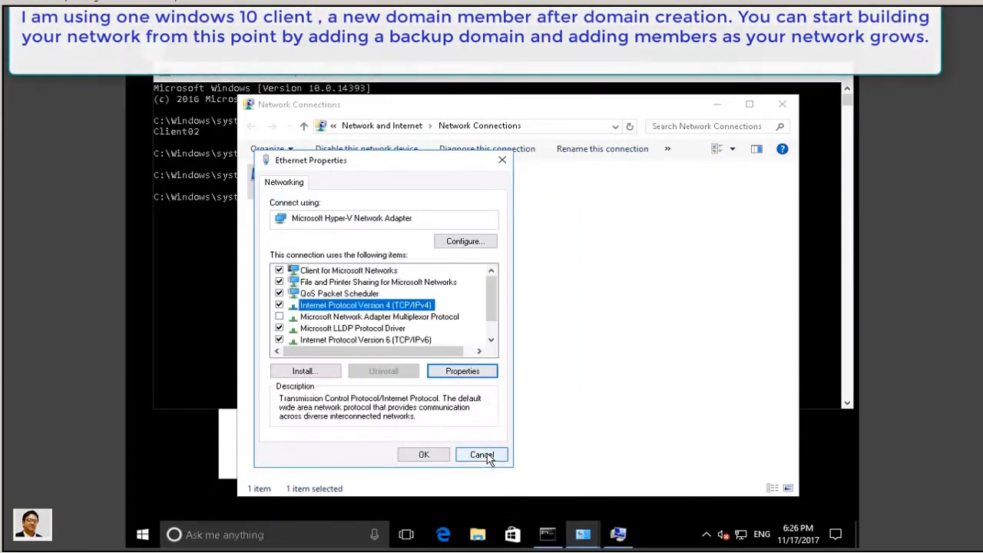
left_click(482, 455)
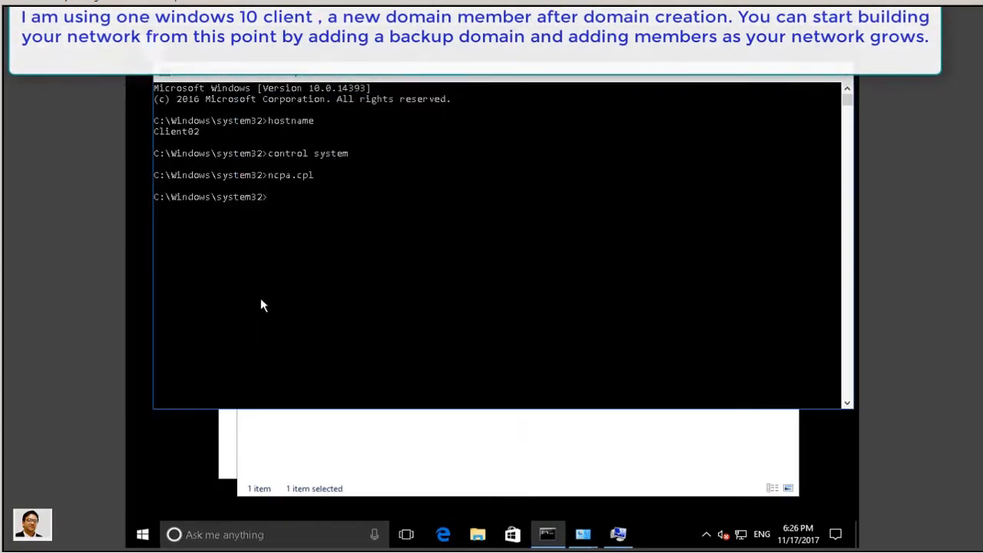
Ping DC2018 from Client02 and receive all four replies over IPv6.
type("pin")
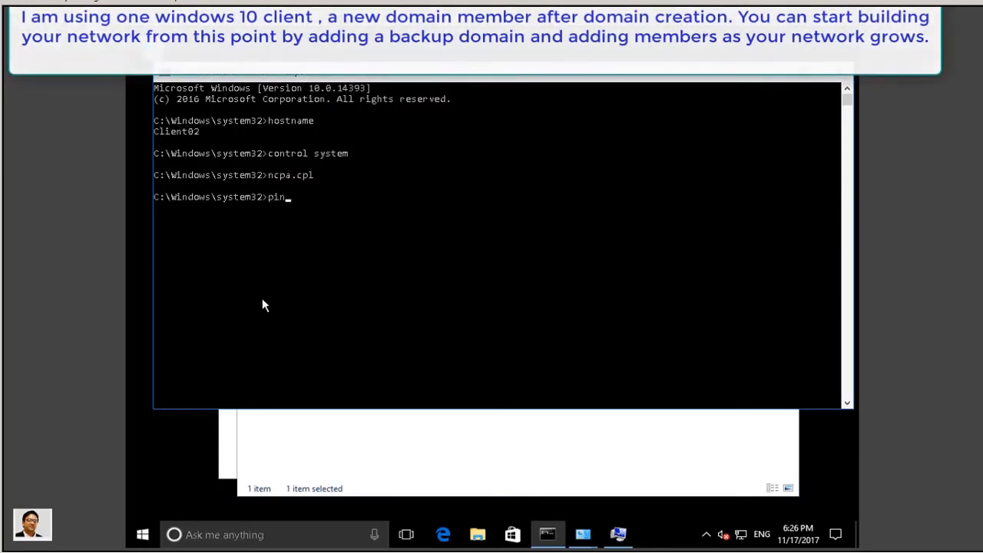
type("g")
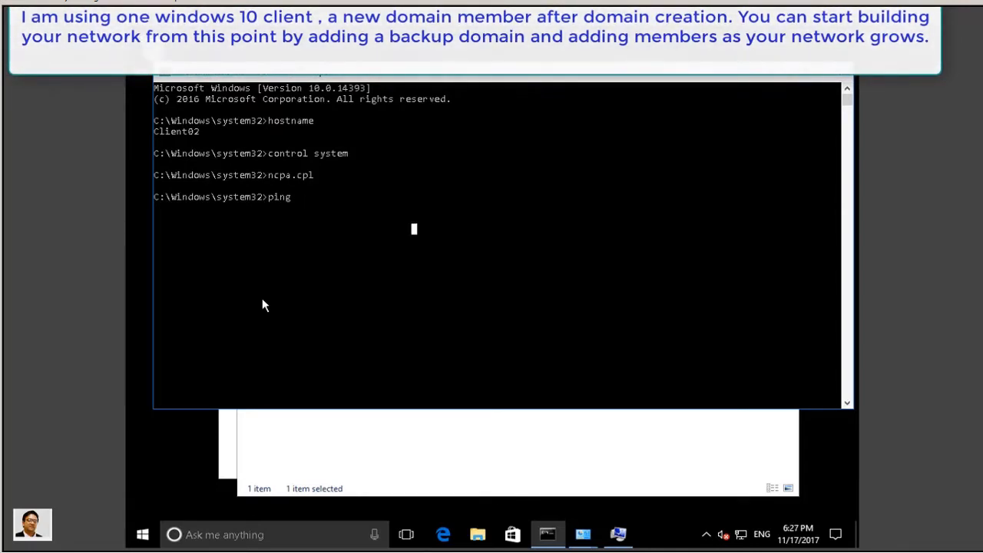
type("DC20")
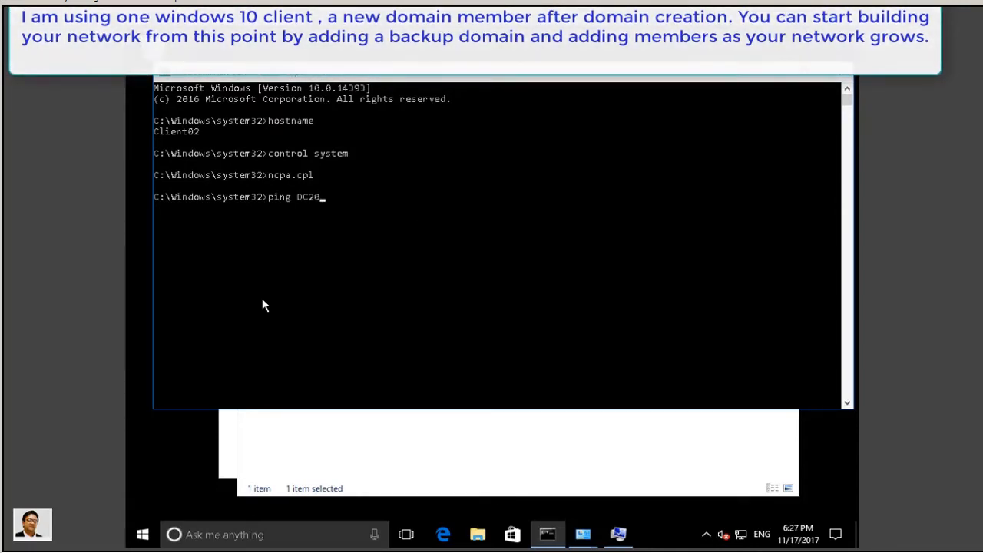
key("Return")
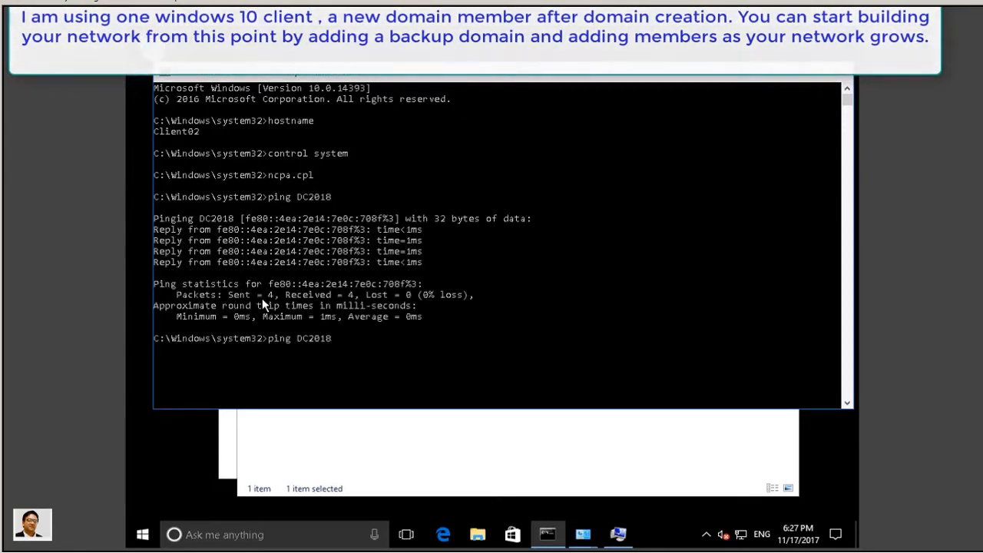
Ping DC2018 with -4 to confirm IPv4 replies from 172.16.0.10, then return to Network Connections.
type("-4")
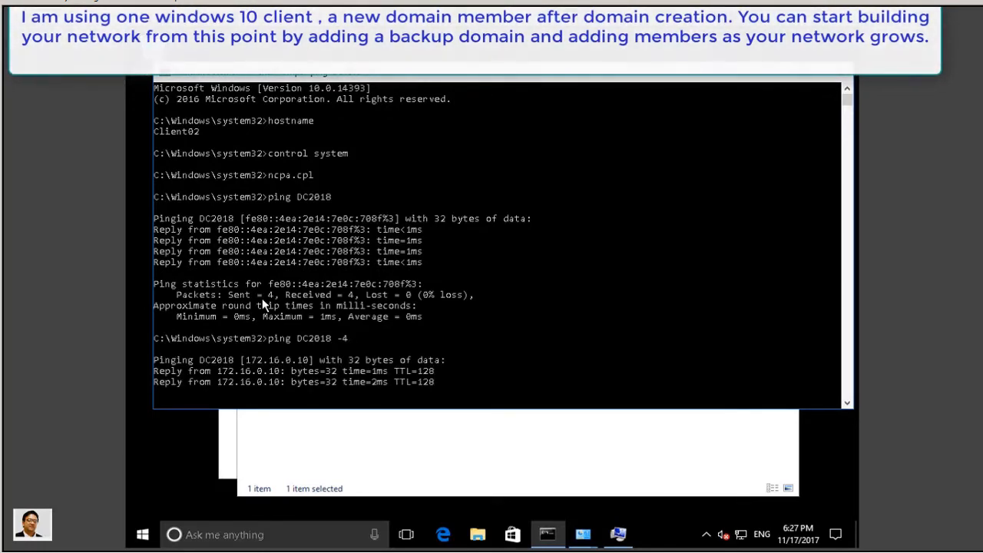
scroll("down", 3)
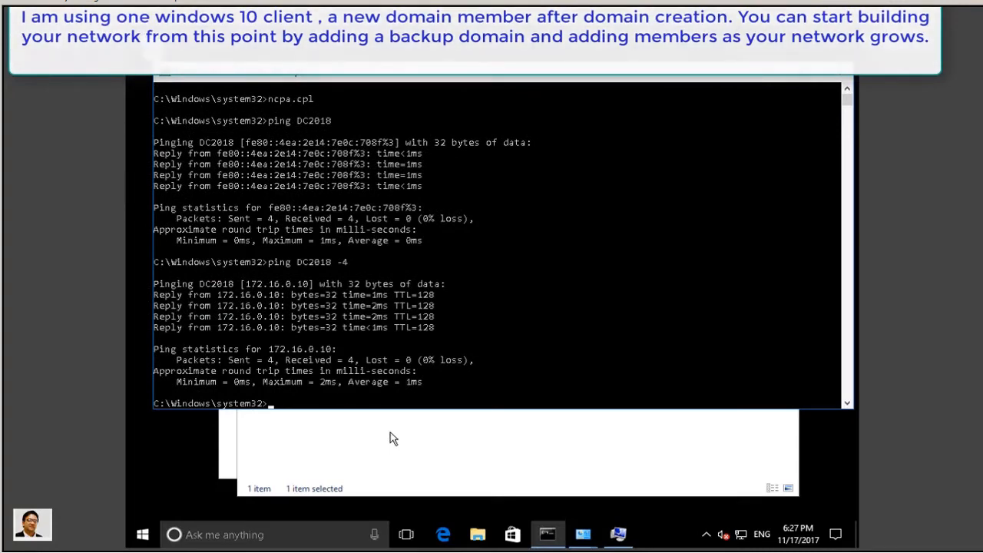
left_click(583, 534)
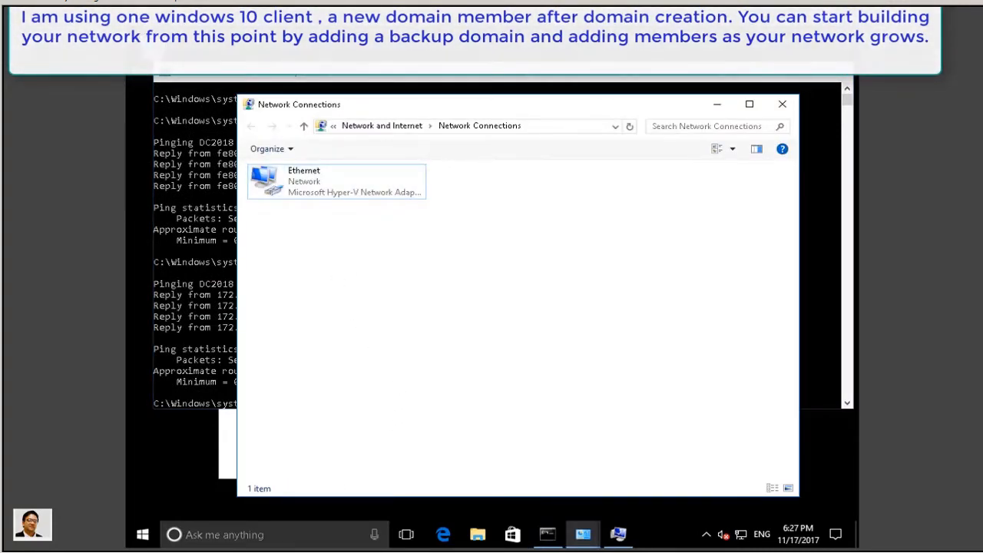
Confirm DC2018's Local Server properties show Training.com and expand Training.com in Active Directory Users and Computers.
left_click(316, 535)
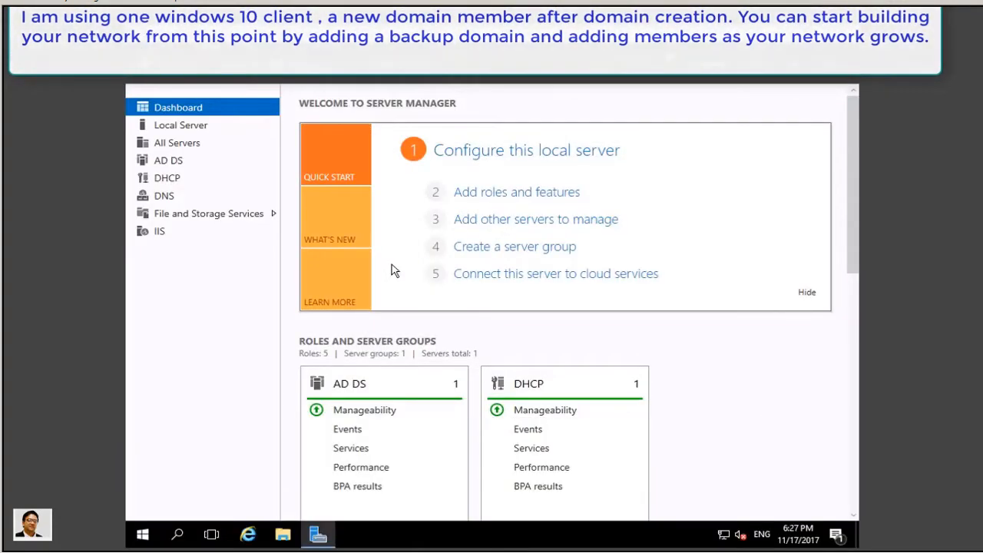
left_click(181, 124)
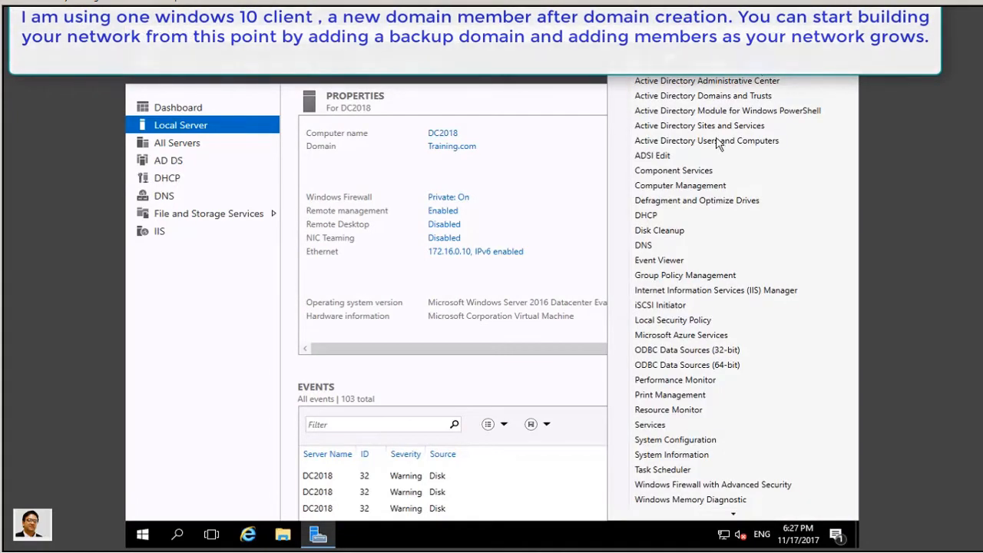
left_click(463, 283)
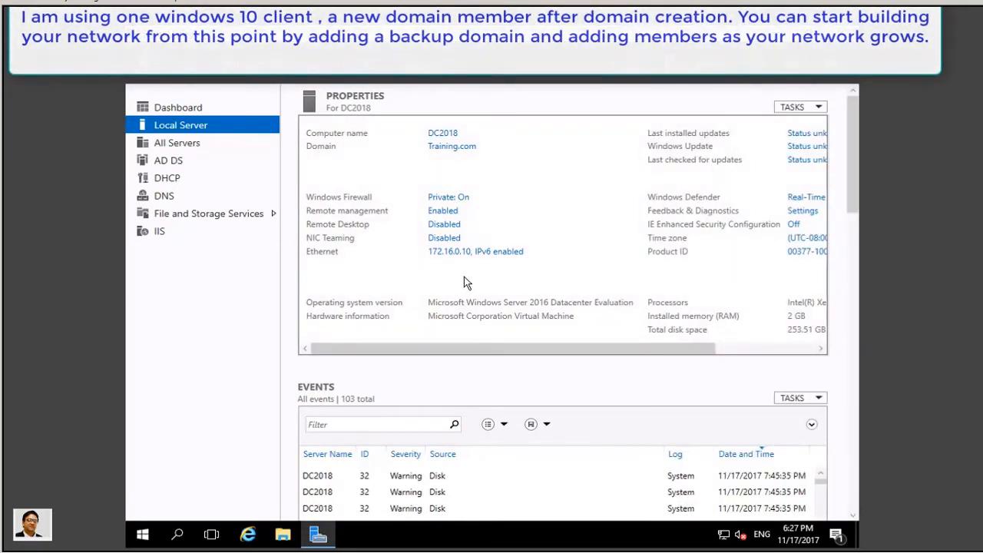
mouse_move(101, 430)
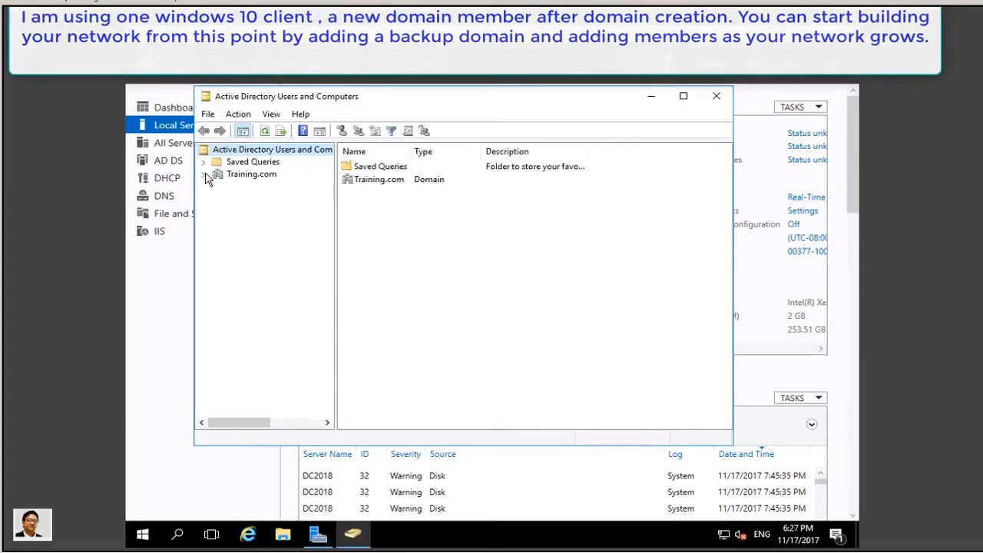
left_click(272, 149)
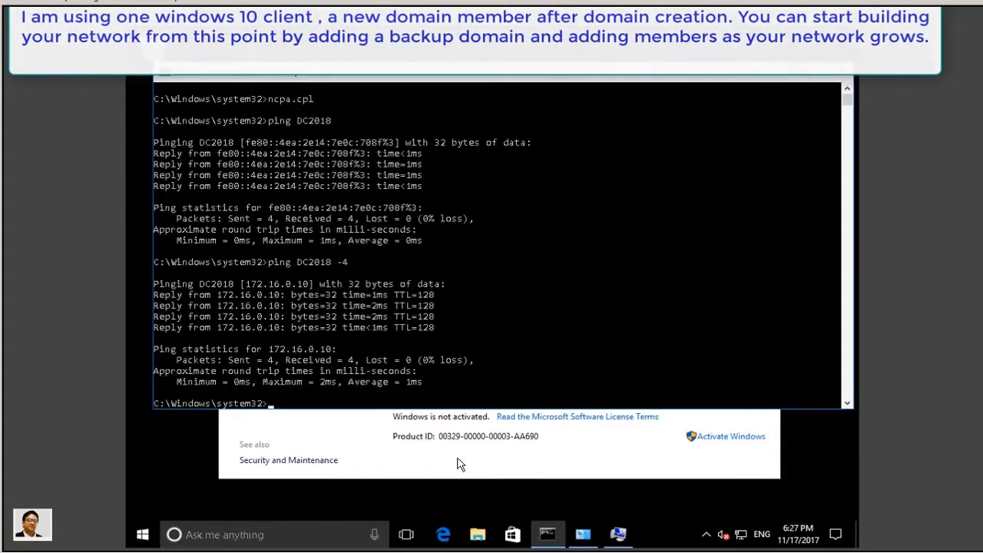
Change Client02's membership from workgroup to the Training.com domain.
left_click(584, 535)
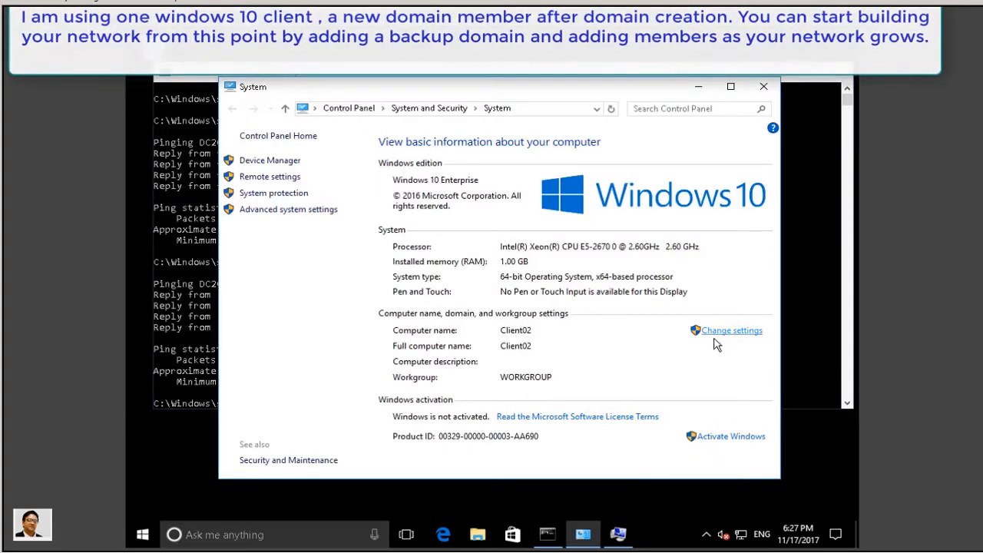
left_click(731, 329)
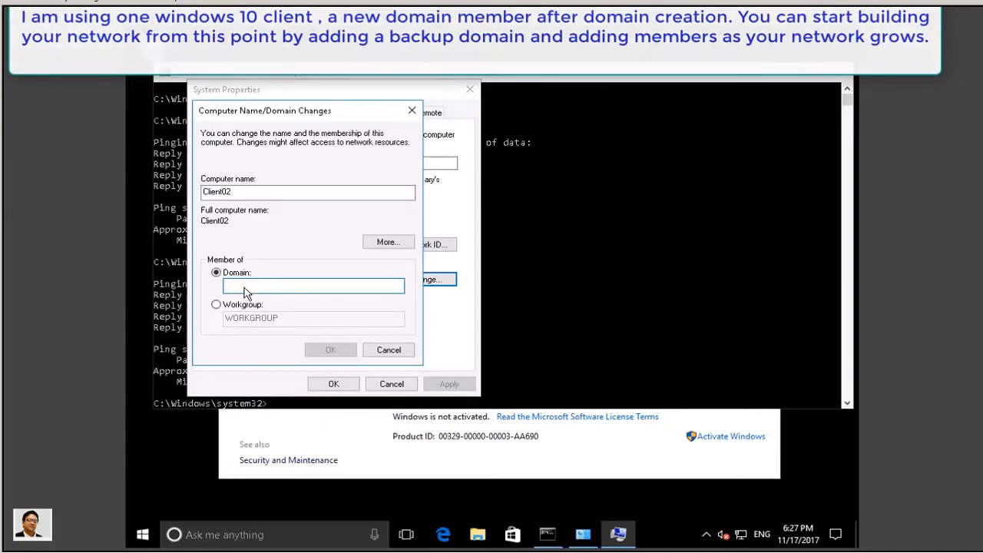
type("Train")
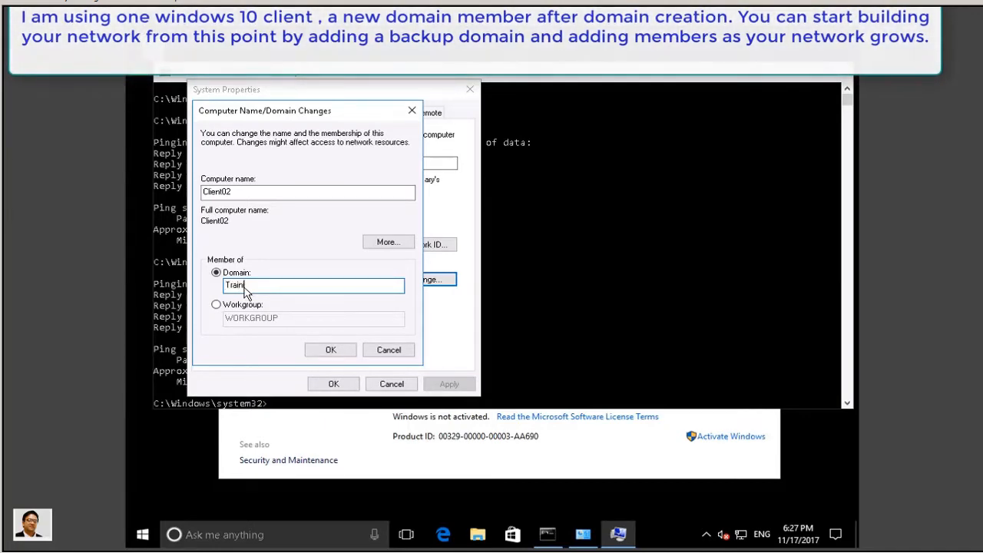
type("ing.com")
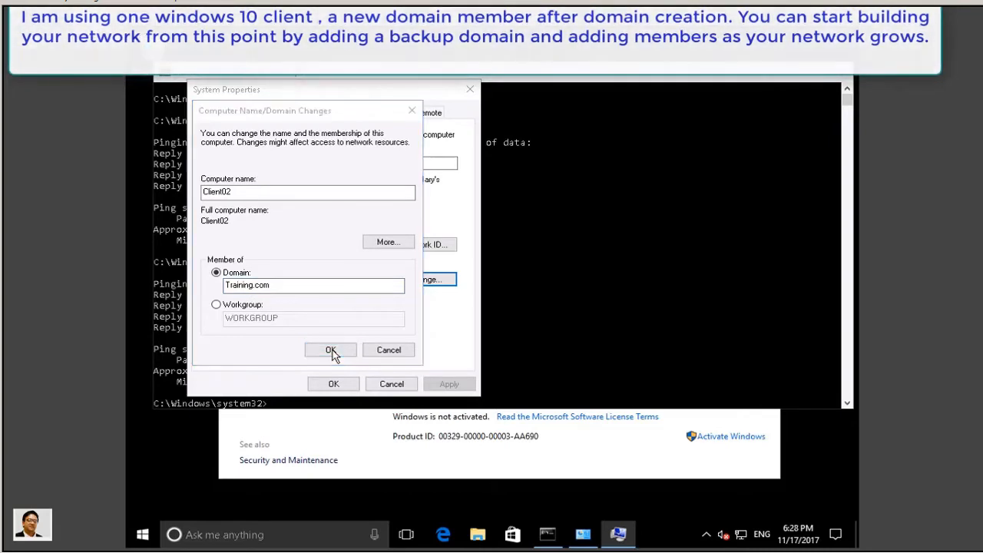
left_click(330, 350)
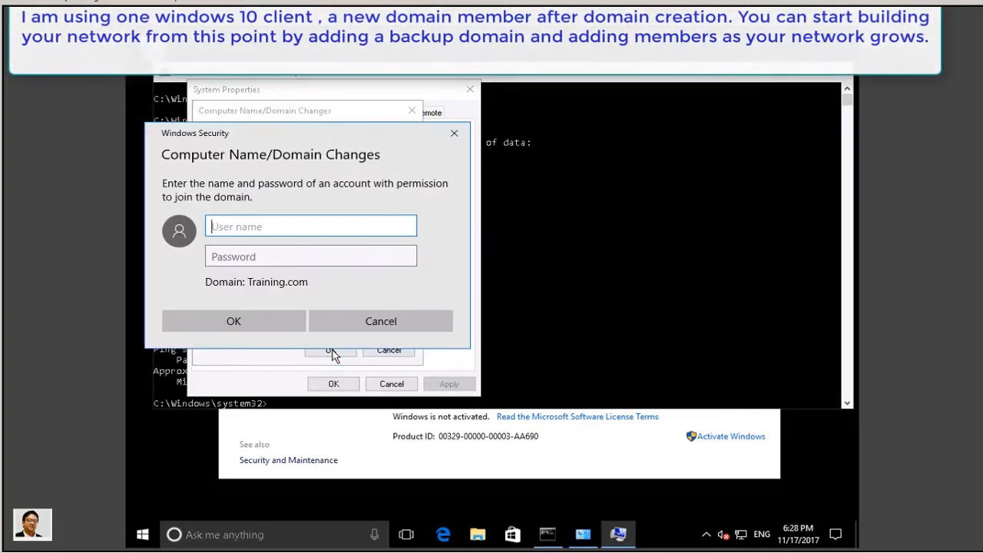
Supply the administrator account and password to authorise the domain join.
type("adminis")
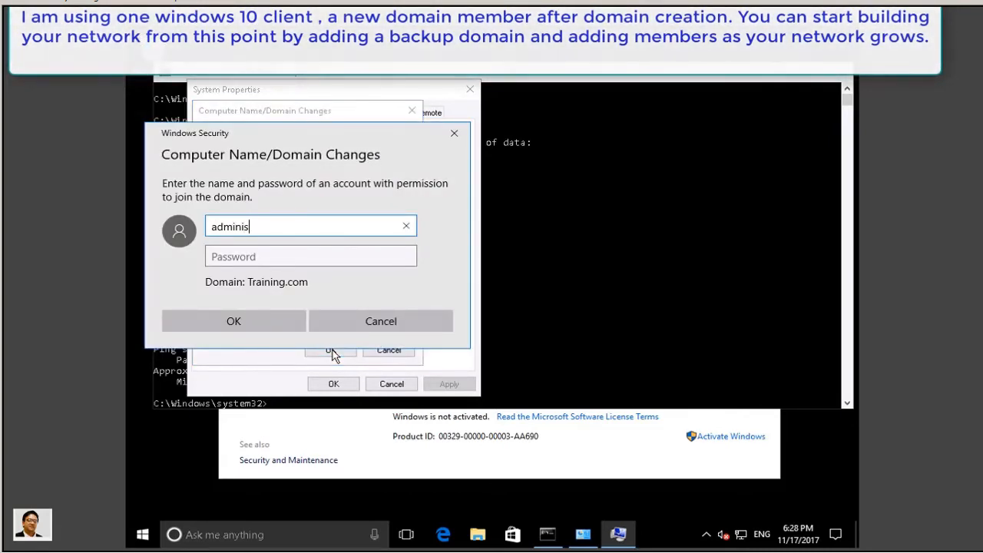
type("trator")
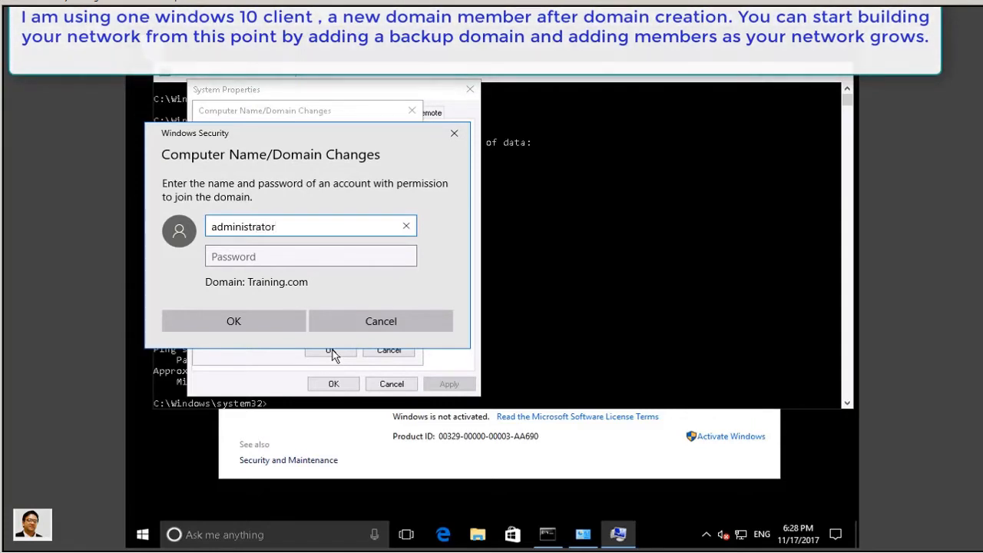
left_click(310, 255)
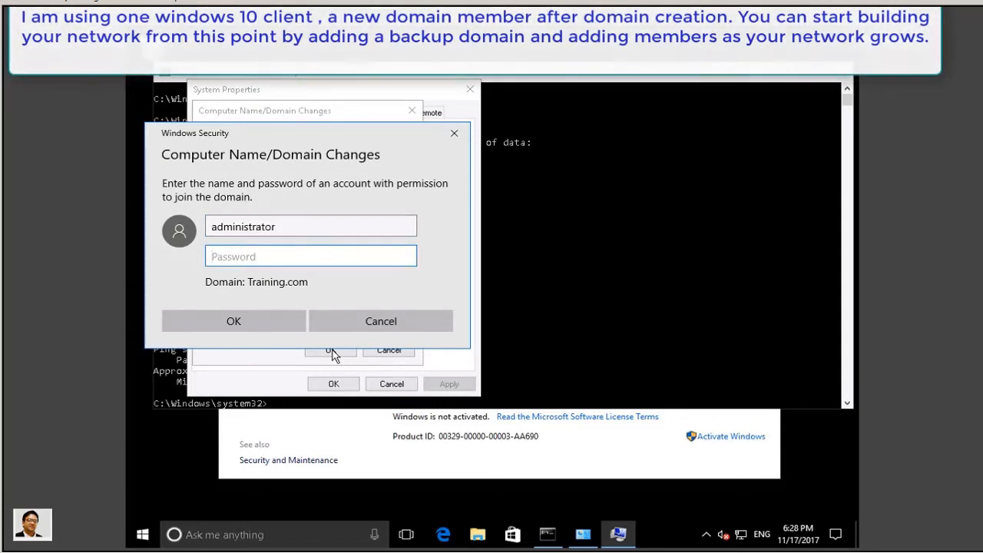
type("•")
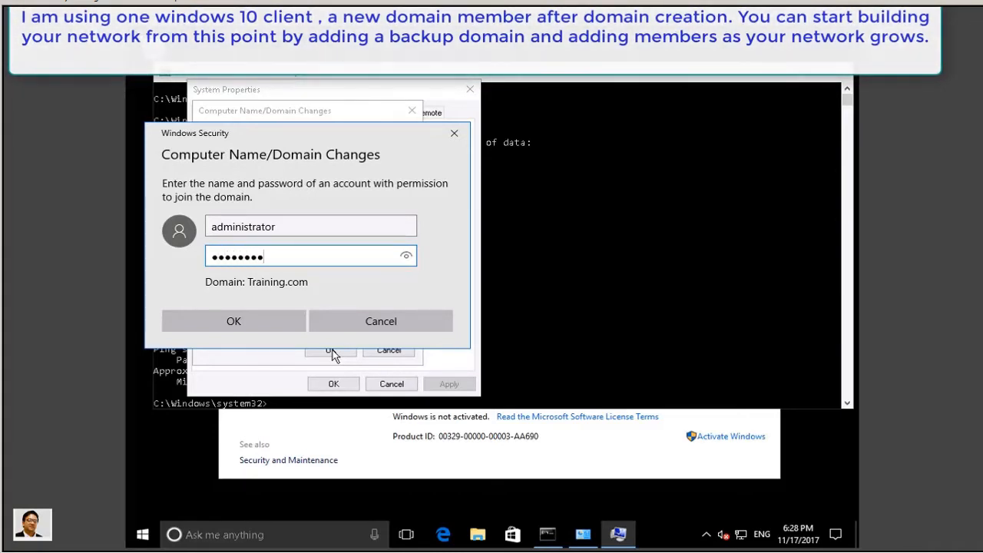
left_click(234, 321)
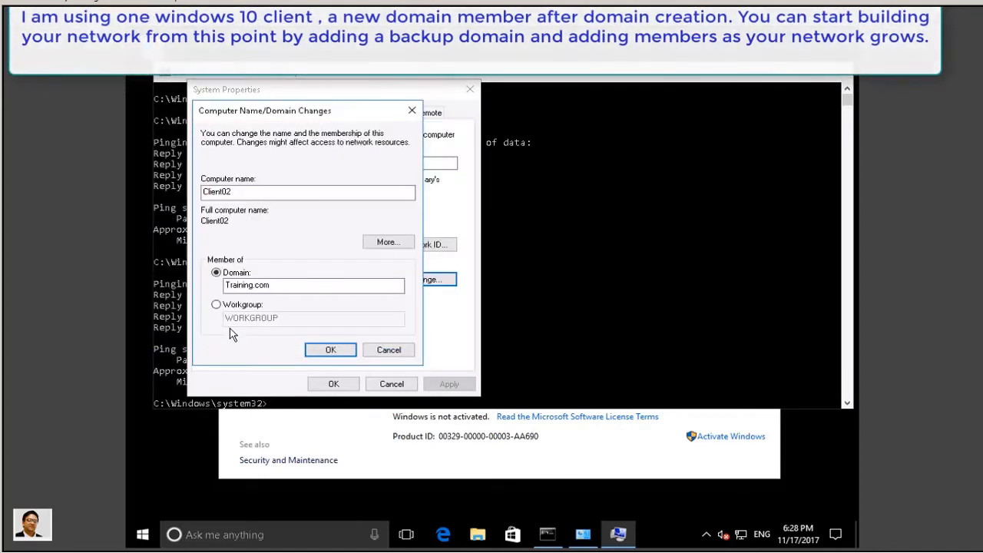
left_click(330, 350)
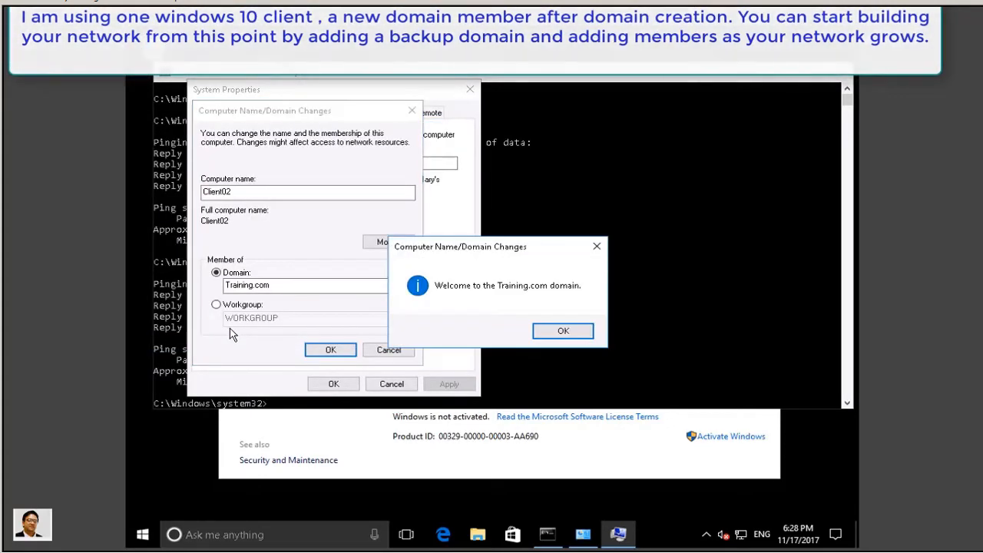
mouse_move(562, 331)
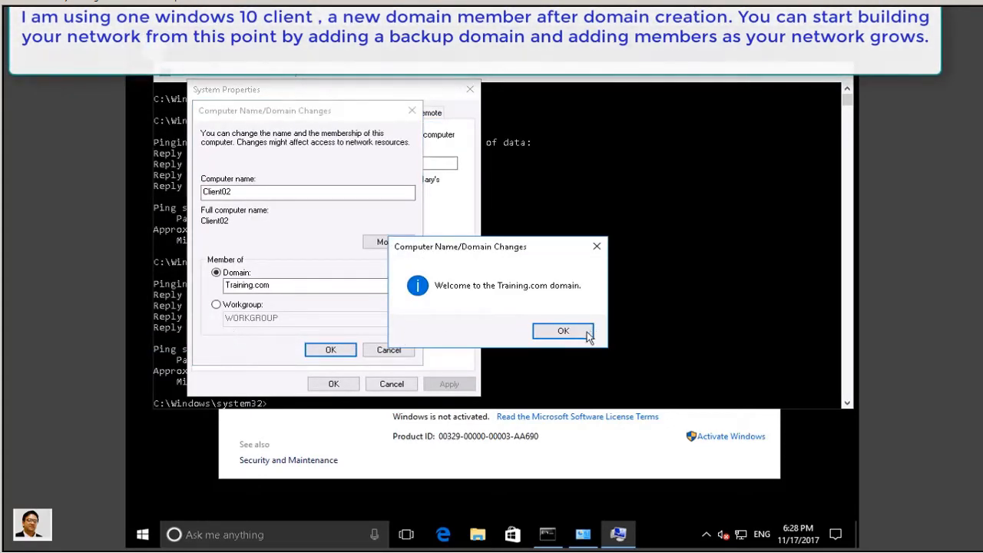
Accept the welcome to Training.com and restart-required notices, then return to DC2018's directory.
left_click(562, 331)
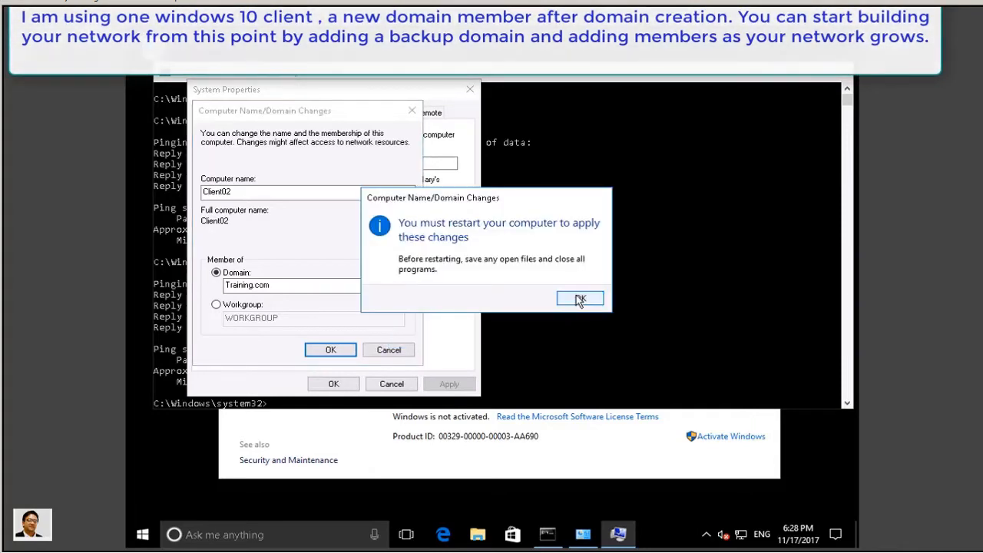
left_click(579, 298)
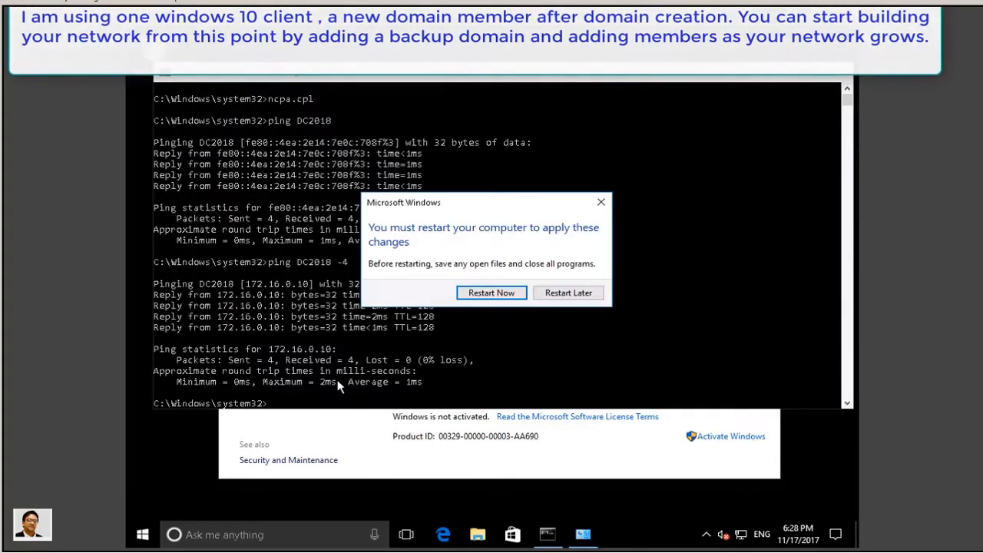
mouse_move(980, 142)
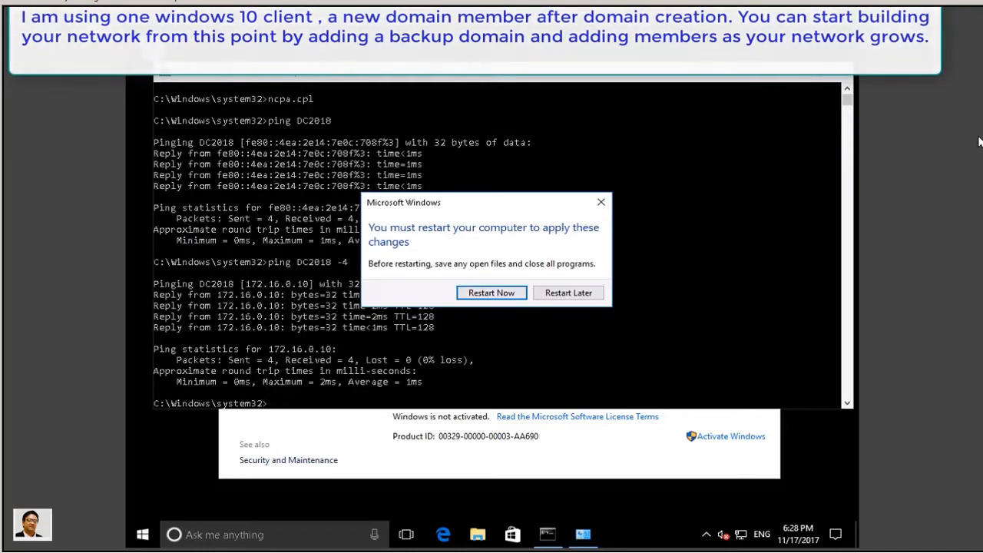
left_click(569, 292)
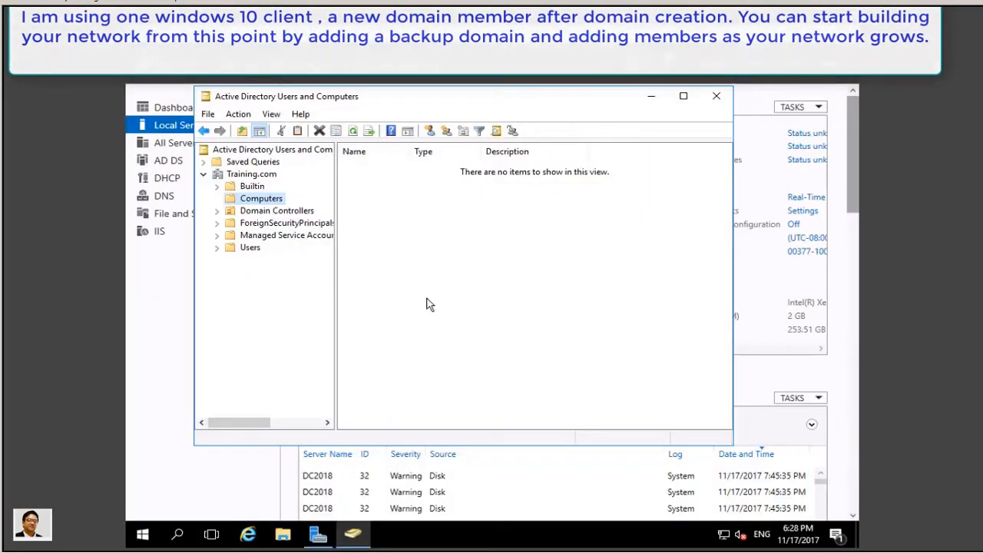
mouse_move(457, 267)
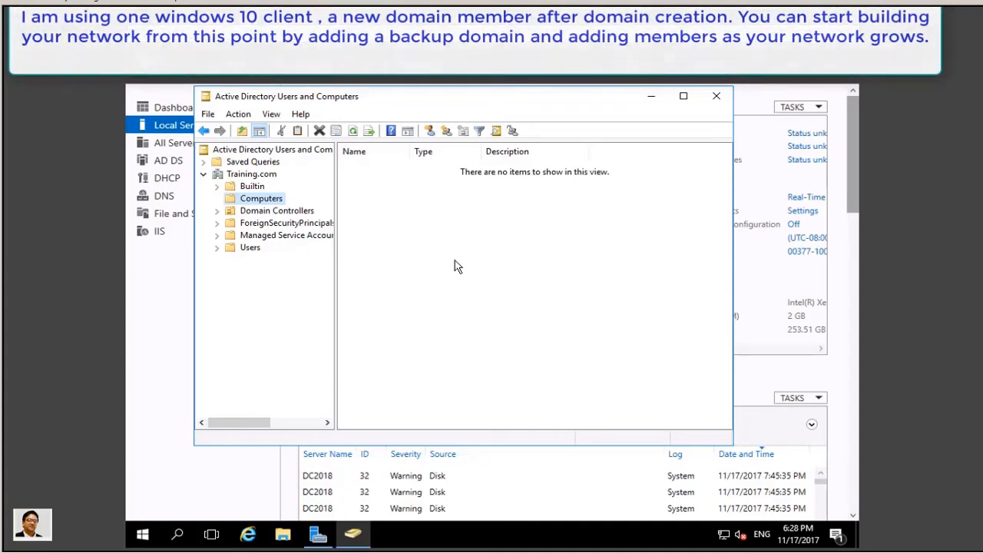
mouse_move(353, 130)
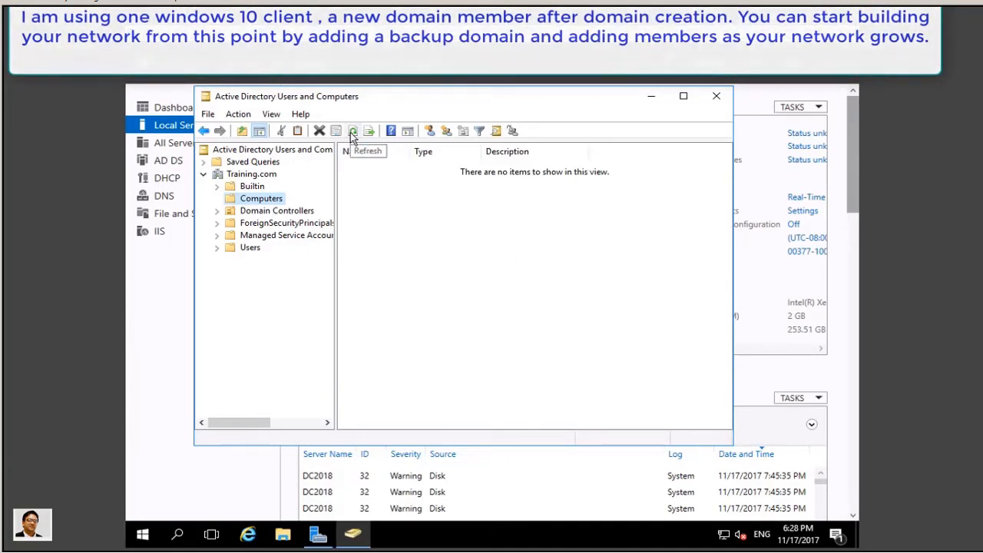
Refresh the Computers container and select the newly listed CLIENT02 account.
left_click(353, 131)
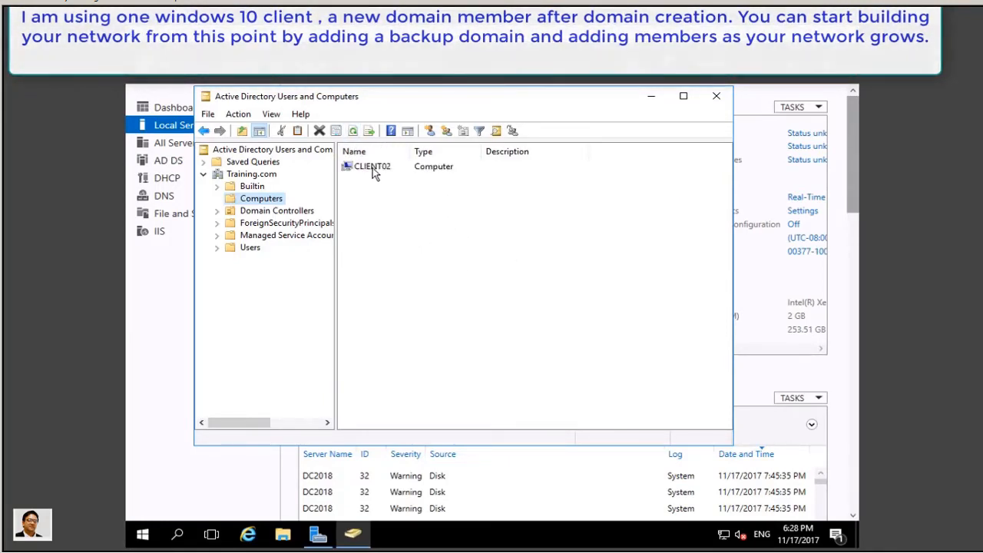
left_click(371, 166)
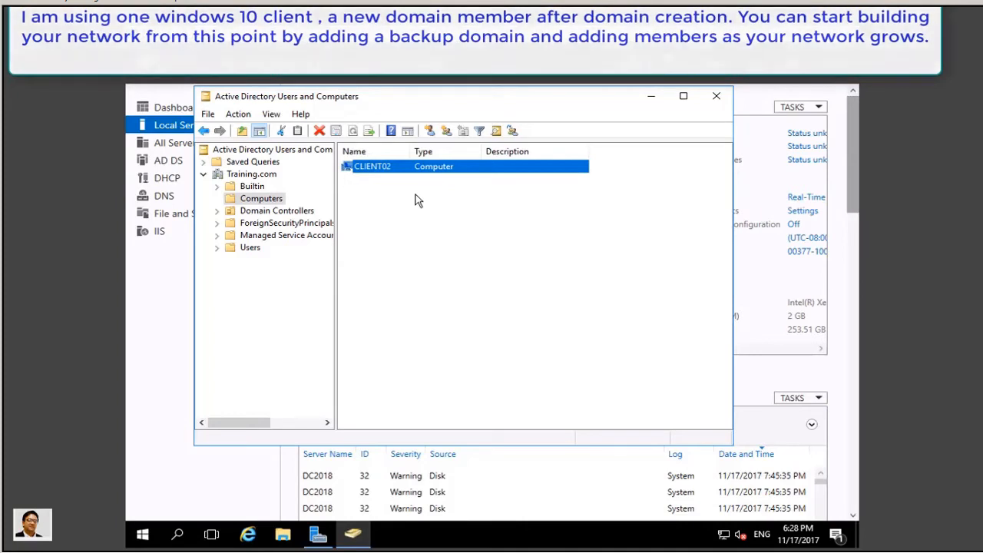
mouse_move(442, 240)
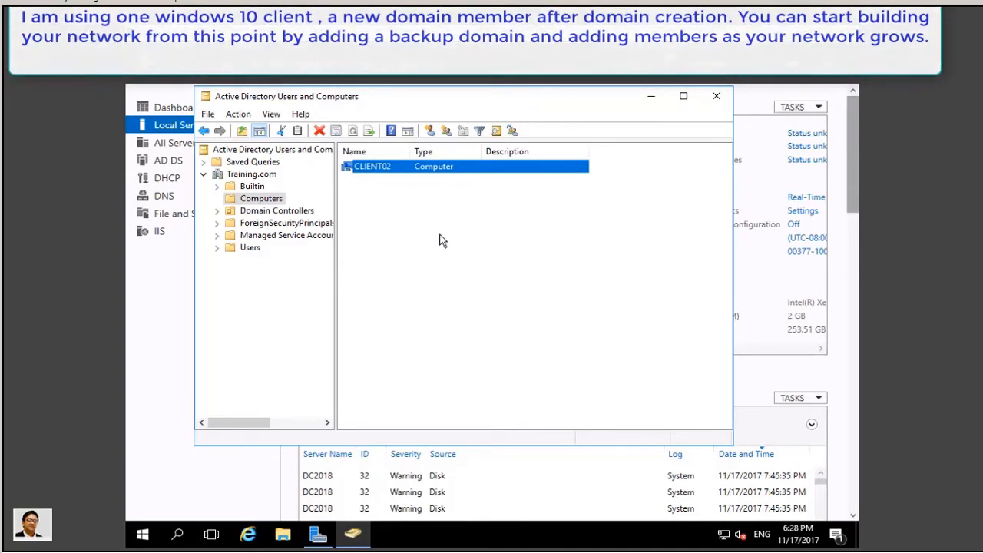
mouse_move(301, 535)
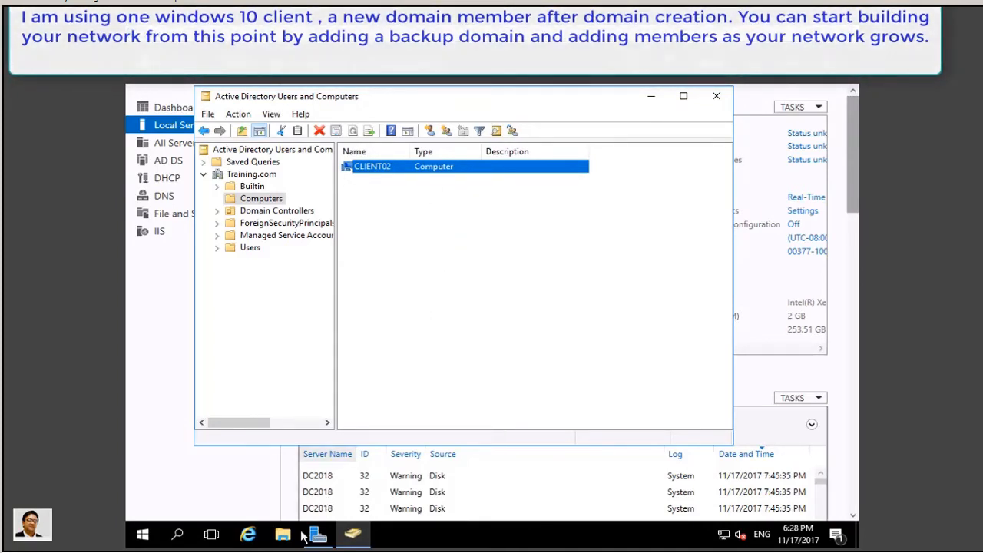
mouse_move(372, 507)
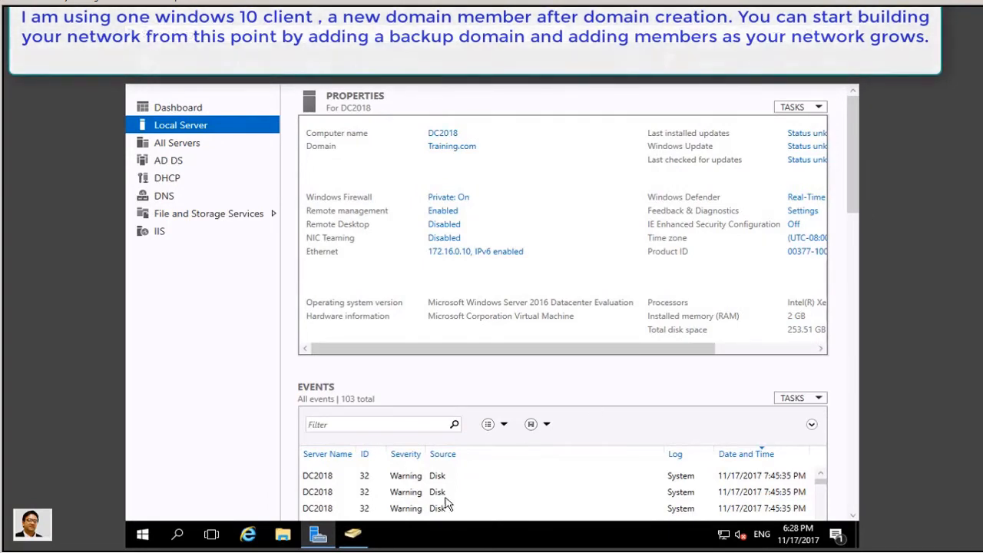
Browse This PC in File Explorer on DC2018 and select the Allfiles (E:) drive.
right_click(282, 534)
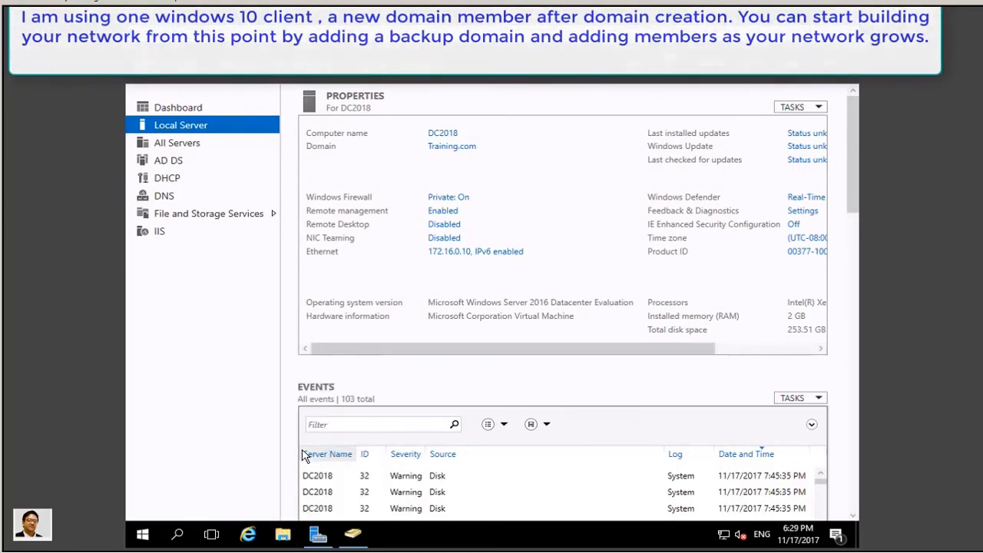
left_click(282, 535)
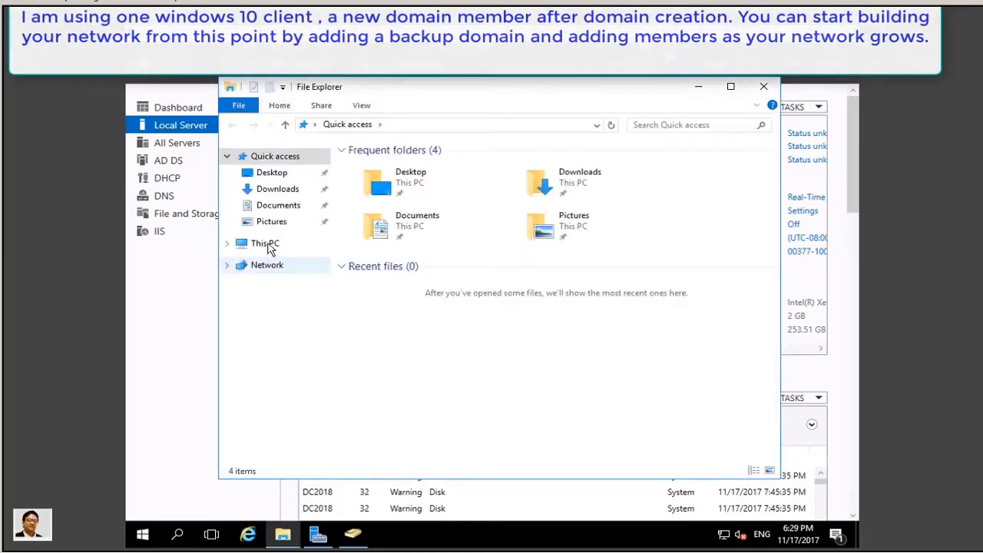
left_click(265, 243)
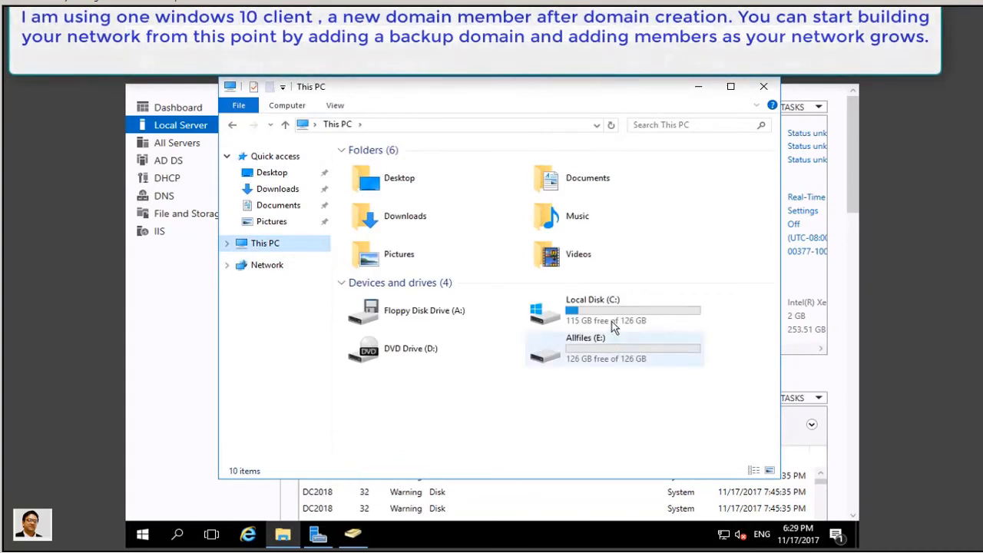
left_click(614, 347)
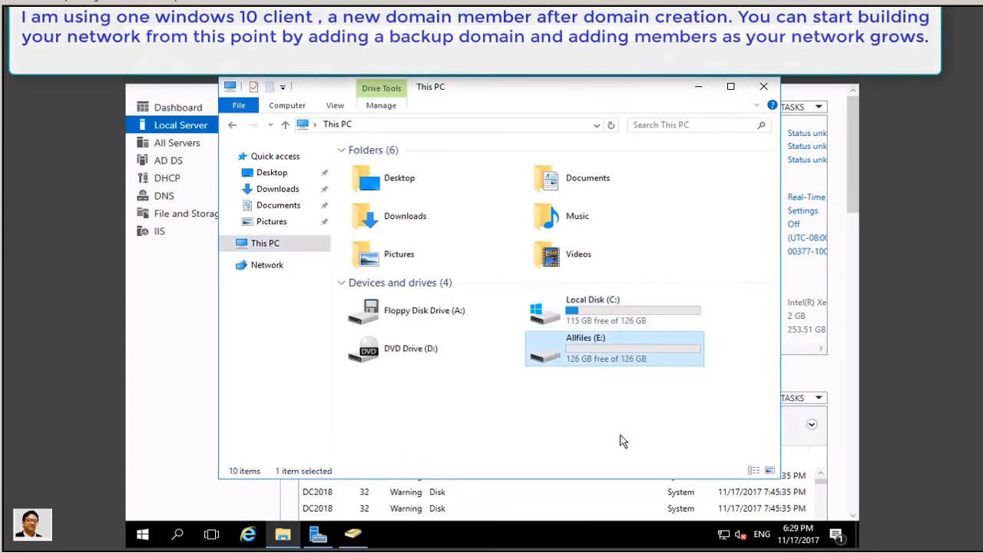
mouse_move(630, 311)
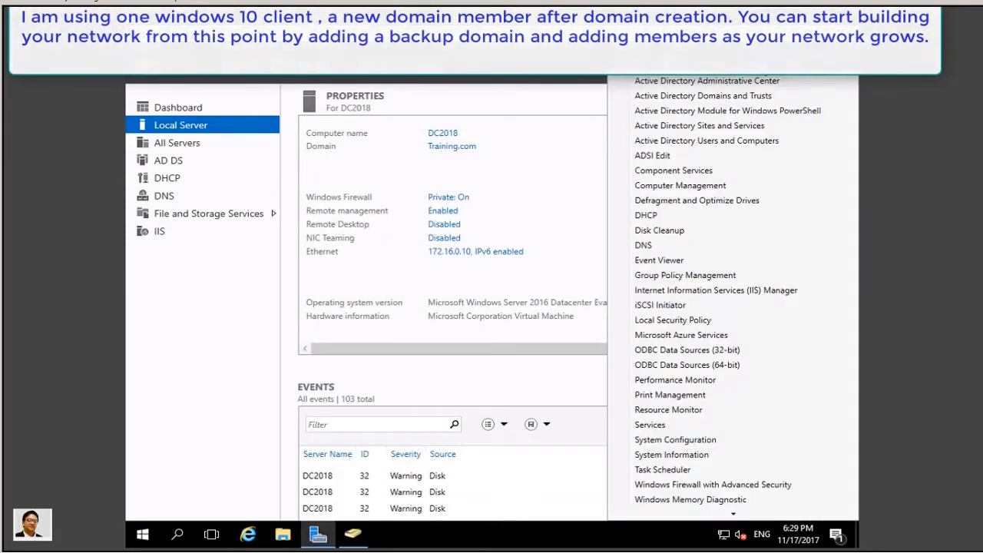
mouse_move(659, 230)
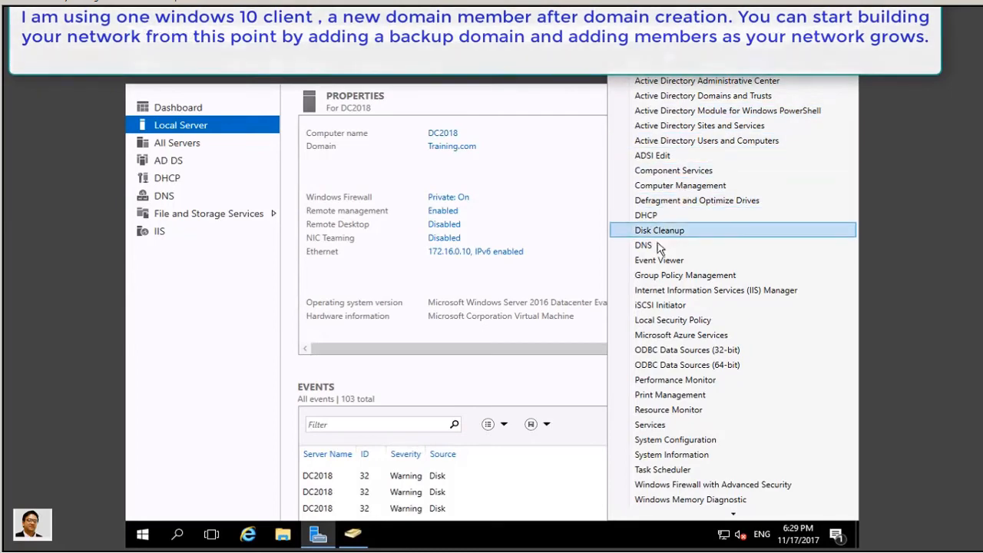
In DNS Manager's Training.com zone, select Client02's Host (A) record at 172.16.0.50.
left_click(659, 231)
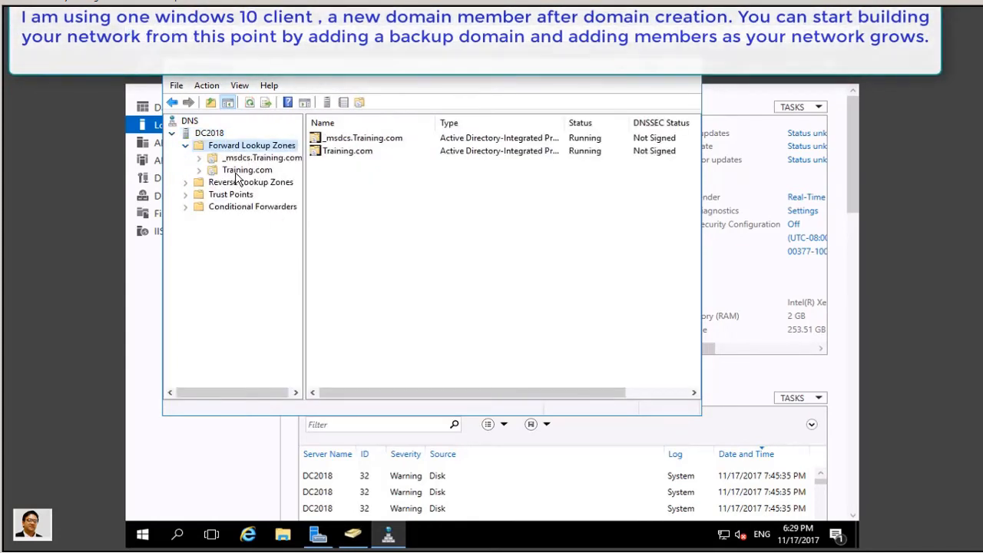
left_click(246, 169)
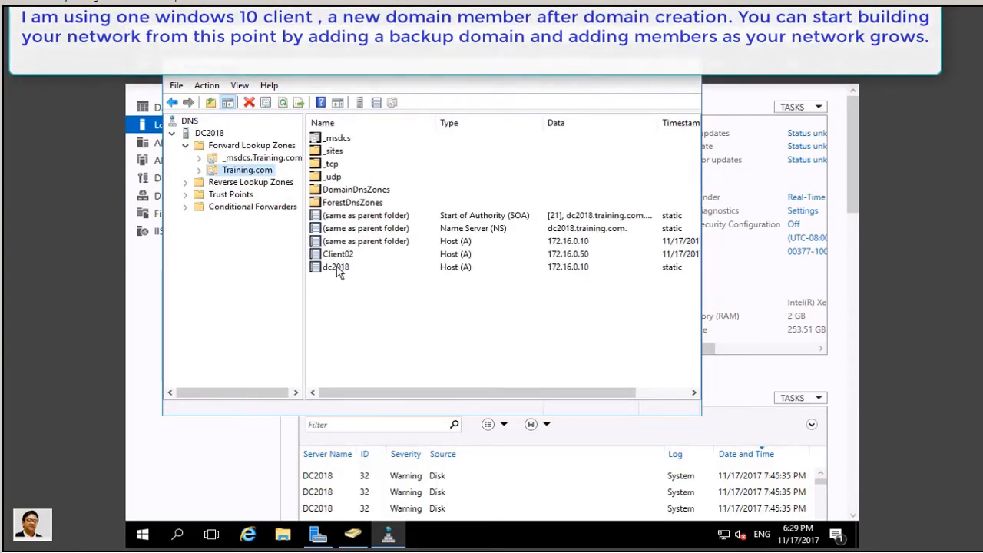
left_click(337, 253)
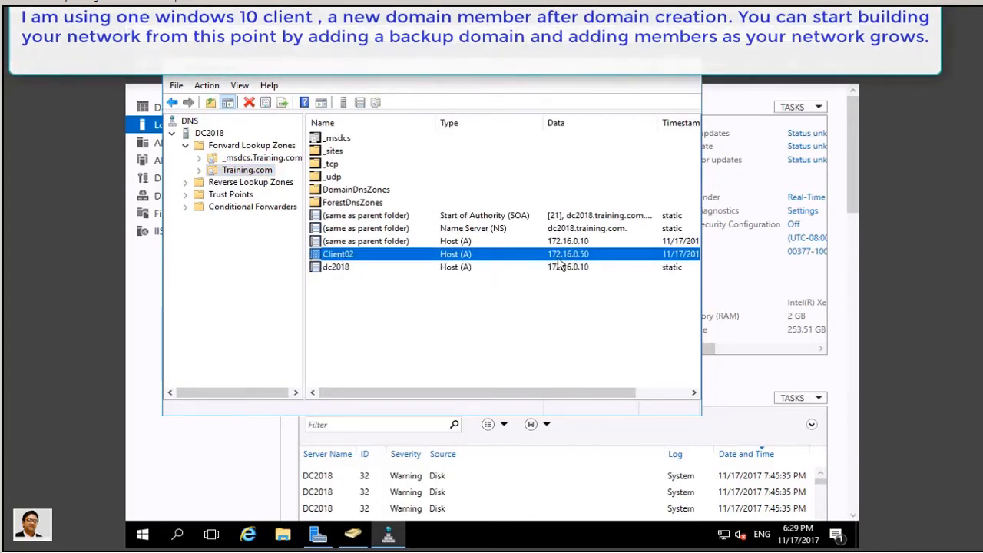
left_click(335, 267)
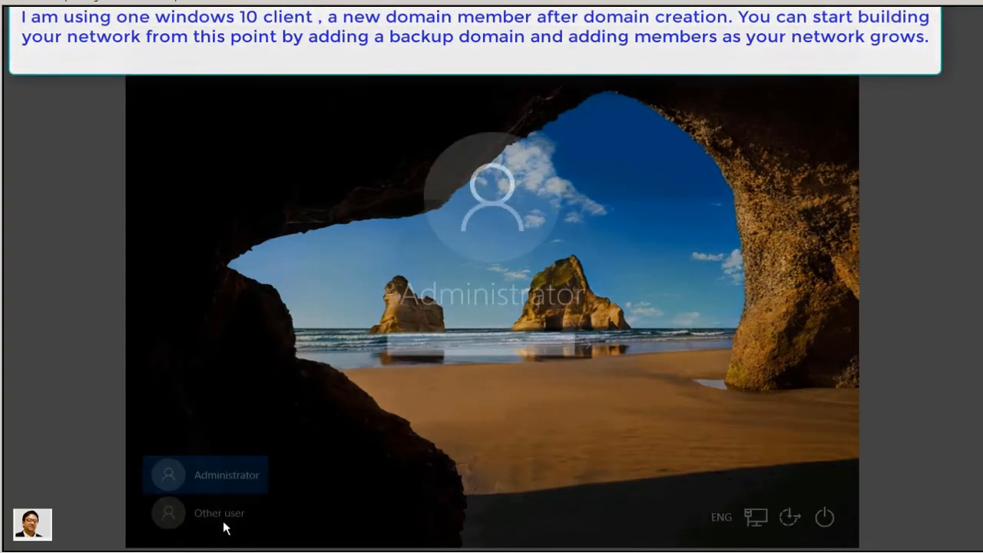
Sign in to CLIENT02 as Other user Training\administrator with the domain password.
left_click(206, 473)
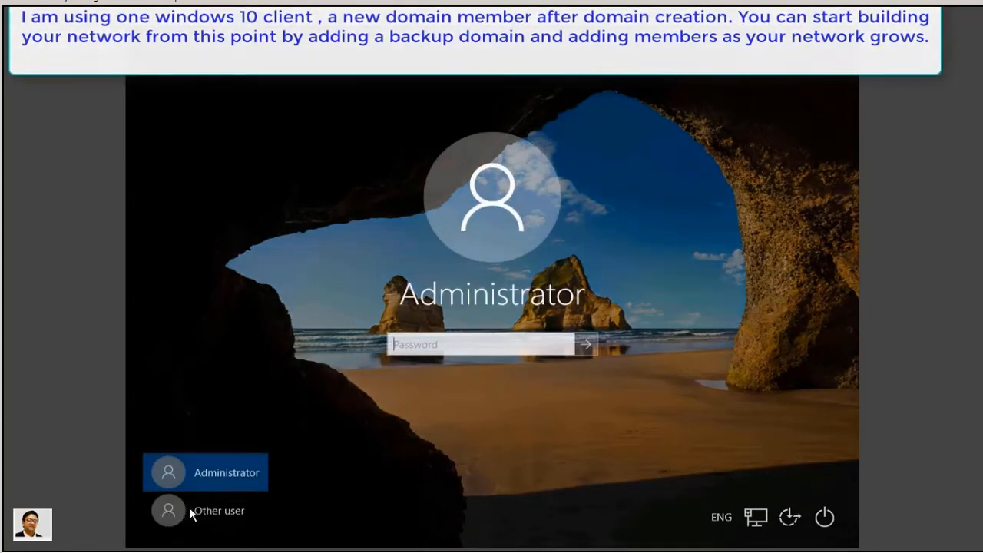
left_click(206, 509)
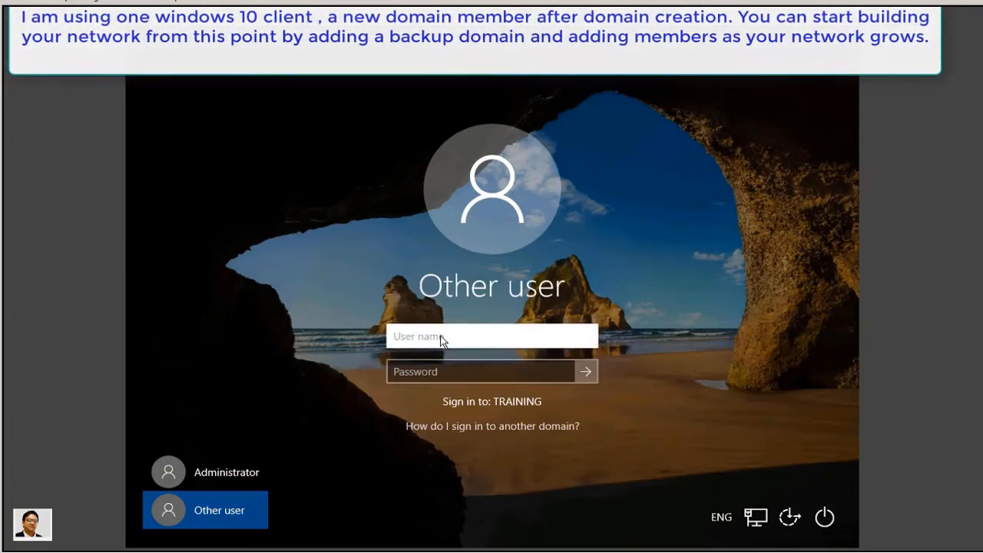
type("Training")
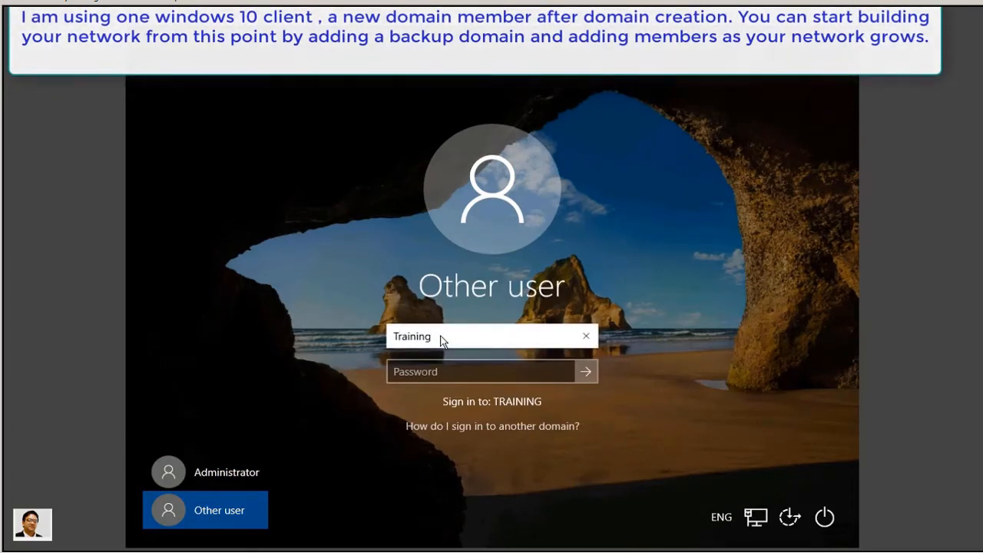
type("\\a")
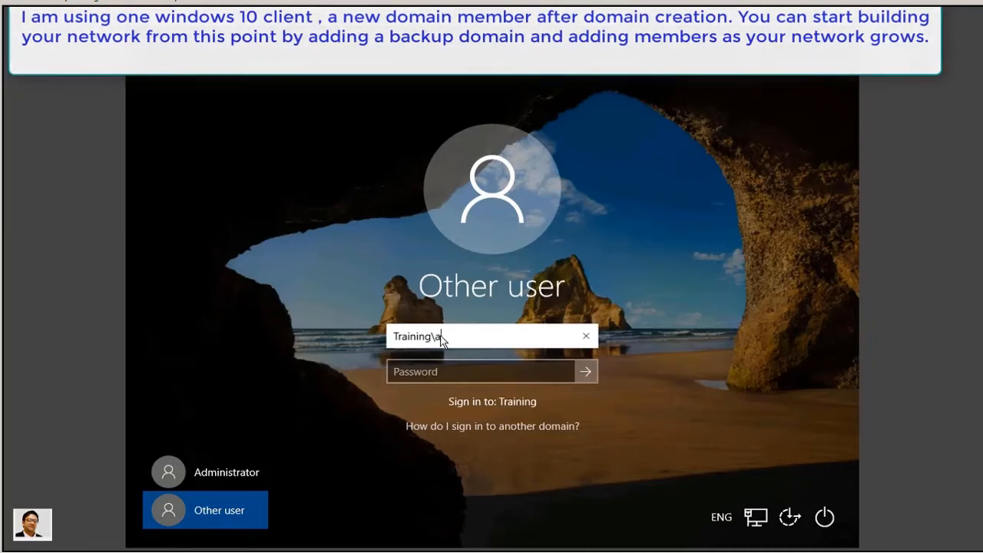
type("dministrator")
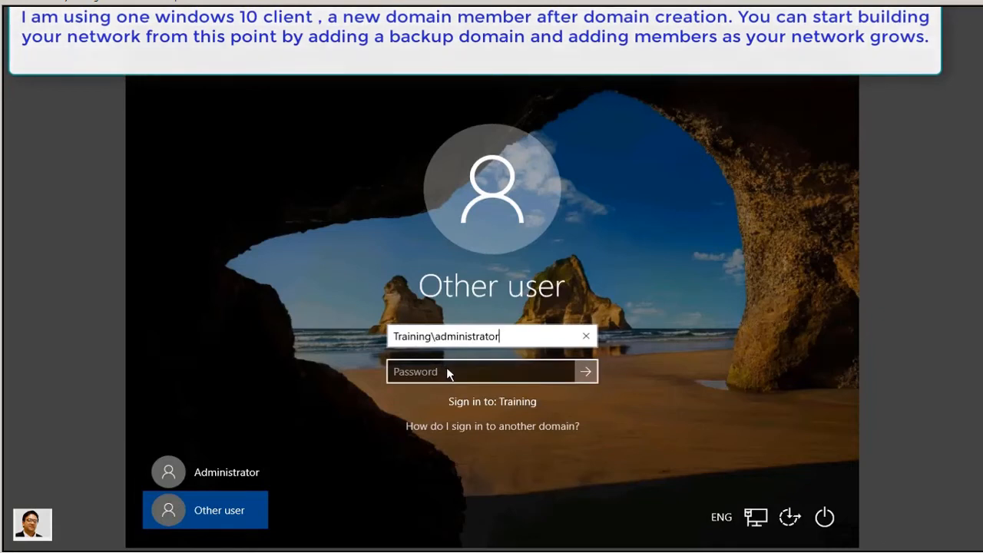
left_click(492, 370)
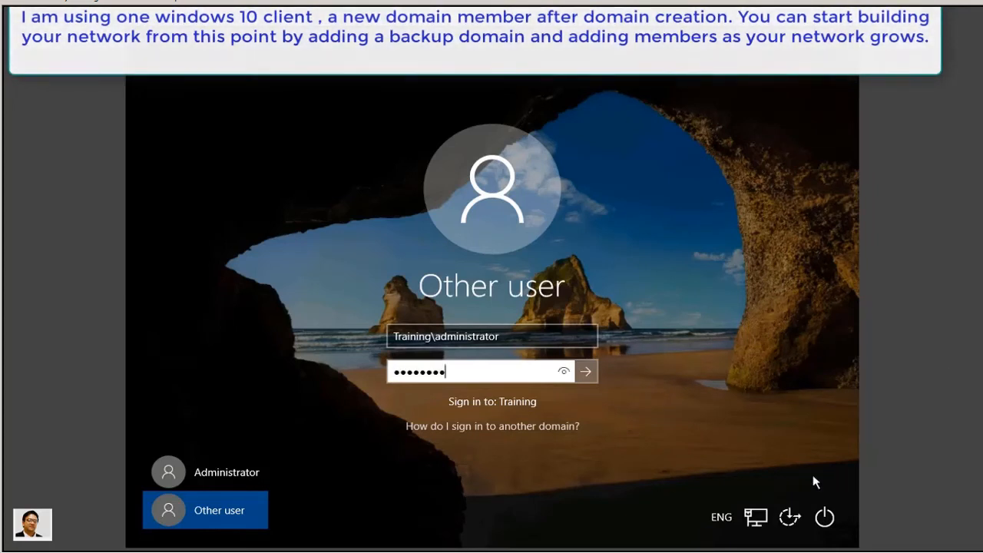
left_click(585, 371)
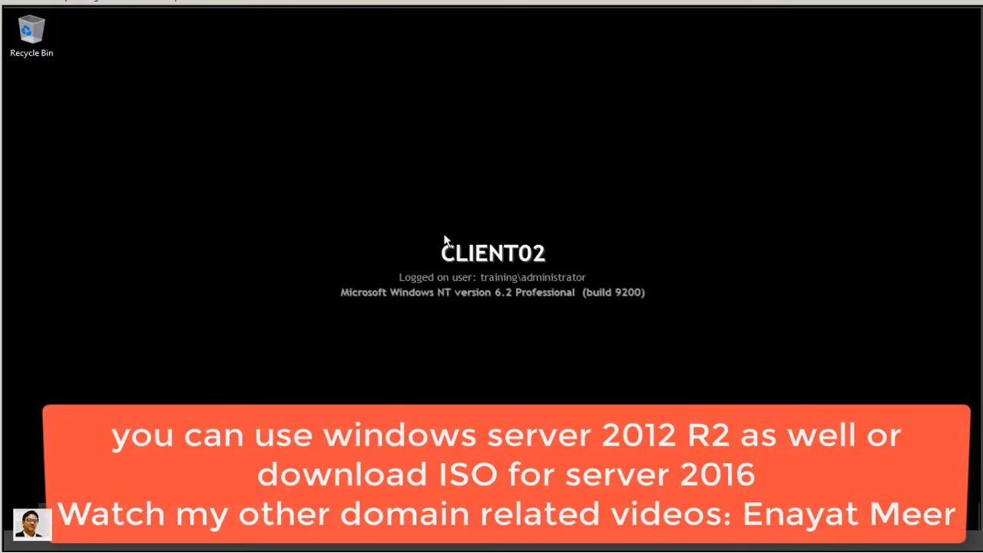
mouse_move(448, 240)
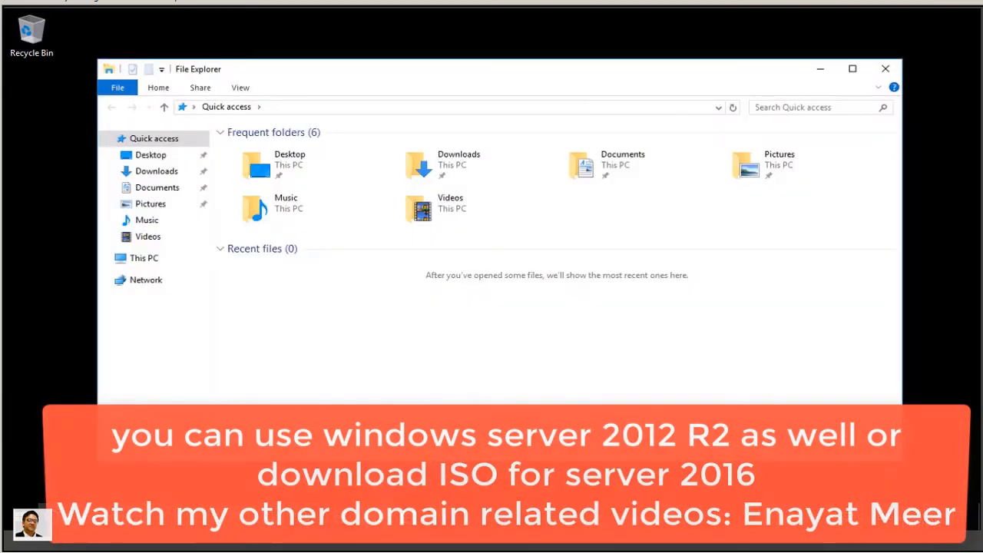
Browse This PC, then ping yahoo.com from Command Prompt and get replies from 98.138.252.38.
left_click(145, 258)
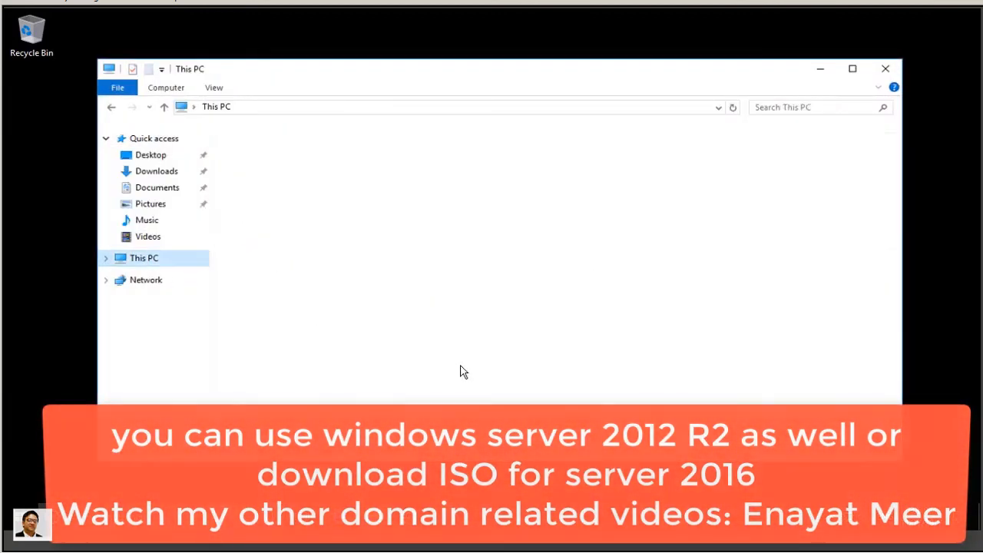
left_click(145, 258)
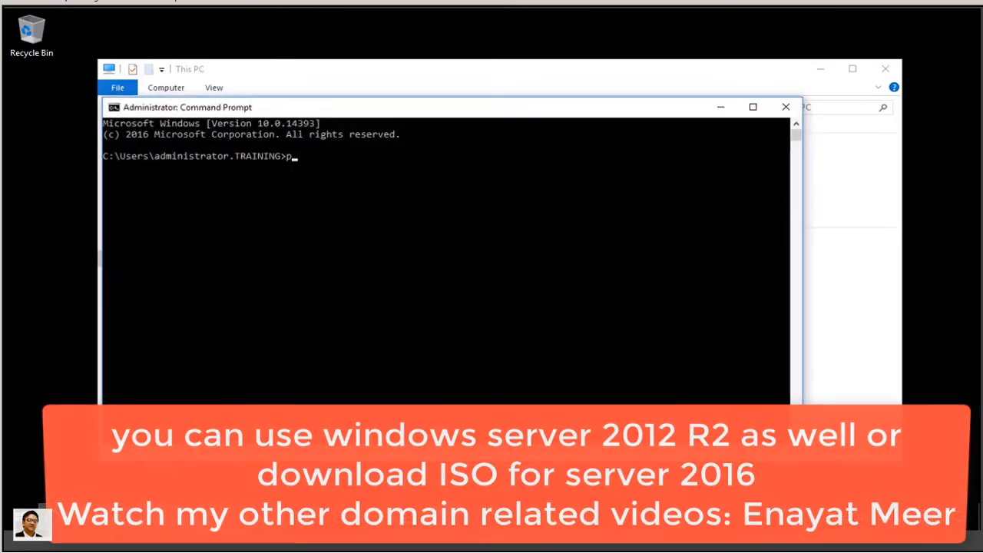
type("ing yahoo.com")
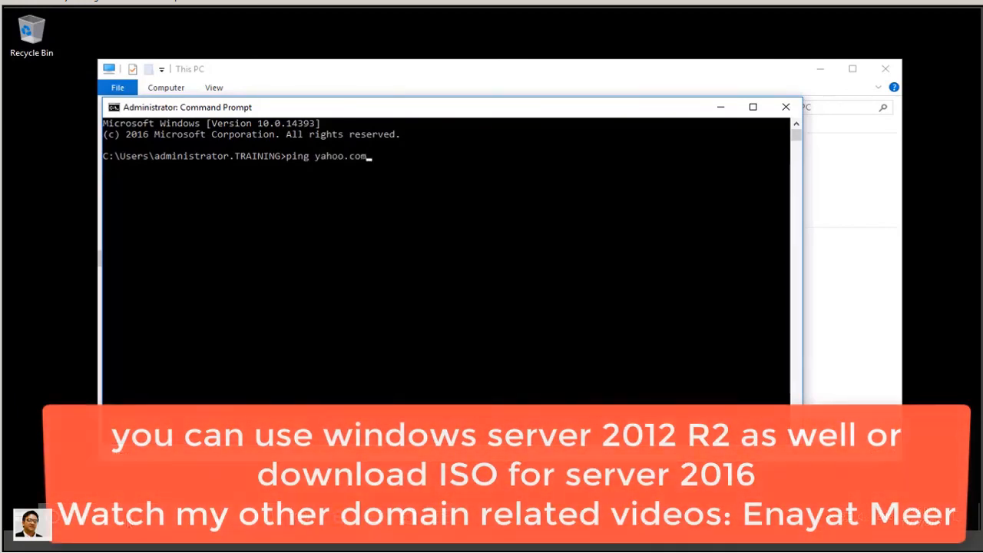
key("Return")
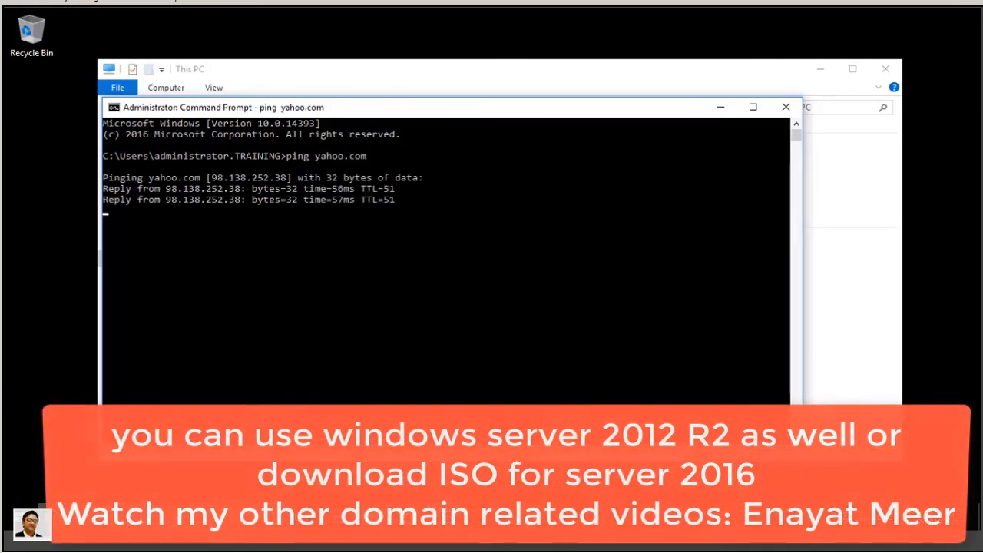